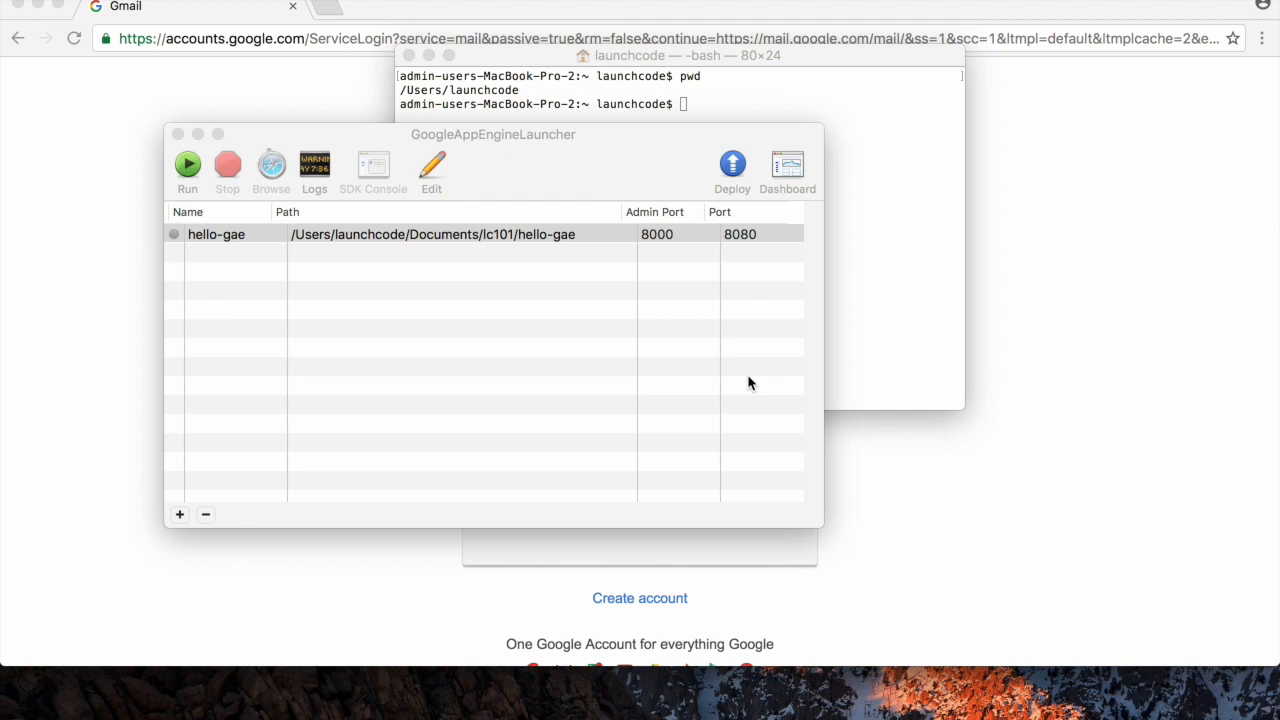
pyautogui.moveTo(538, 174)
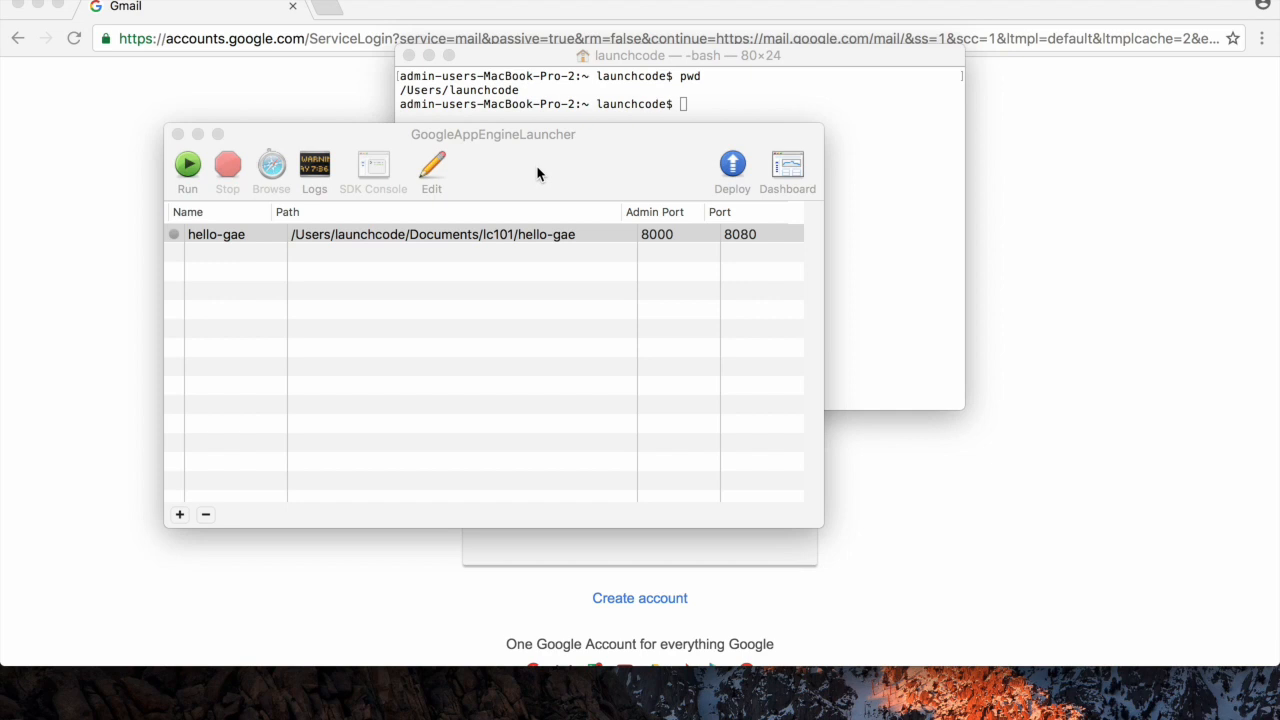
pyautogui.moveTo(460, 162)
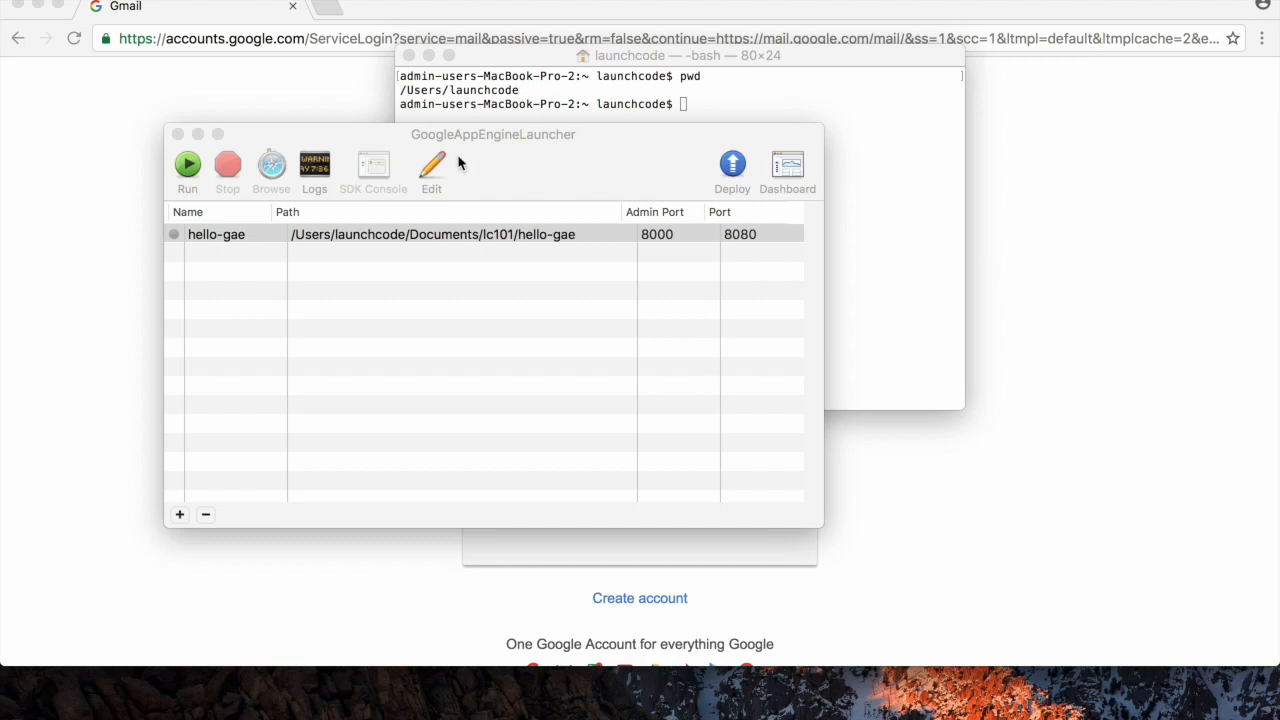
pyautogui.moveTo(584, 162)
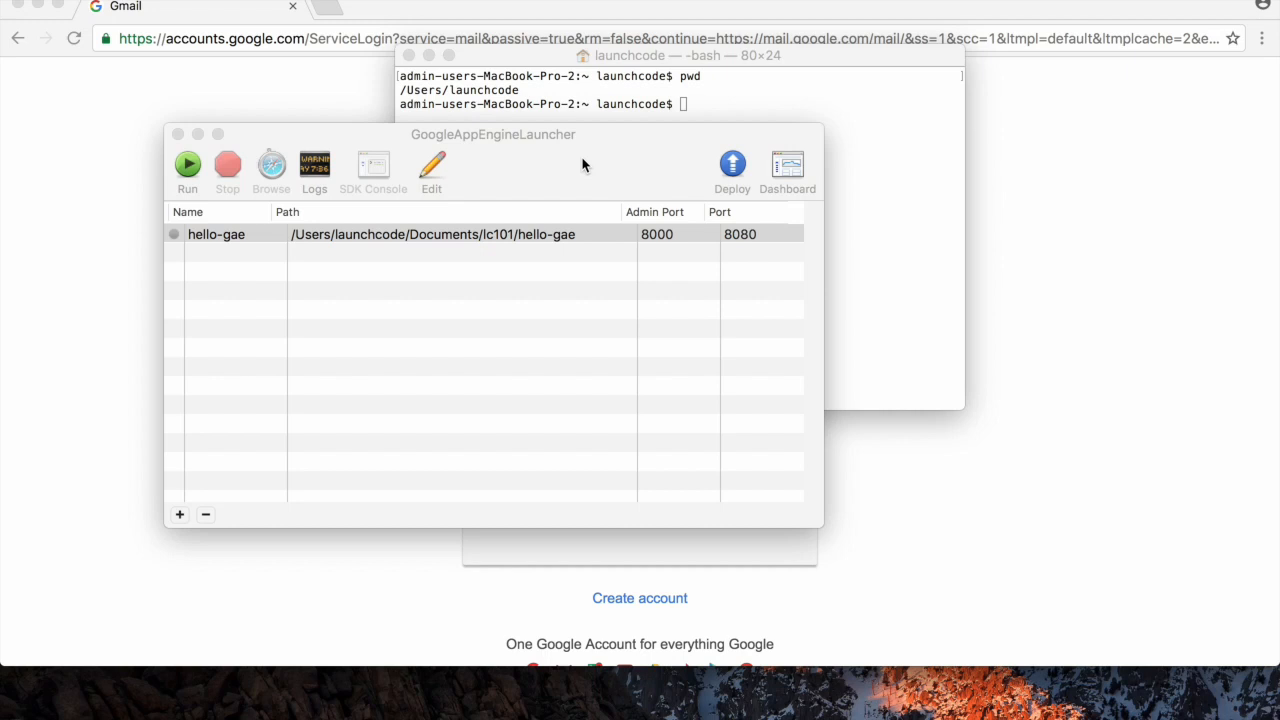
pyautogui.moveTo(570, 170)
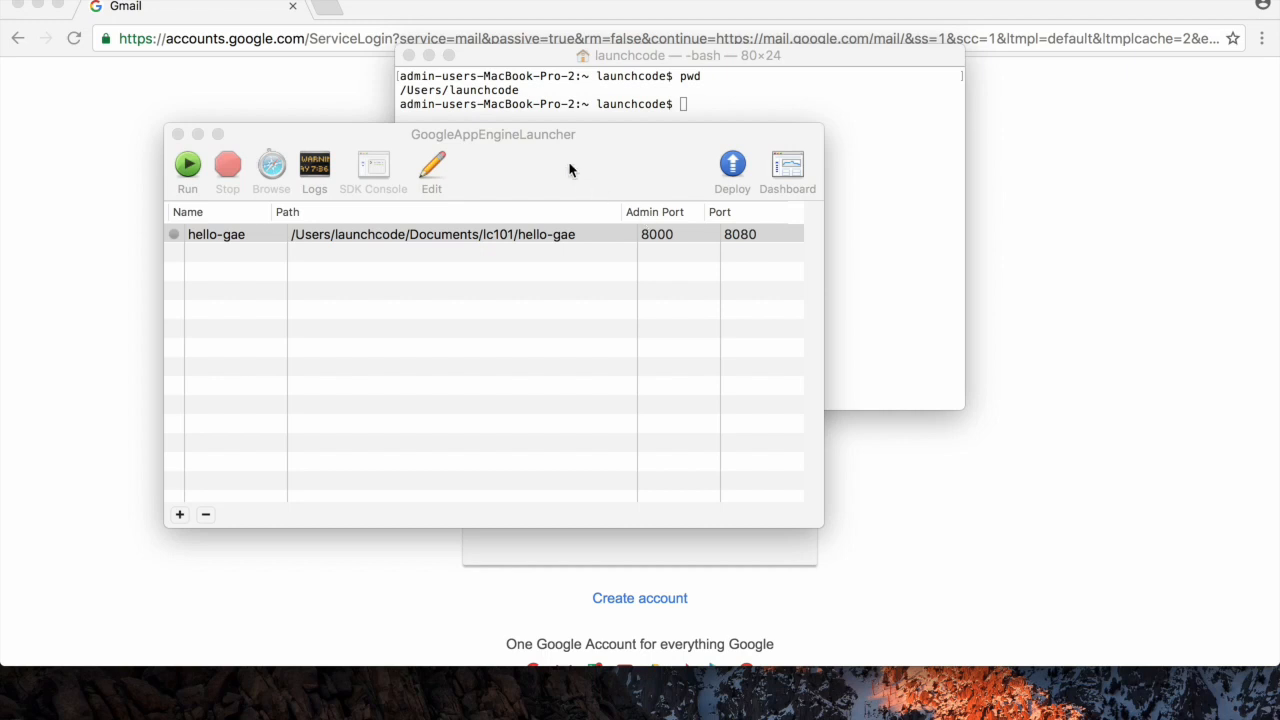
pyautogui.moveTo(530, 154)
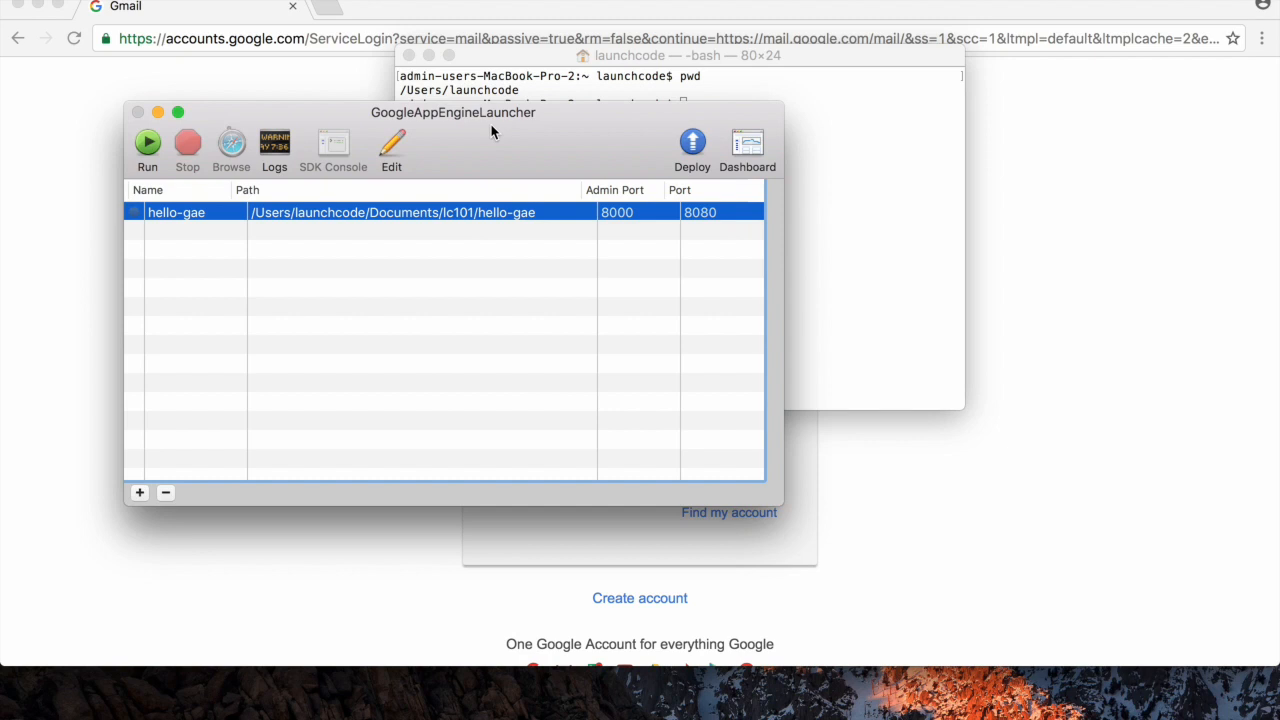
pyautogui.moveTo(472, 136)
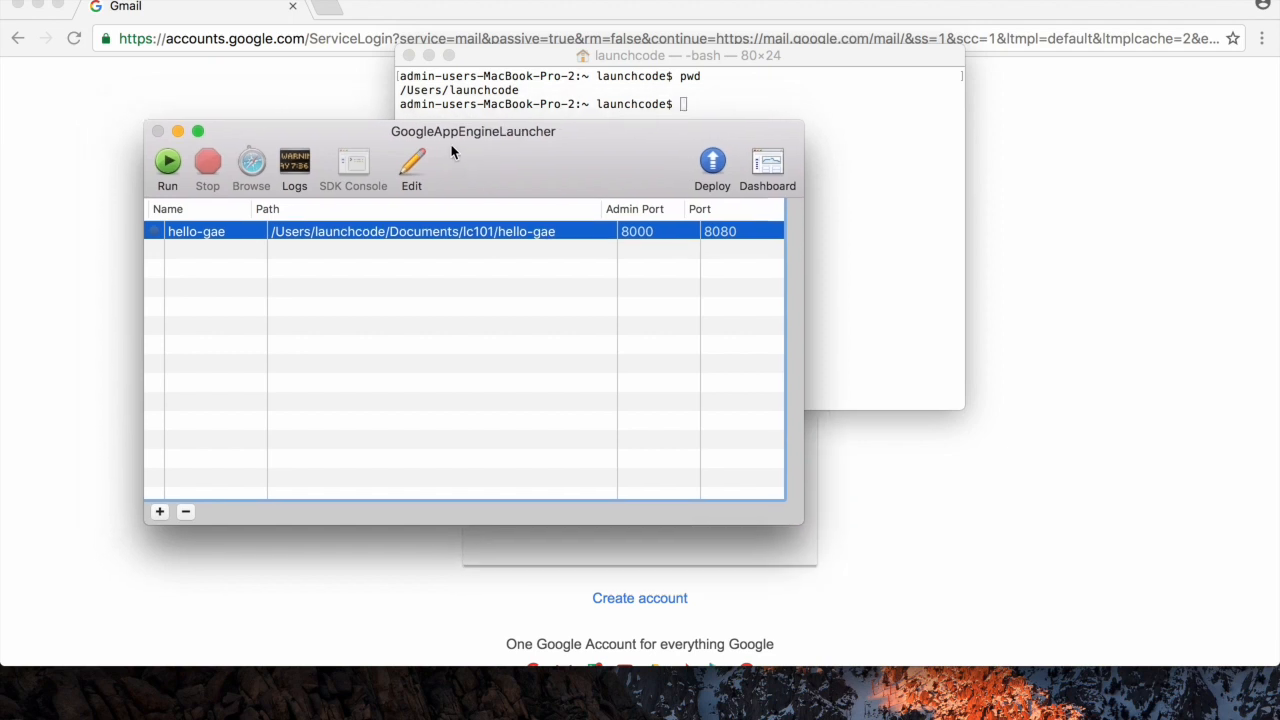
pyautogui.moveTo(376, 140)
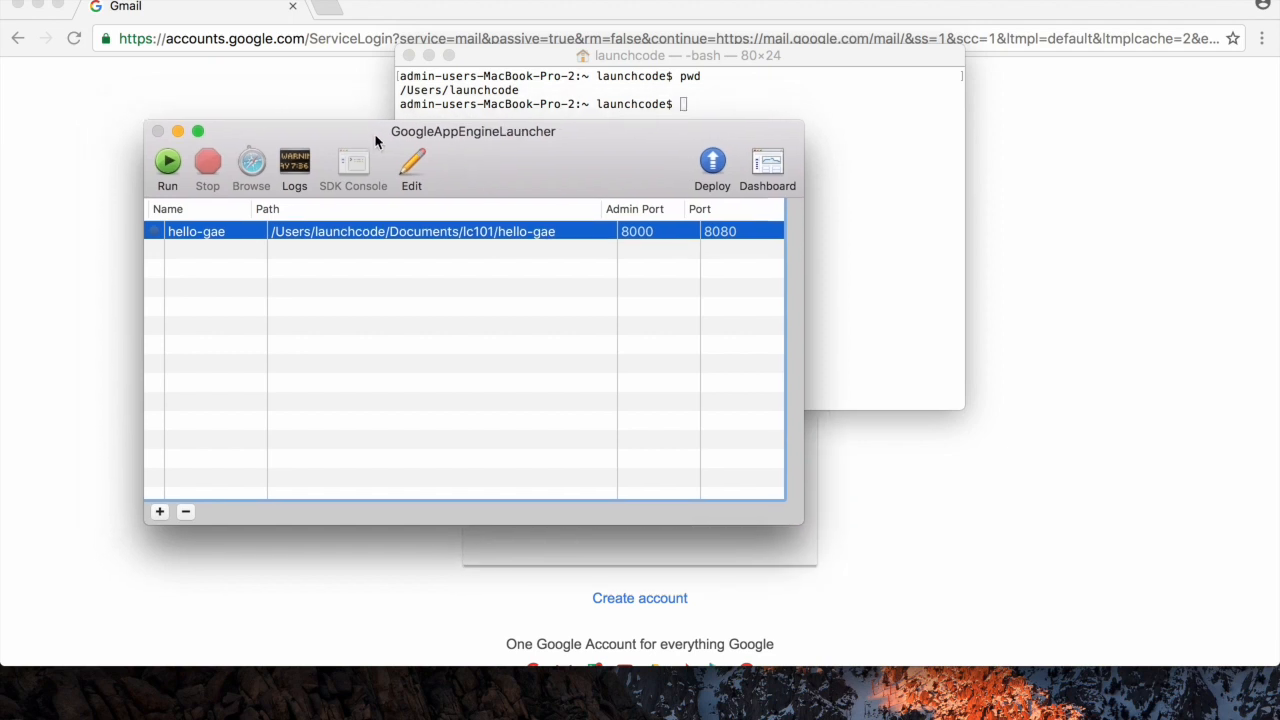
# Start a new application with Application ID fortune-cookie.
pyautogui.moveTo(472, 132); pyautogui.dragTo(524, 166)
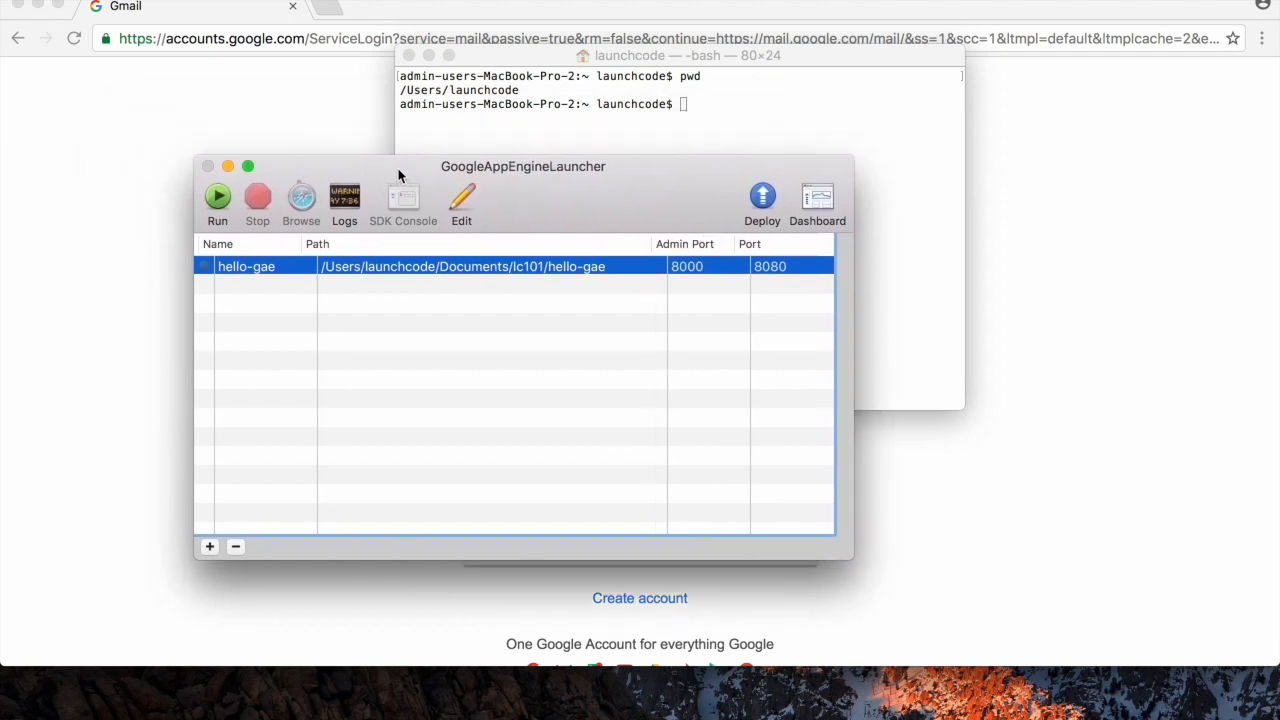
pyautogui.moveTo(524, 166); pyautogui.dragTo(506, 132)
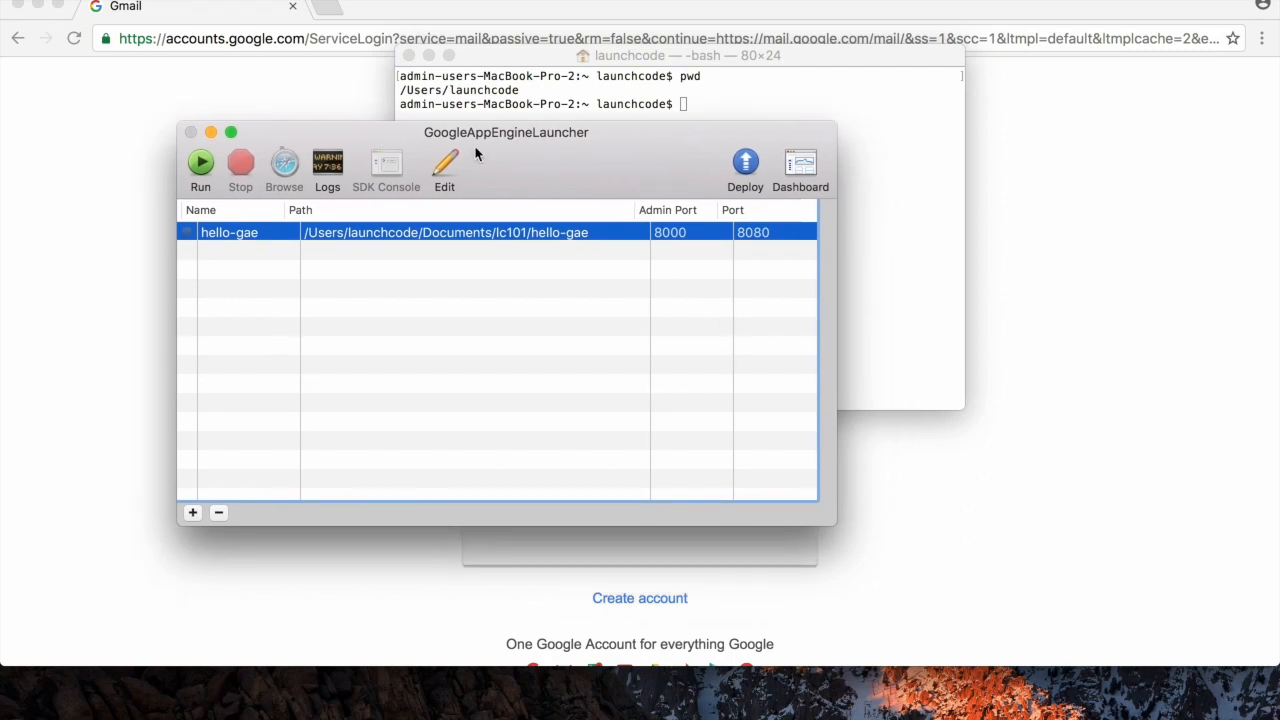
pyautogui.moveTo(506, 132); pyautogui.dragTo(442, 116)
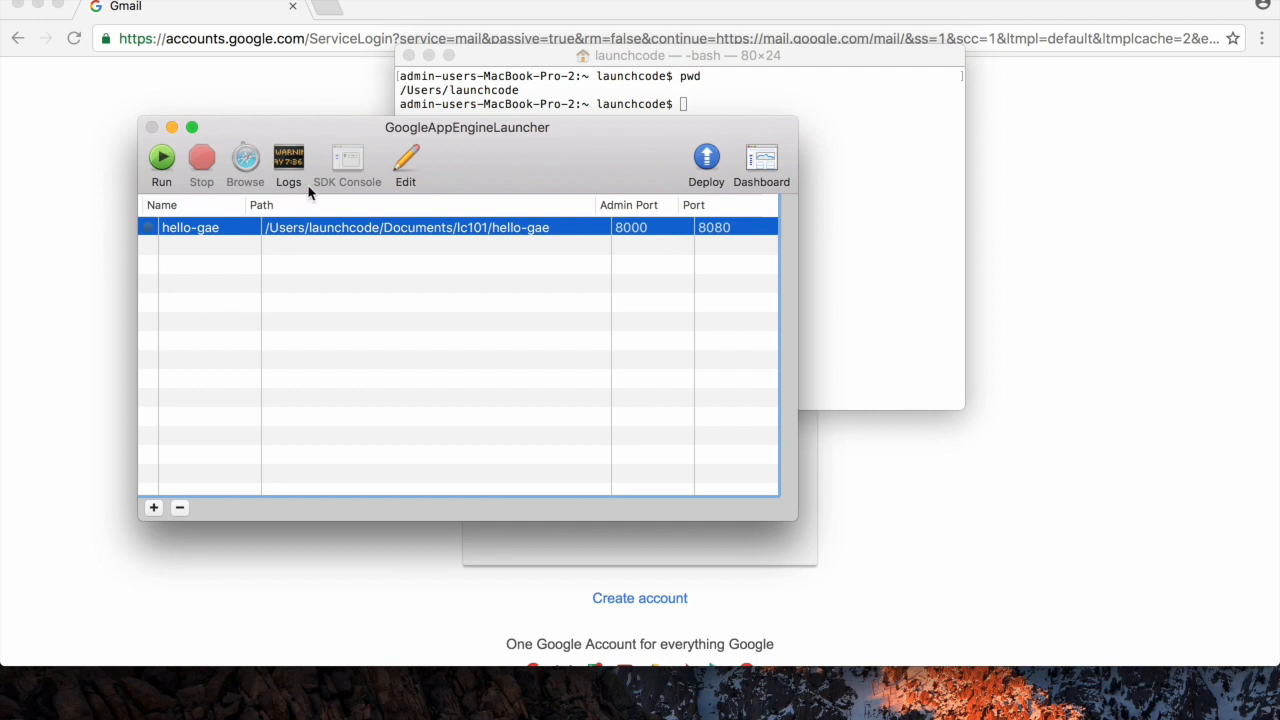
pyautogui.moveTo(368, 284)
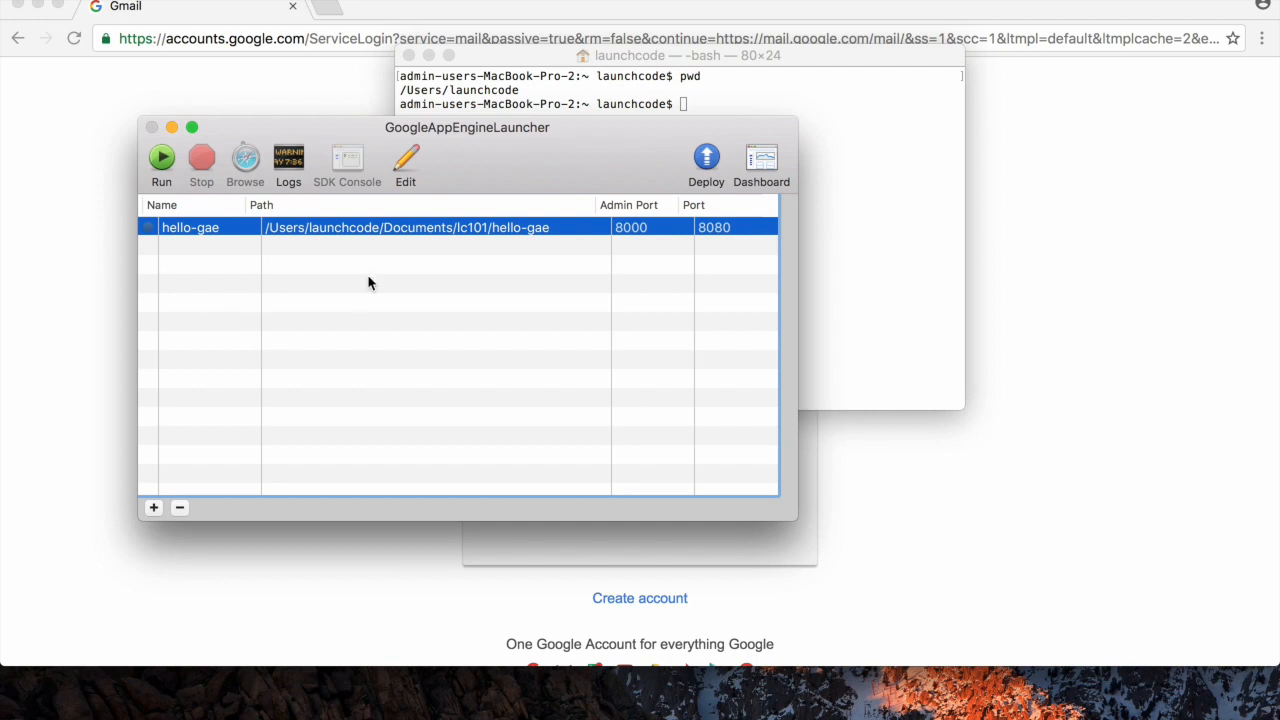
pyautogui.moveTo(180, 158)
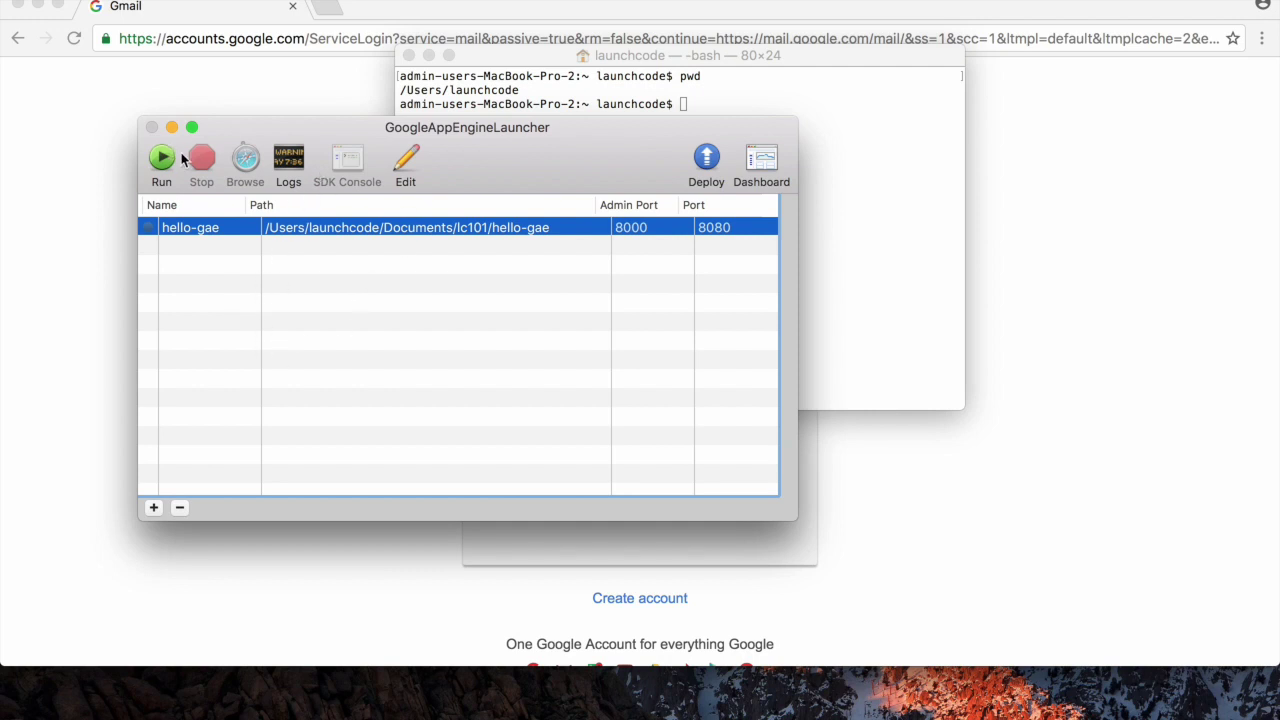
pyautogui.moveTo(200, 156)
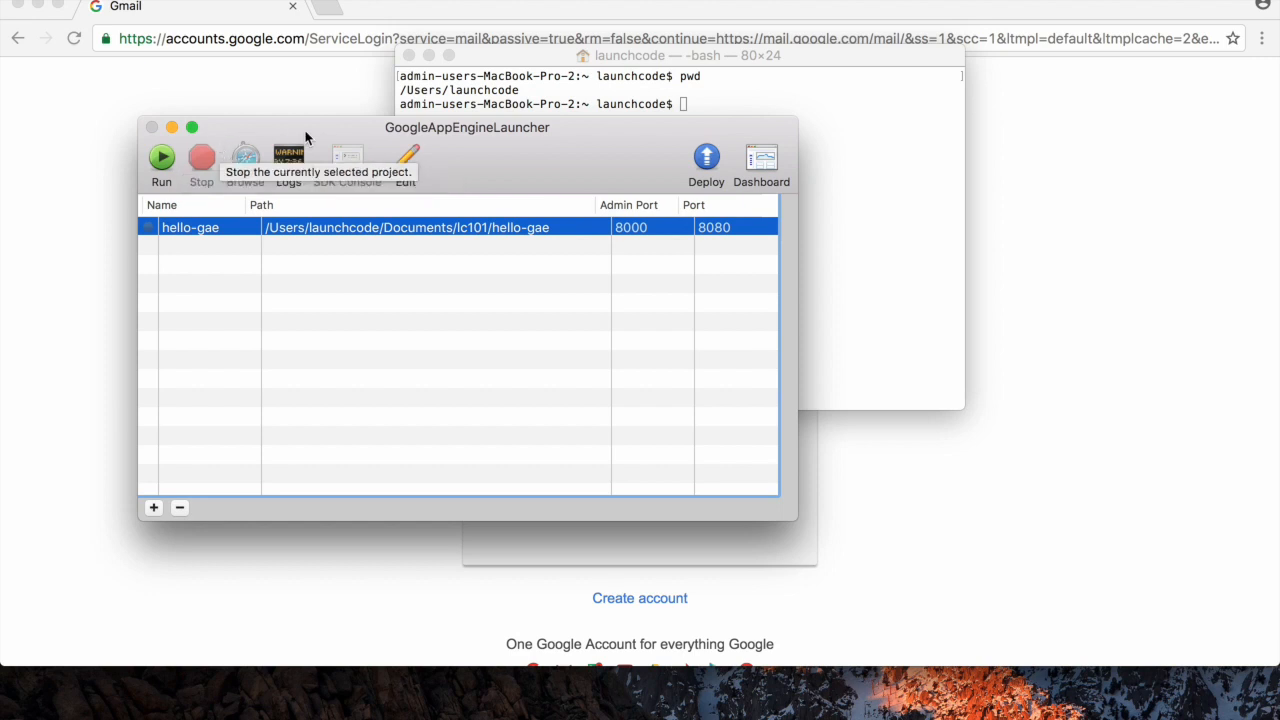
pyautogui.moveTo(152, 510)
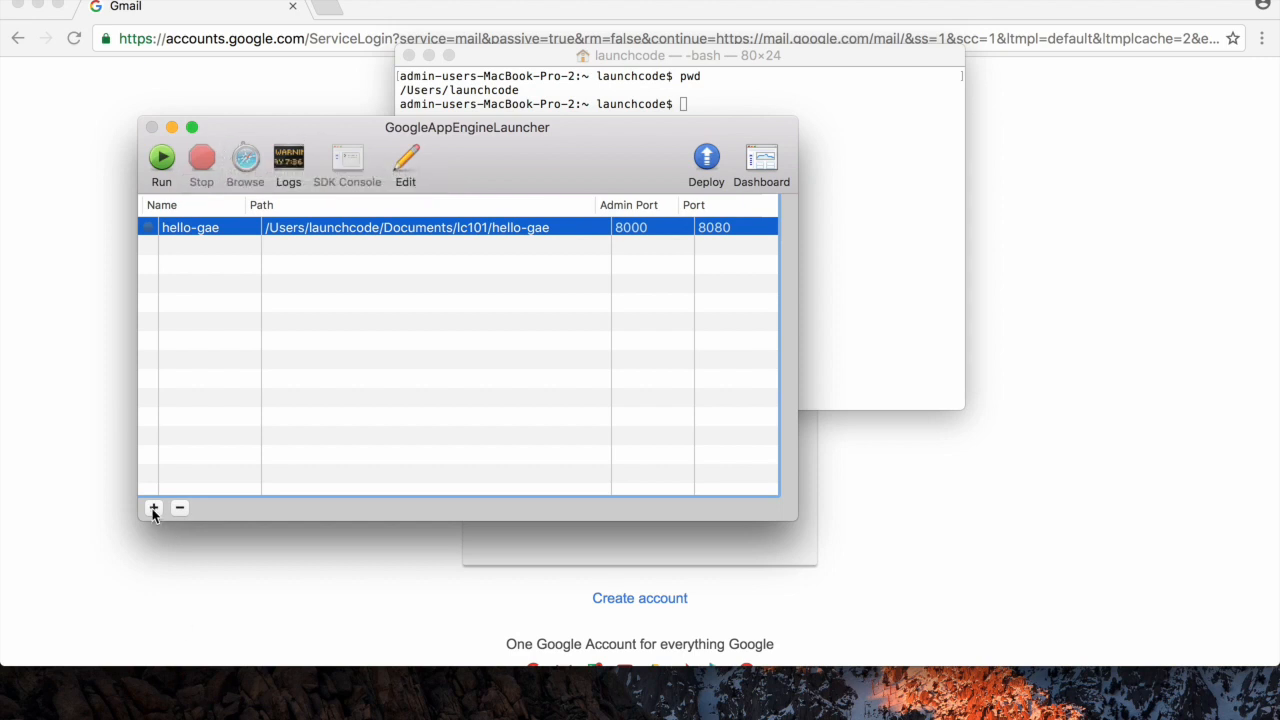
pyautogui.click(152, 508)
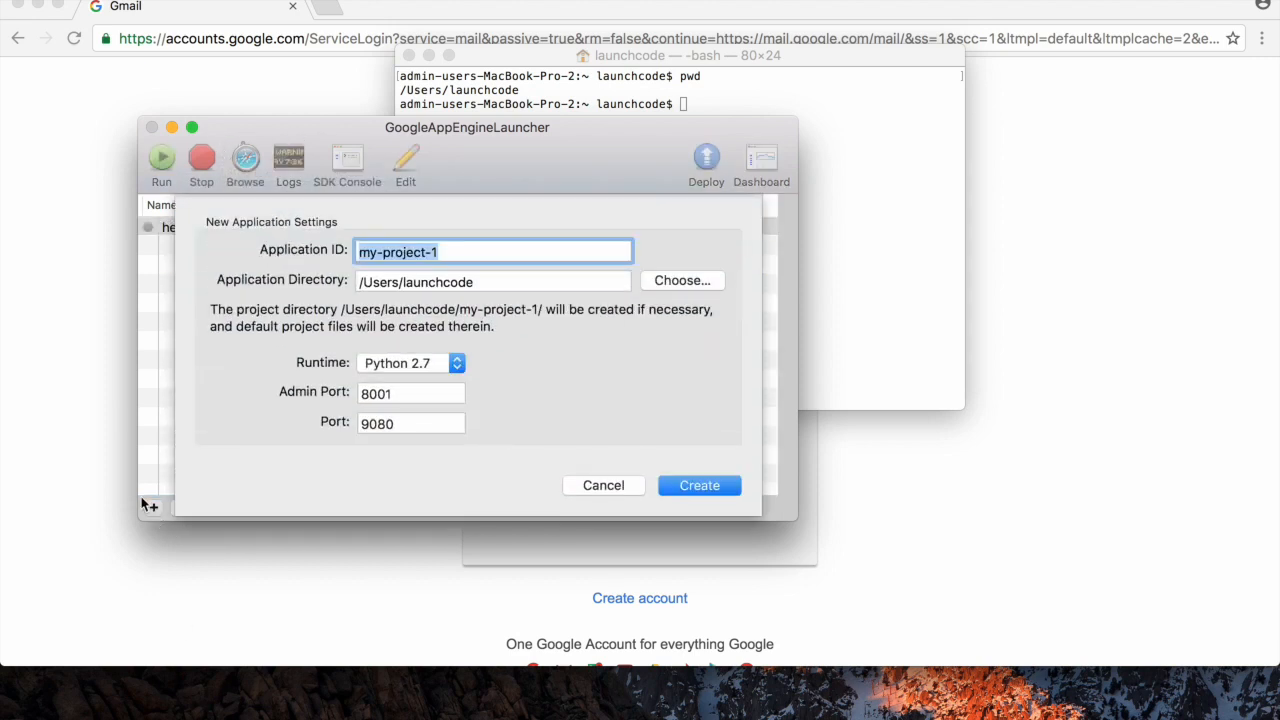
pyautogui.moveTo(472, 312)
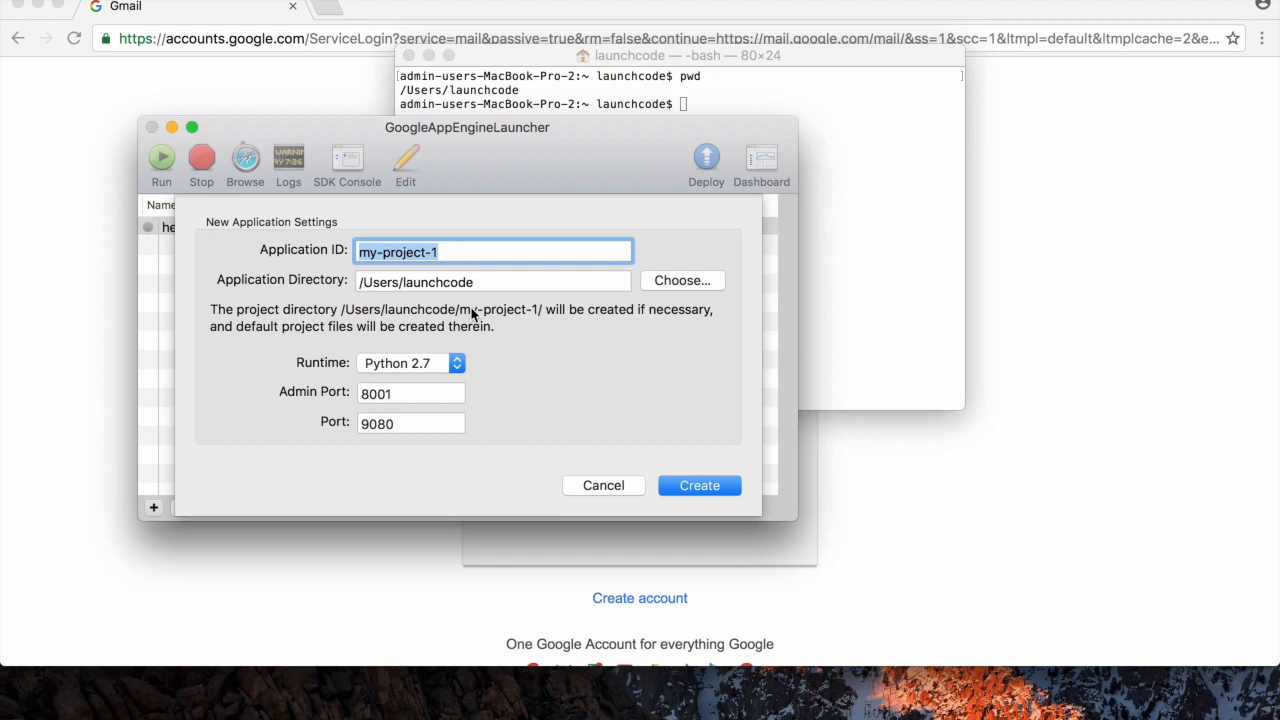
pyautogui.write('fortune-cook')
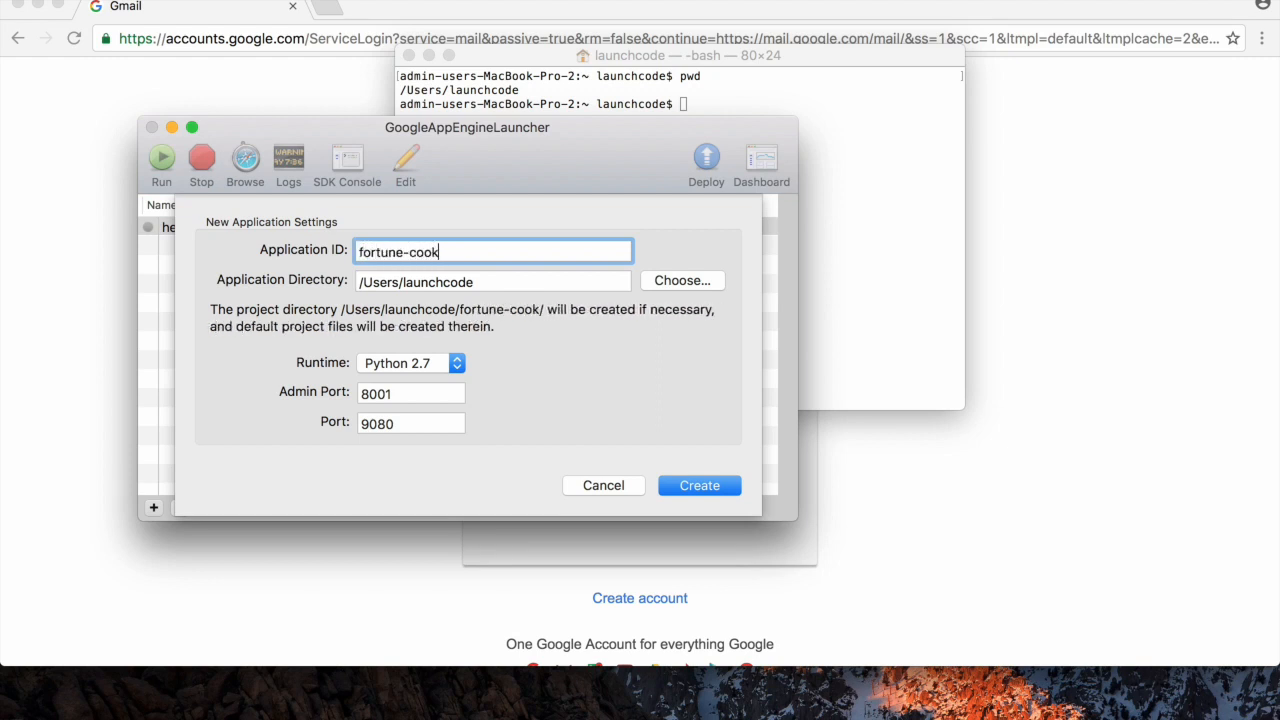
pyautogui.write('ie')
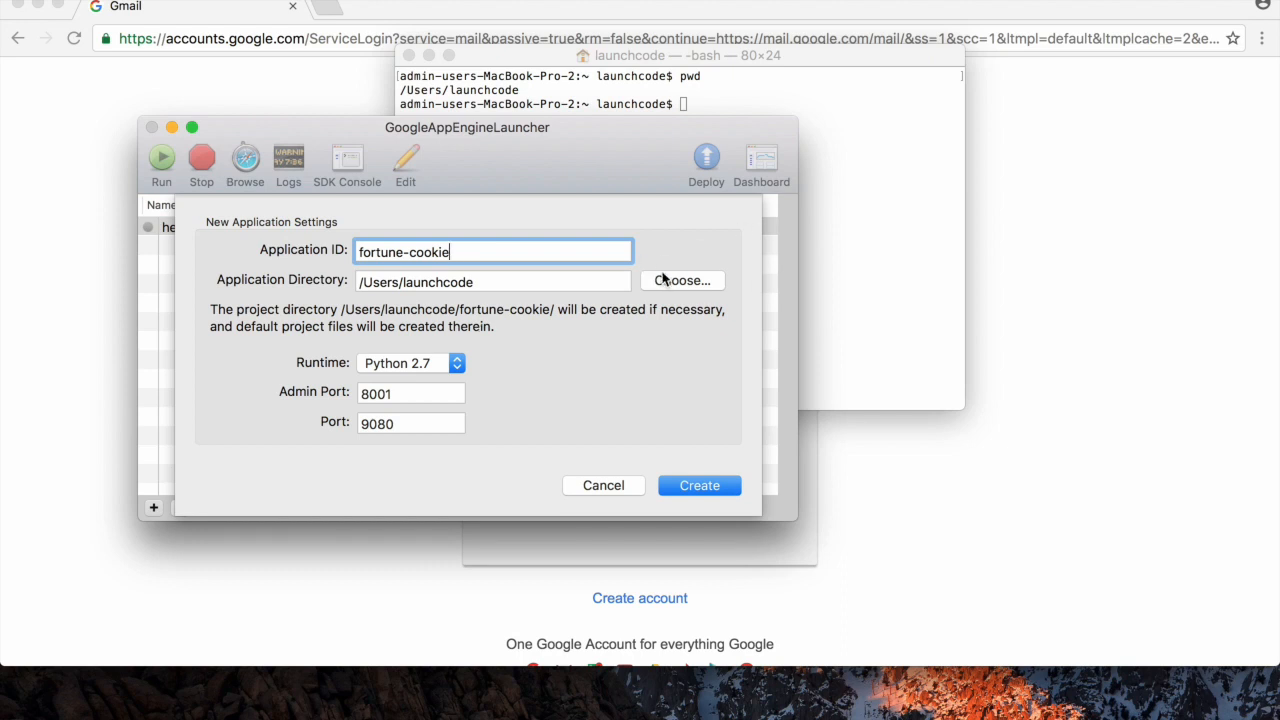
pyautogui.moveTo(672, 284)
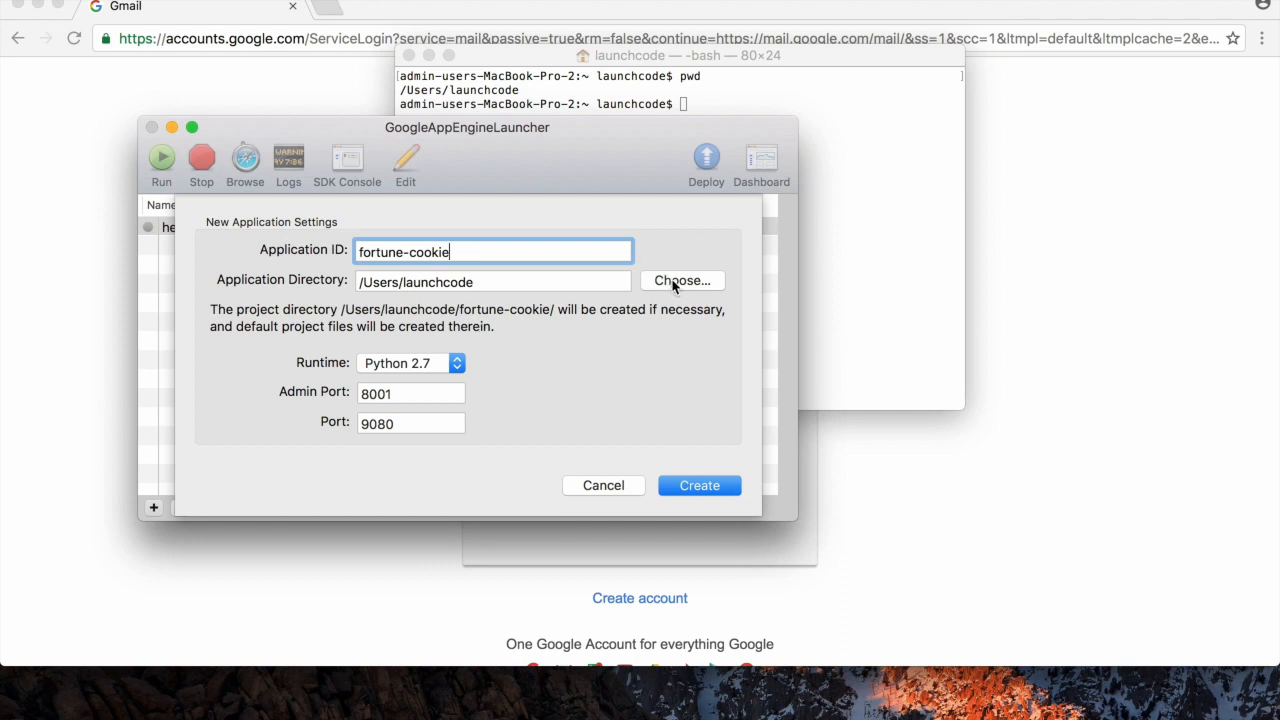
pyautogui.moveTo(670, 288)
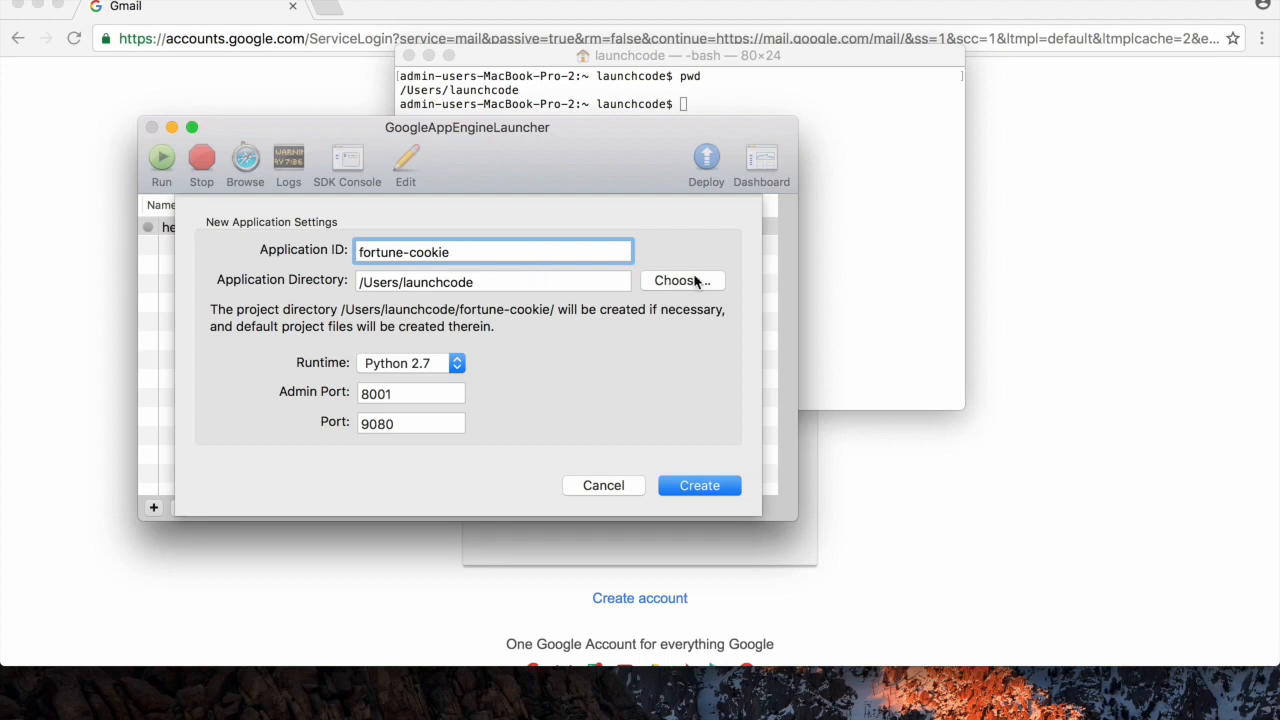
# Choose Documents/lc101 as the application directory and create the fortune-cookie app.
pyautogui.click(682, 280)
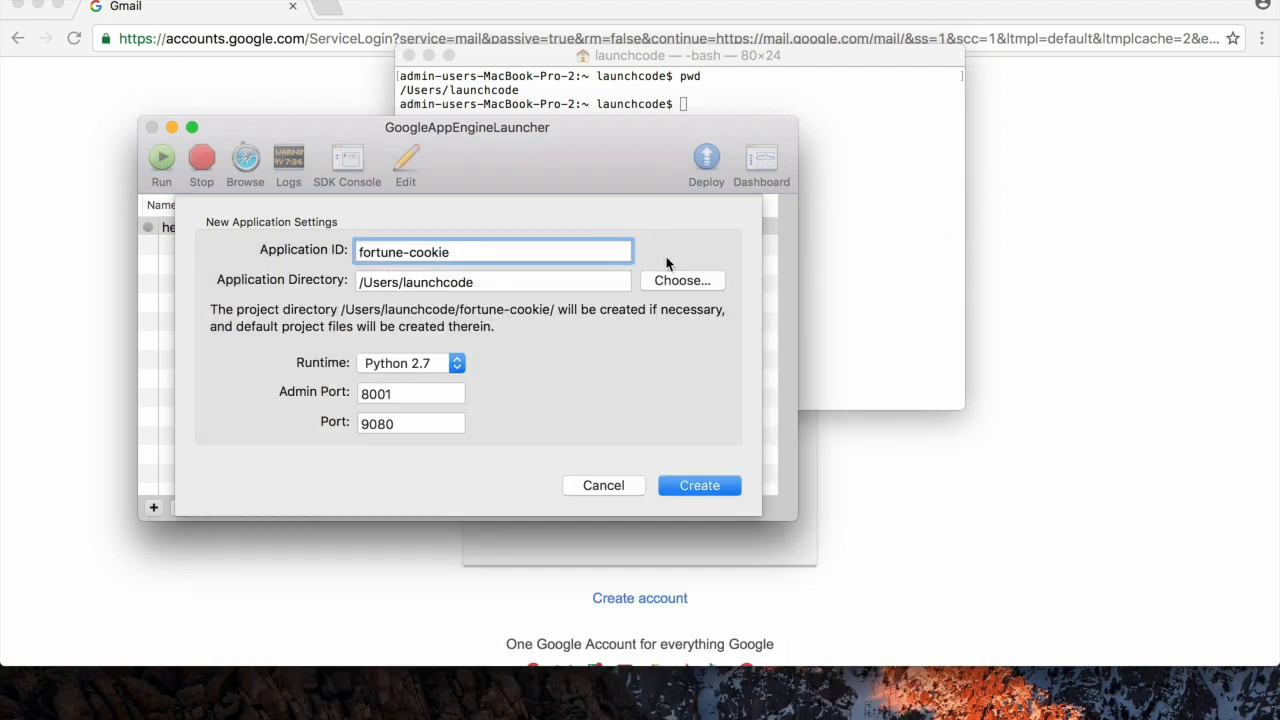
pyautogui.click(680, 280)
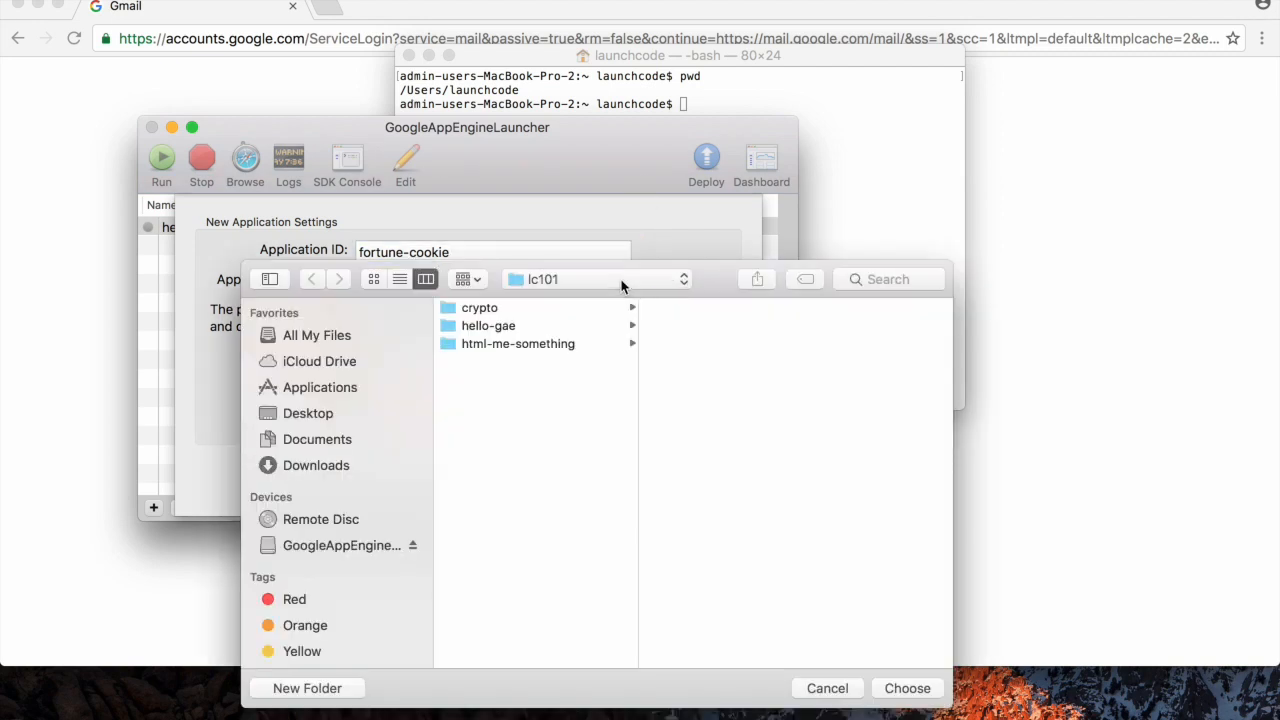
pyautogui.moveTo(584, 318)
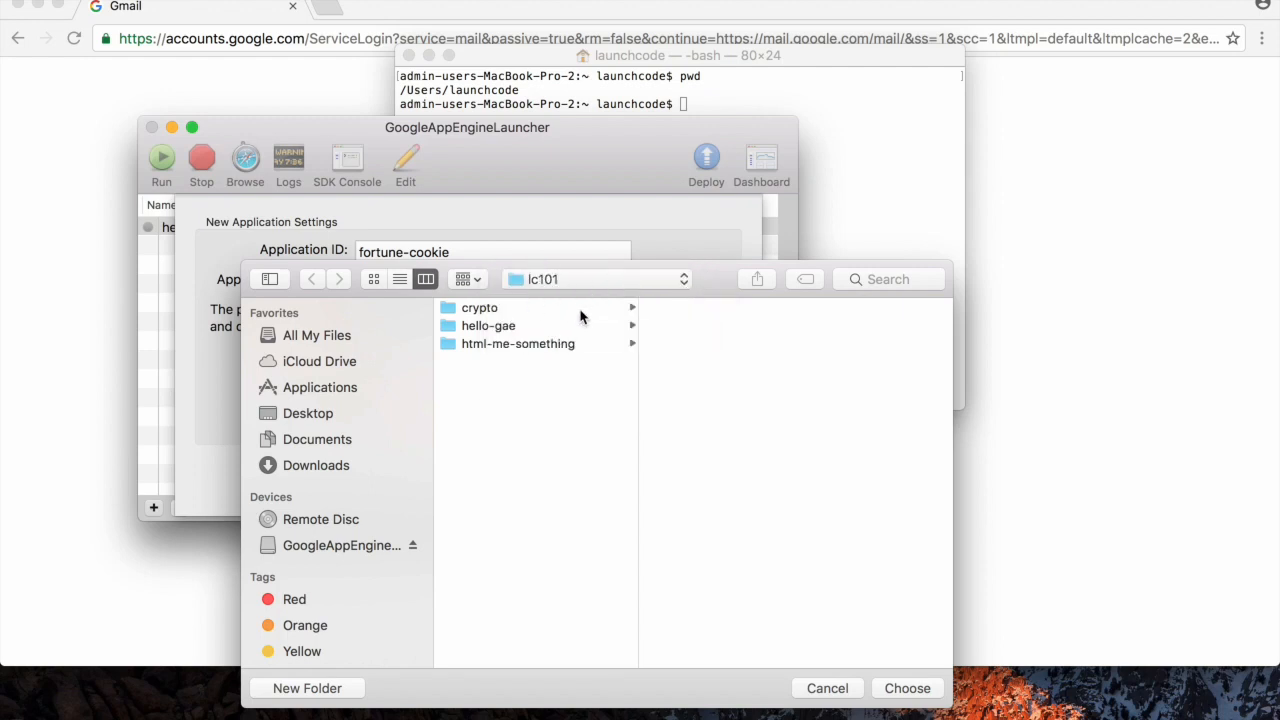
pyautogui.moveTo(896, 688)
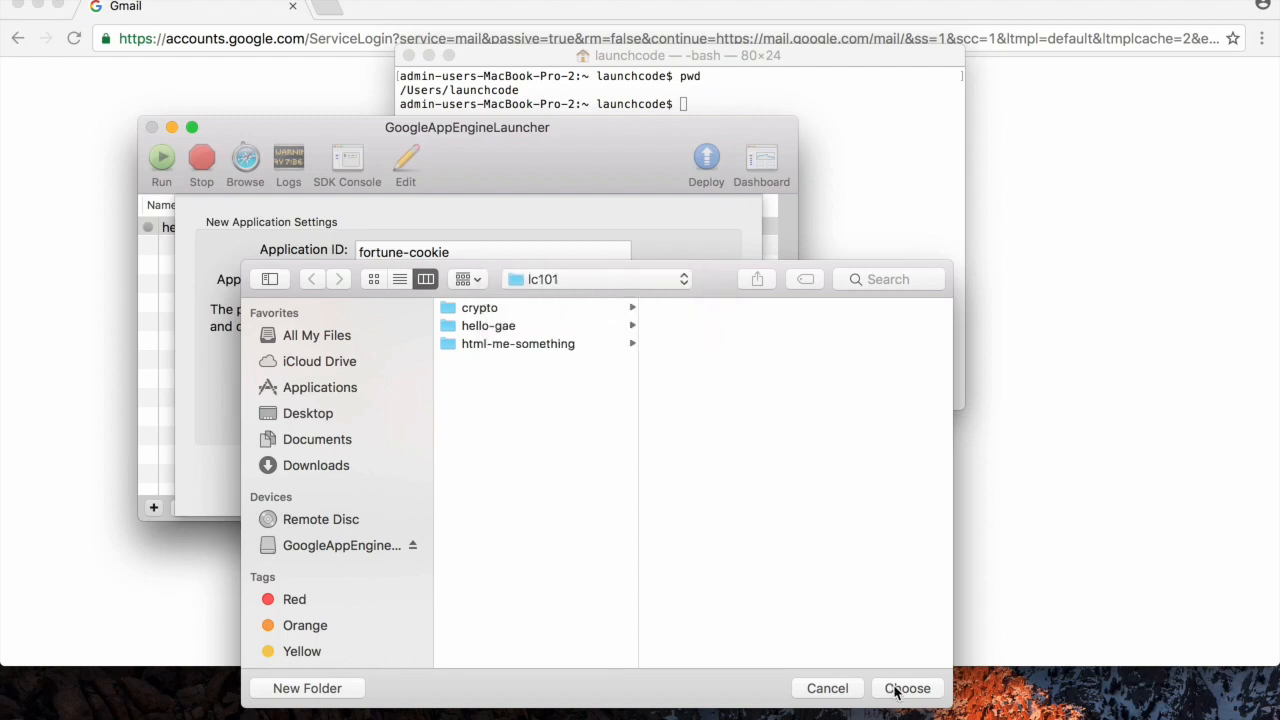
pyautogui.click(906, 688)
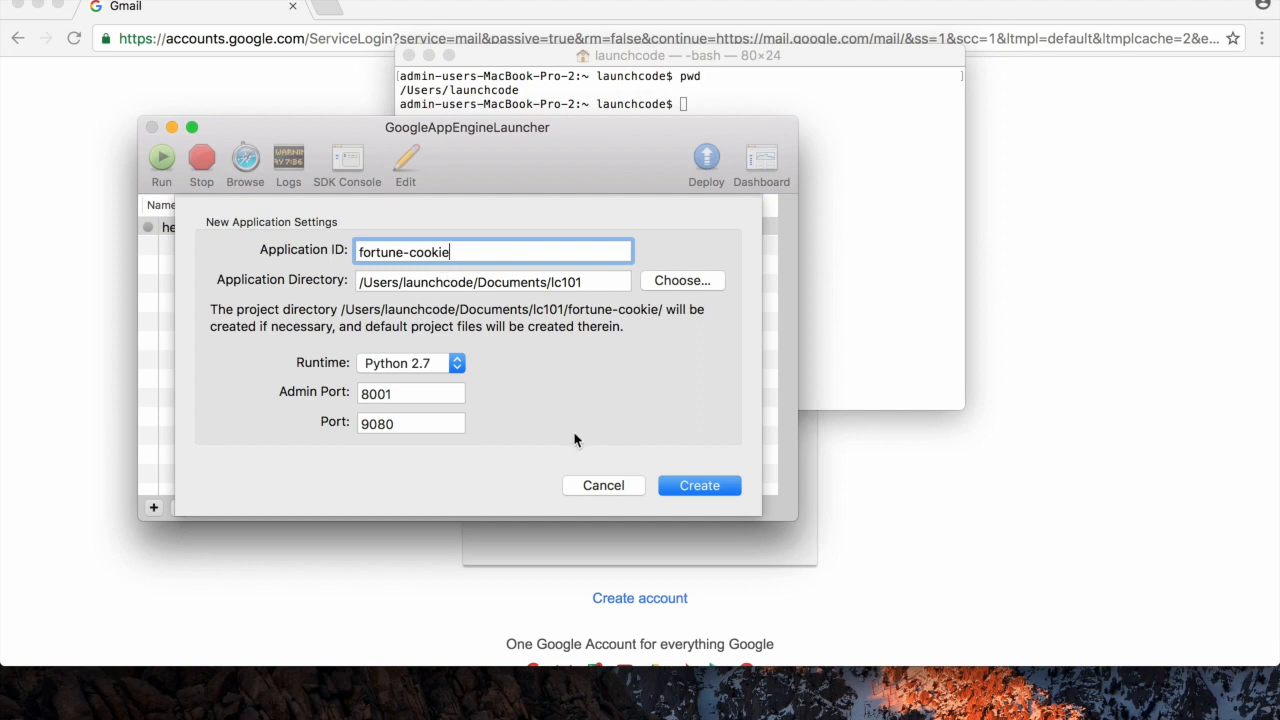
pyautogui.click(700, 486)
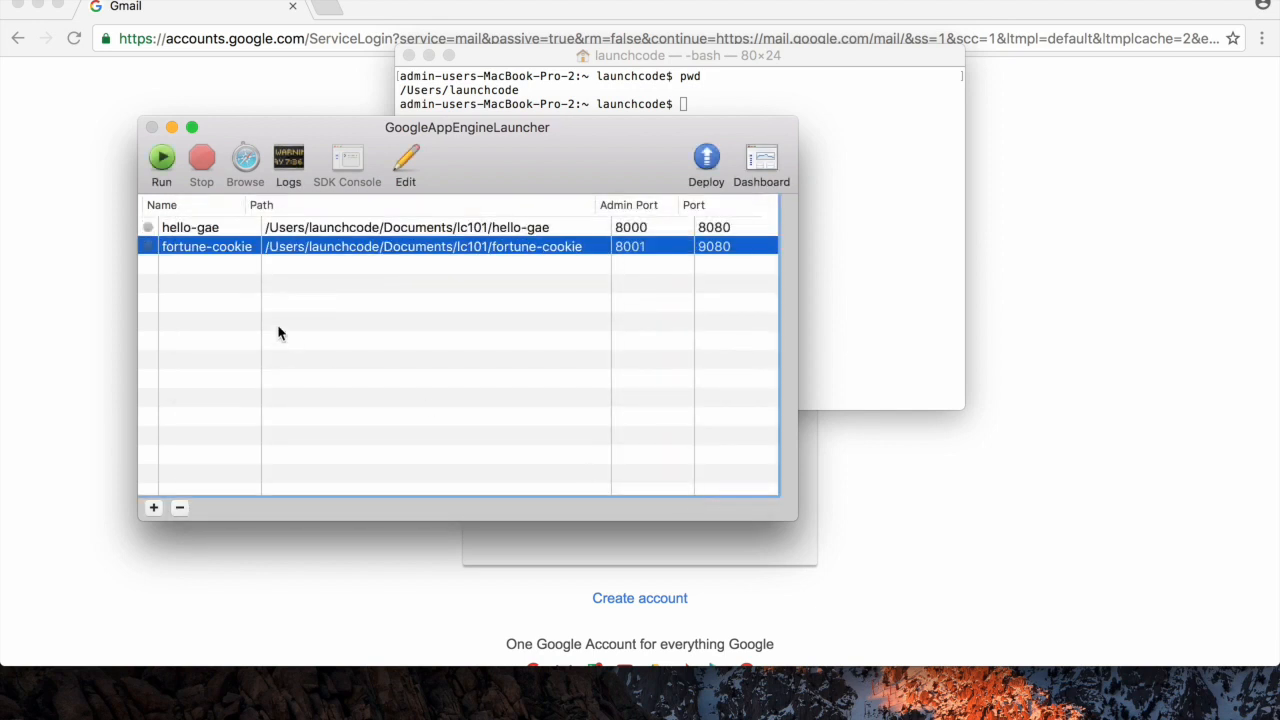
pyautogui.moveTo(216, 248)
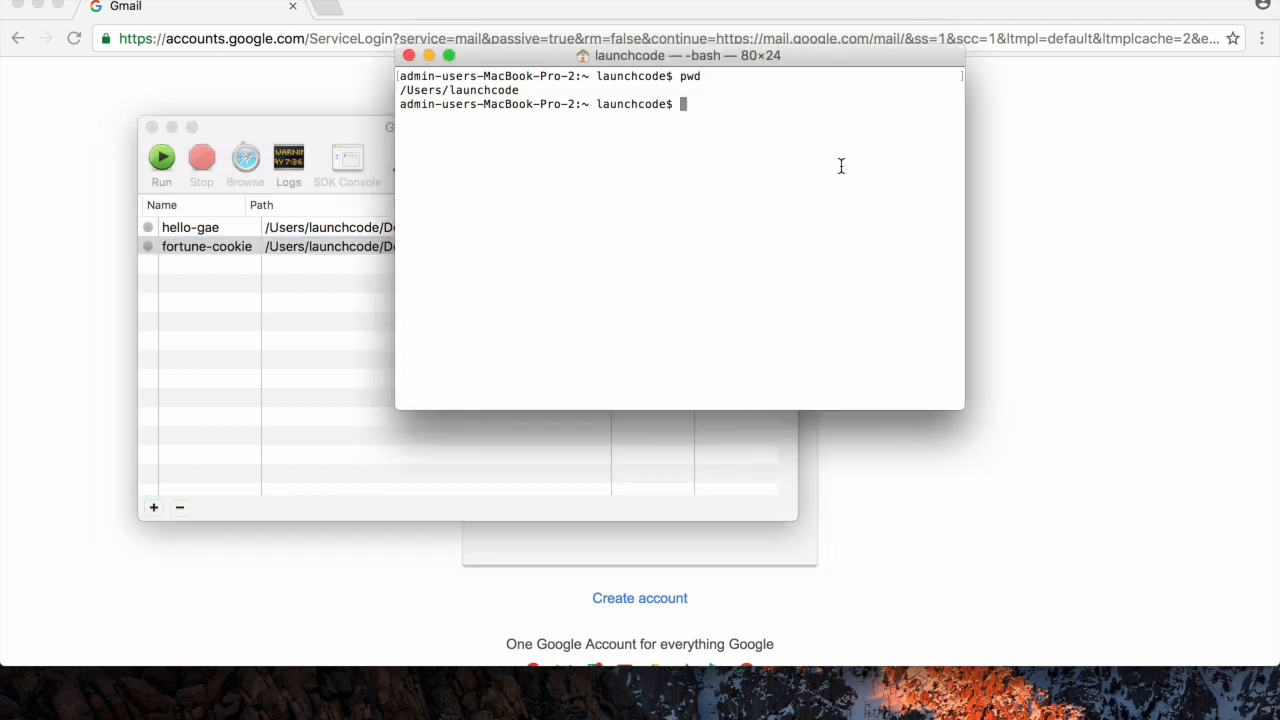
# List the home folder and change into Documents/lc101.
pyautogui.write('ls')
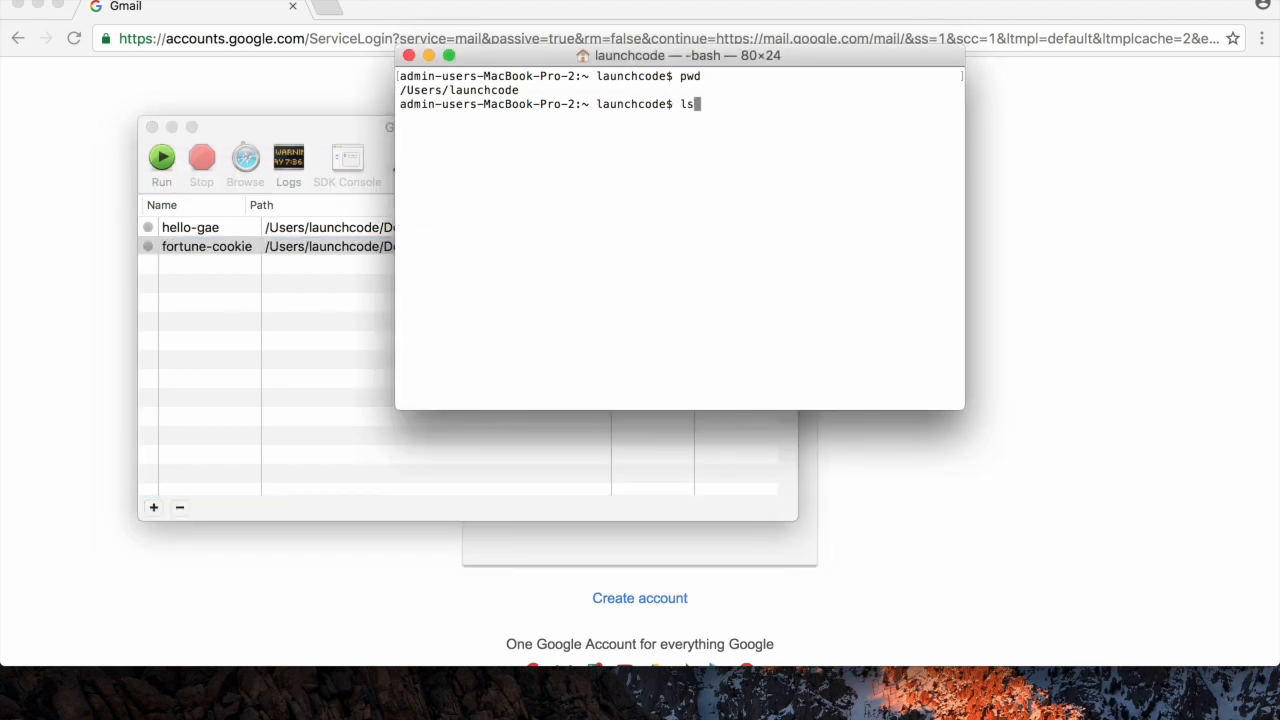
pyautogui.press('Return')
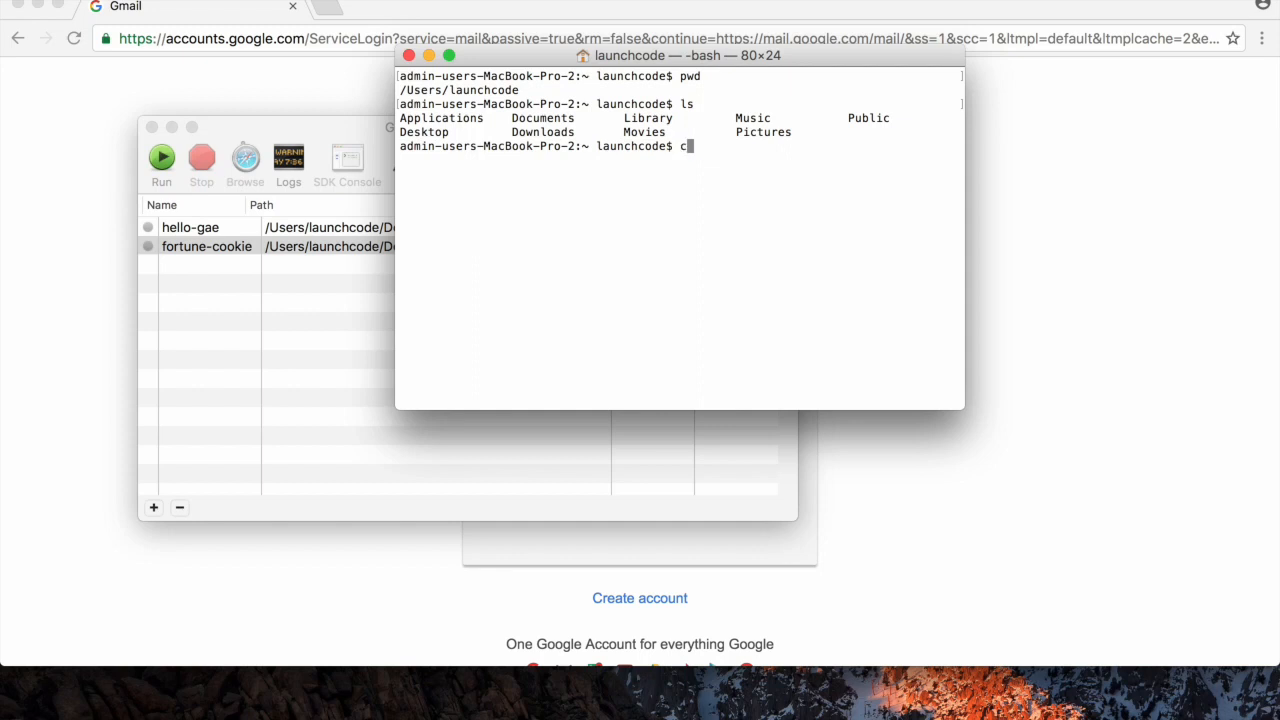
pyautogui.write('d')
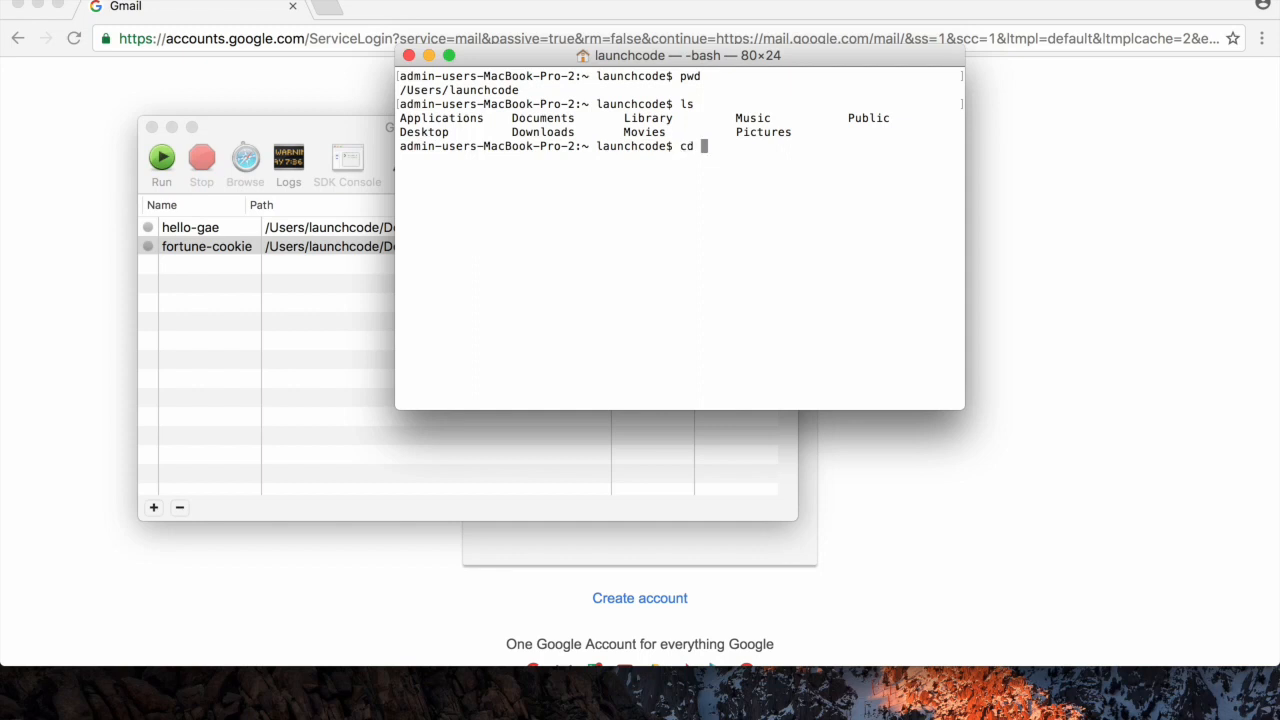
pyautogui.write('Documents/')
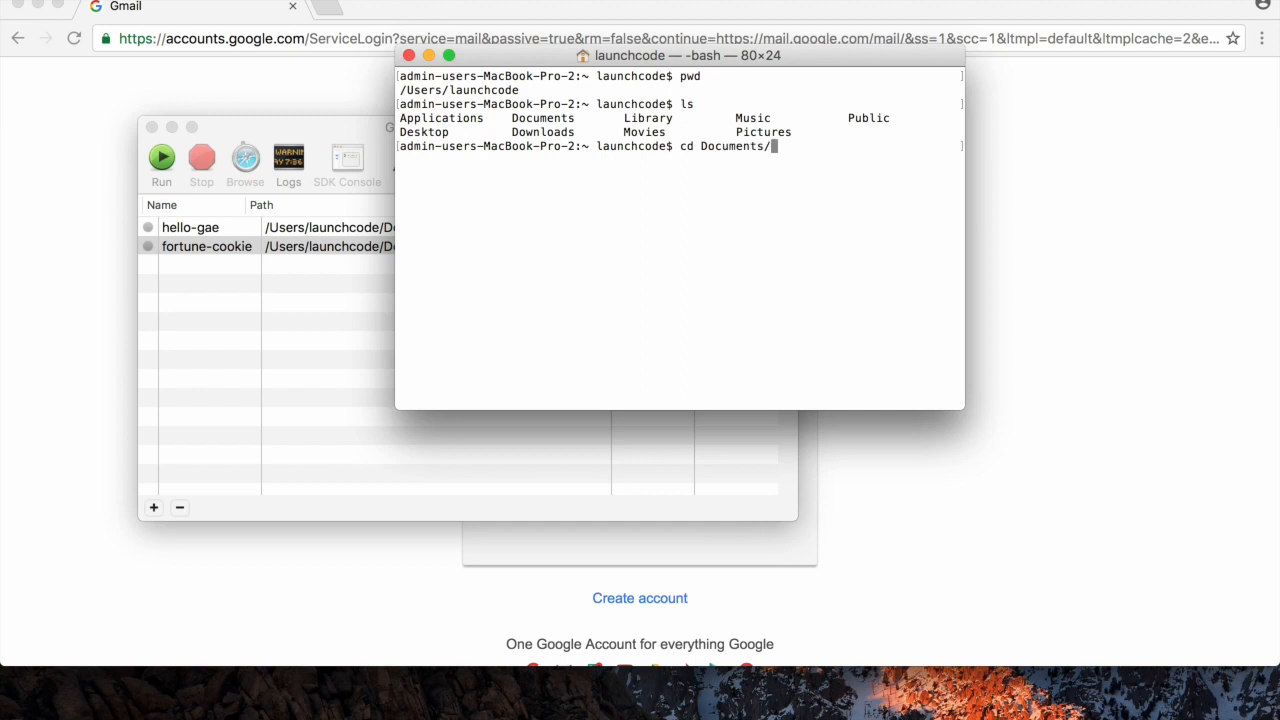
pyautogui.write('lc101/')
pyautogui.write('ls')
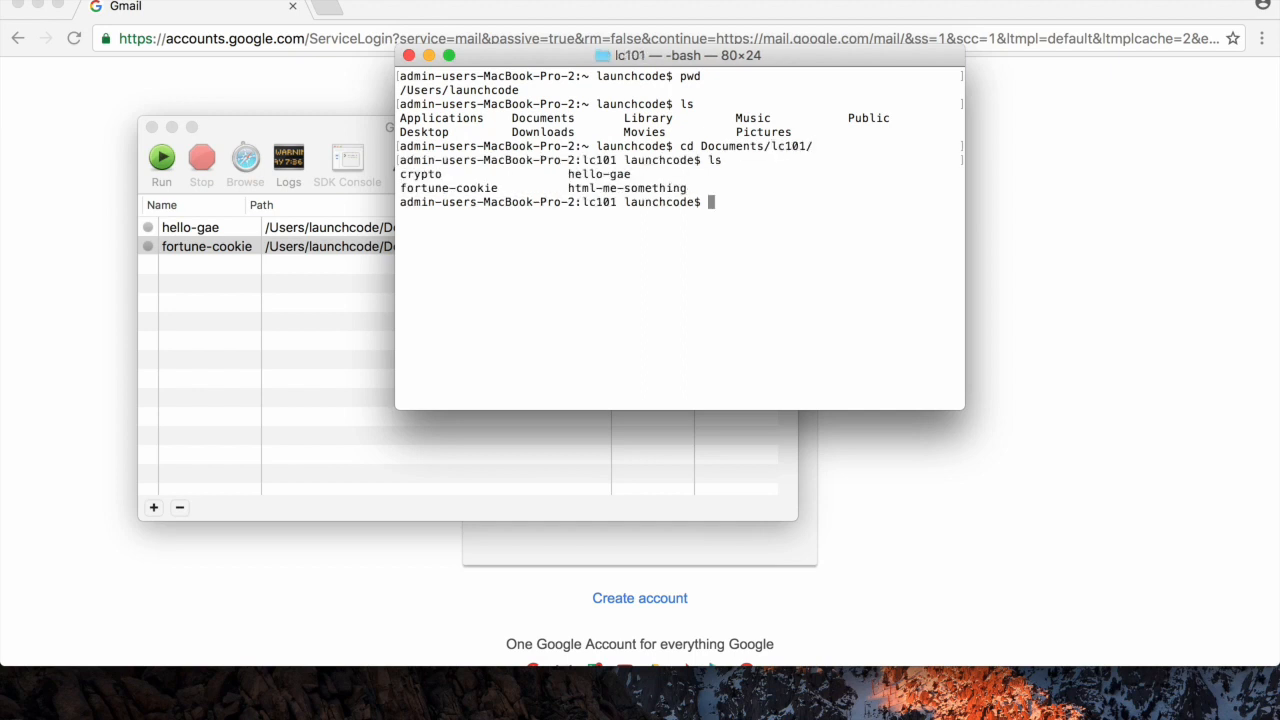
pyautogui.doubleClick(448, 188)
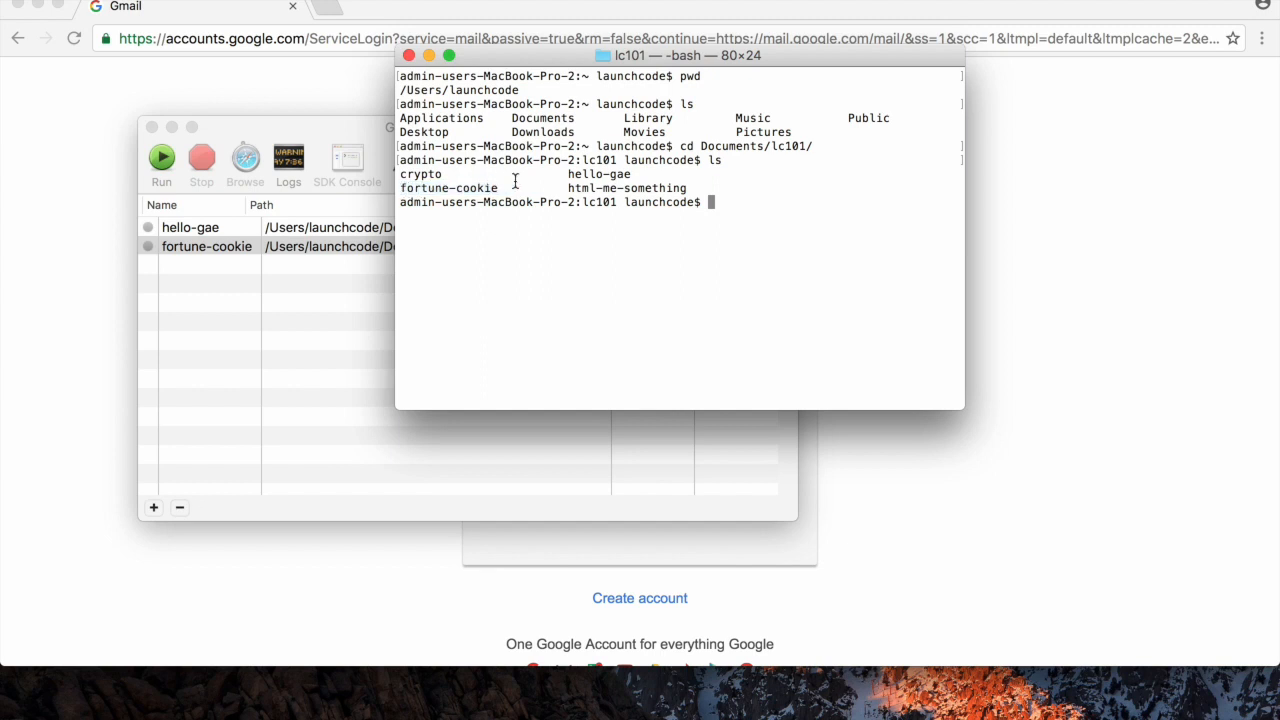
# Launch Atom on the fortune-cookie project folder.
pyautogui.write('atom')
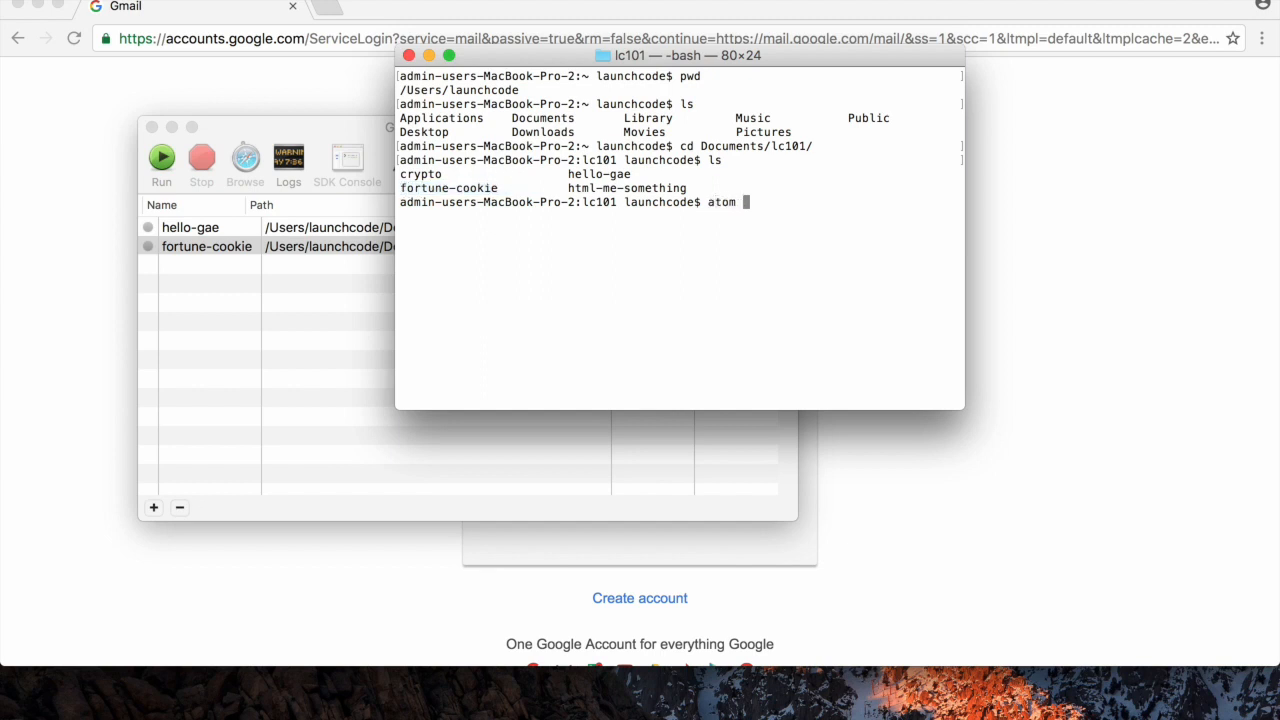
pyautogui.write('fortune-cookie/')
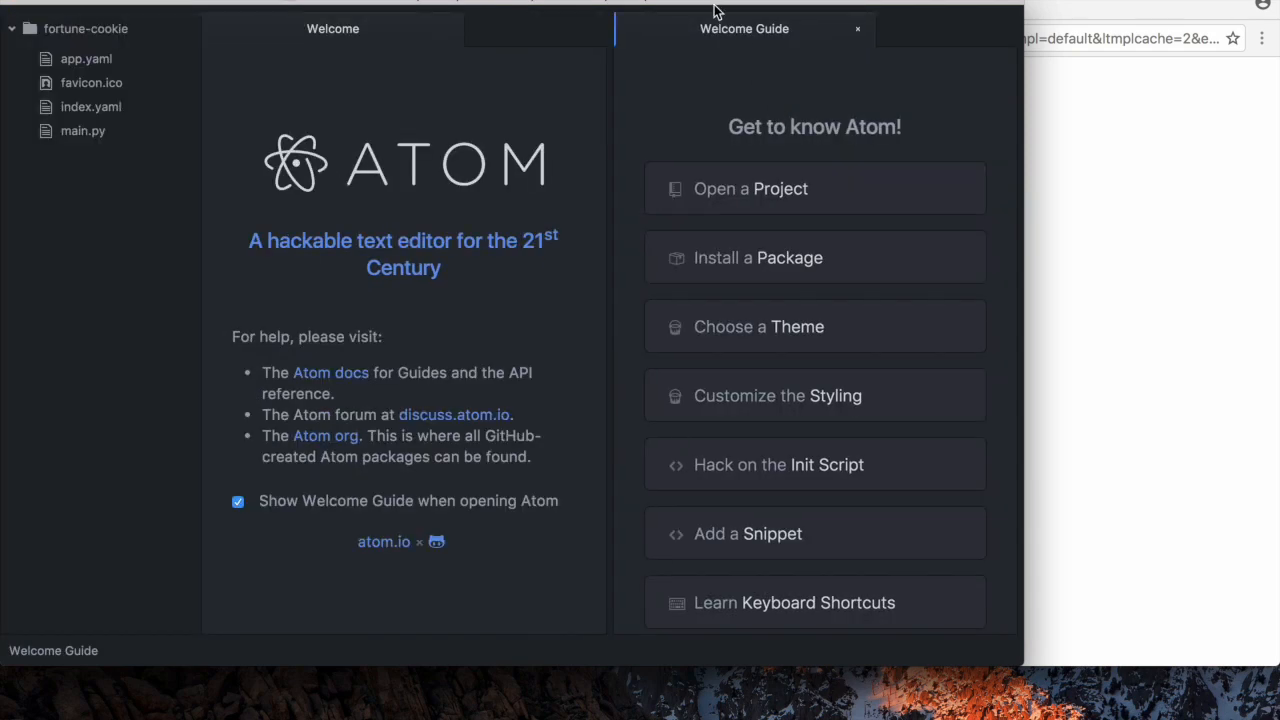
# Close the Welcome guide, expand fortune-cookie and look over main.py's handler lines 13-25.
pyautogui.click(856, 28)
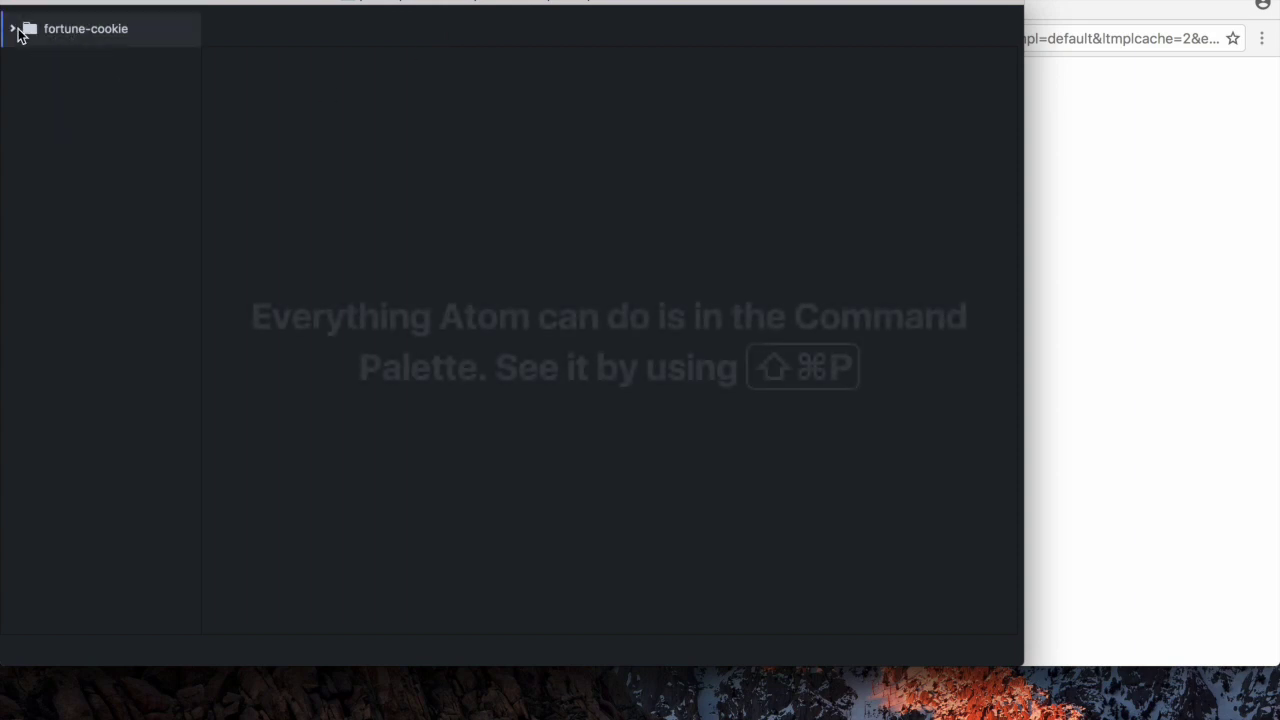
pyautogui.click(12, 28)
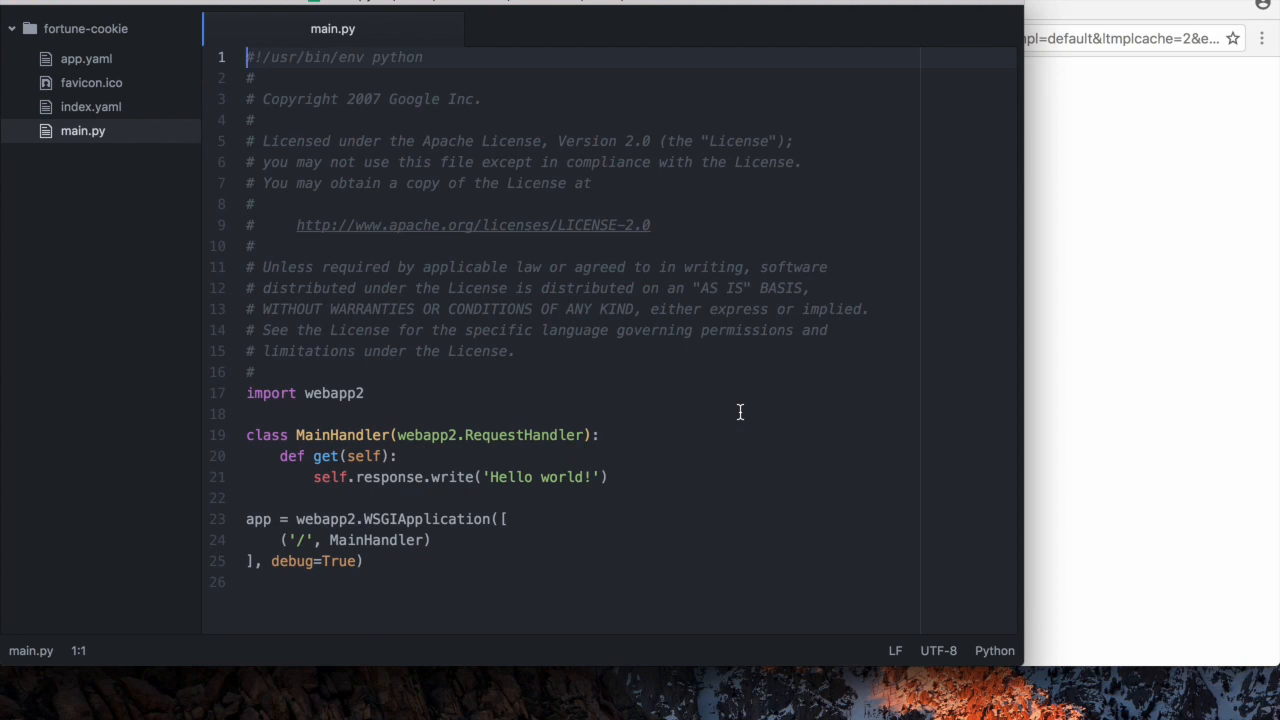
pyautogui.click(330, 308)
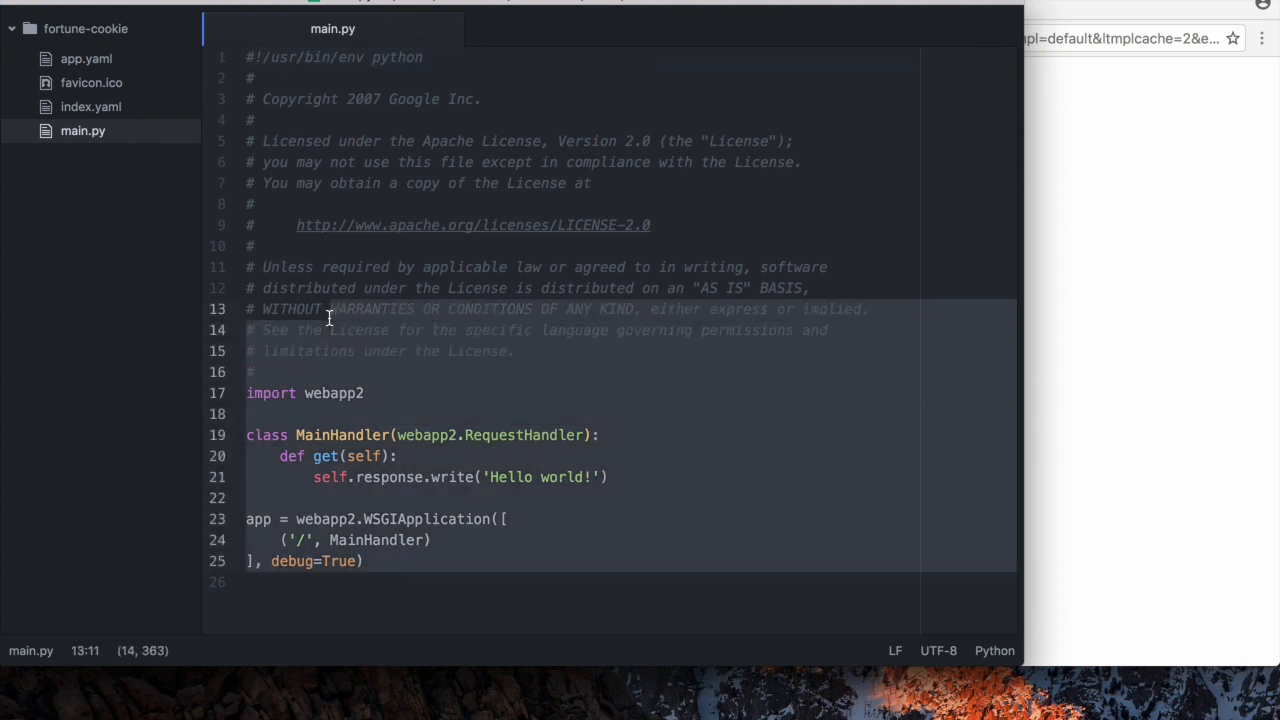
pyautogui.click(536, 592)
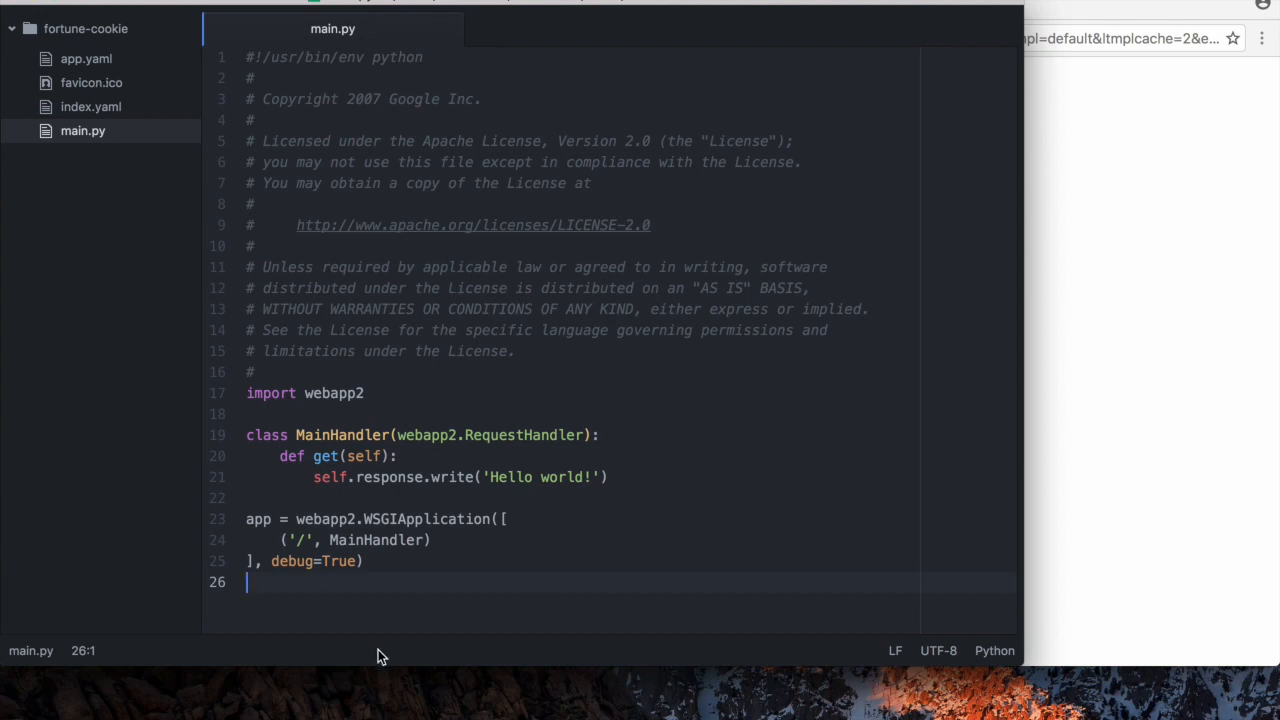
pyautogui.moveTo(500, 476)
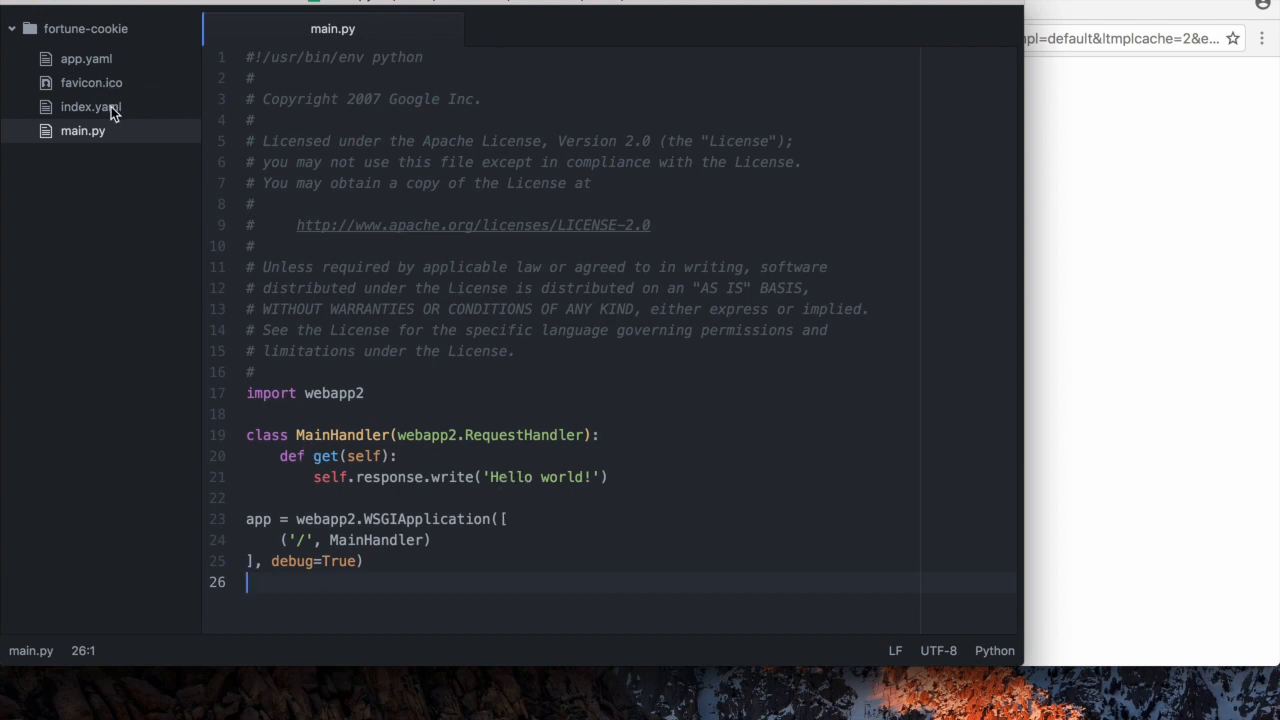
# Glance at index.yaml, return to main.py and rest the caret after the handler.
pyautogui.click(92, 108)
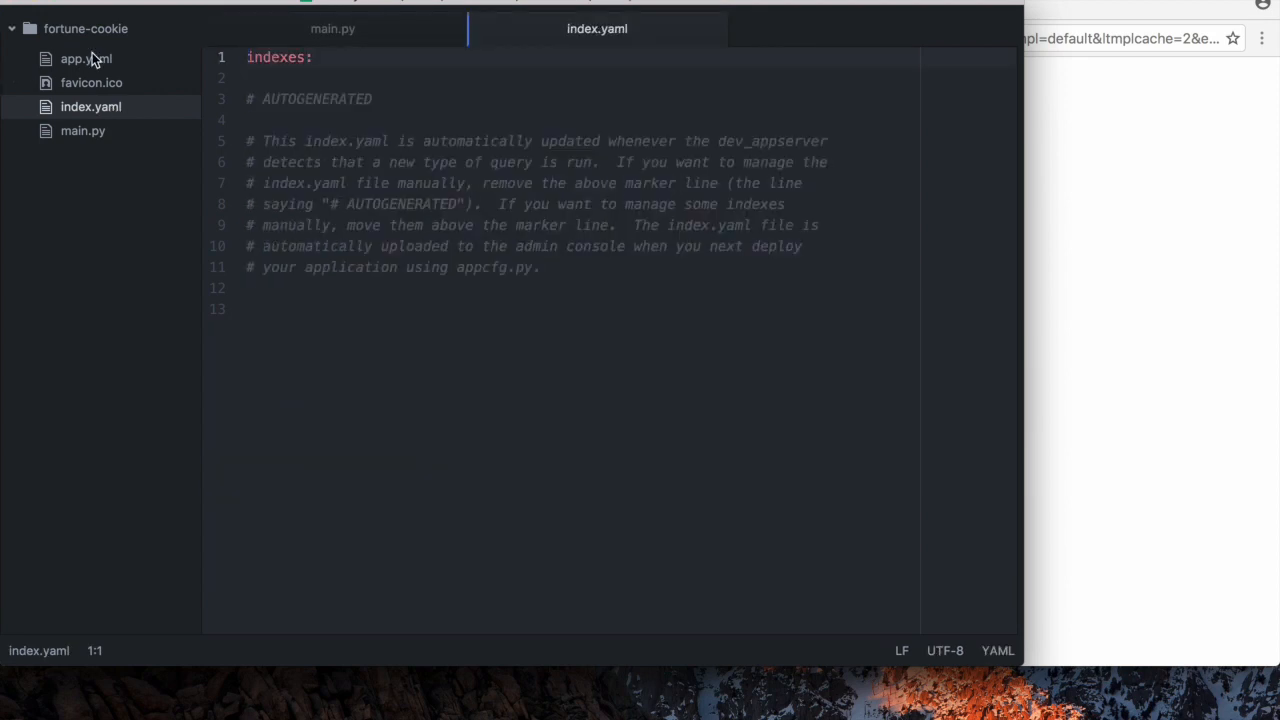
pyautogui.click(86, 58)
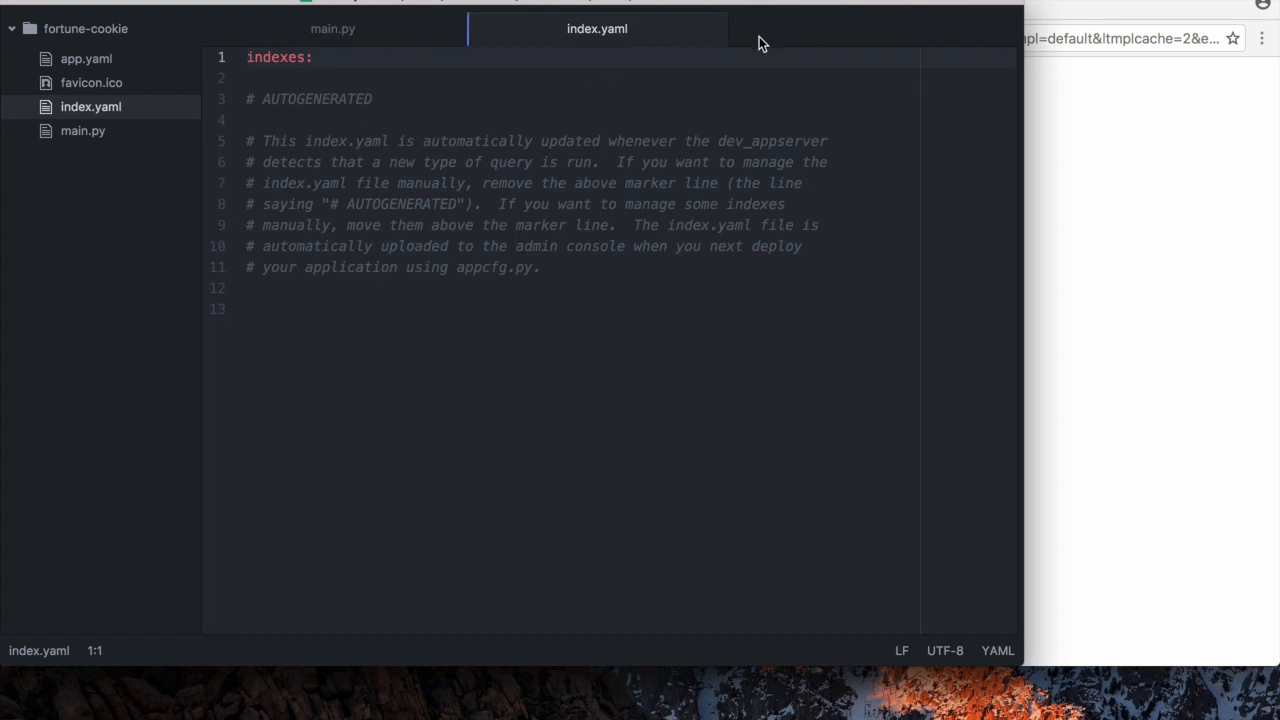
pyautogui.click(332, 28)
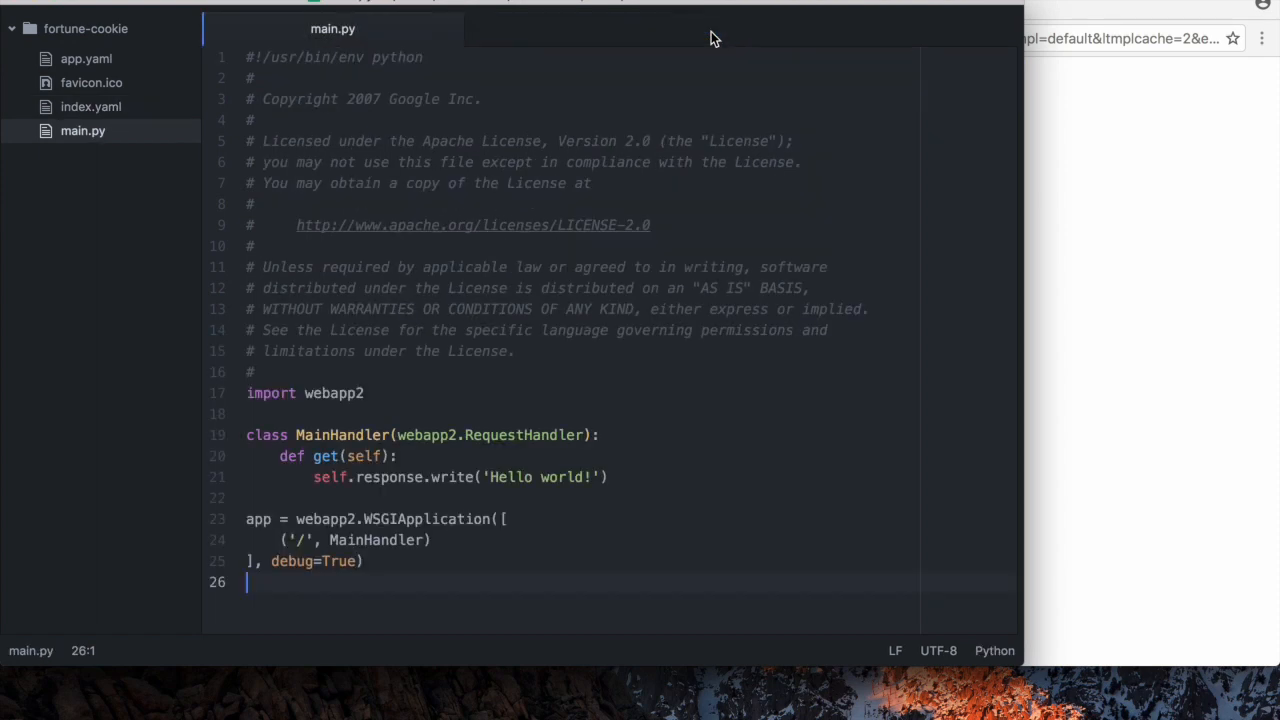
pyautogui.moveTo(436, 578)
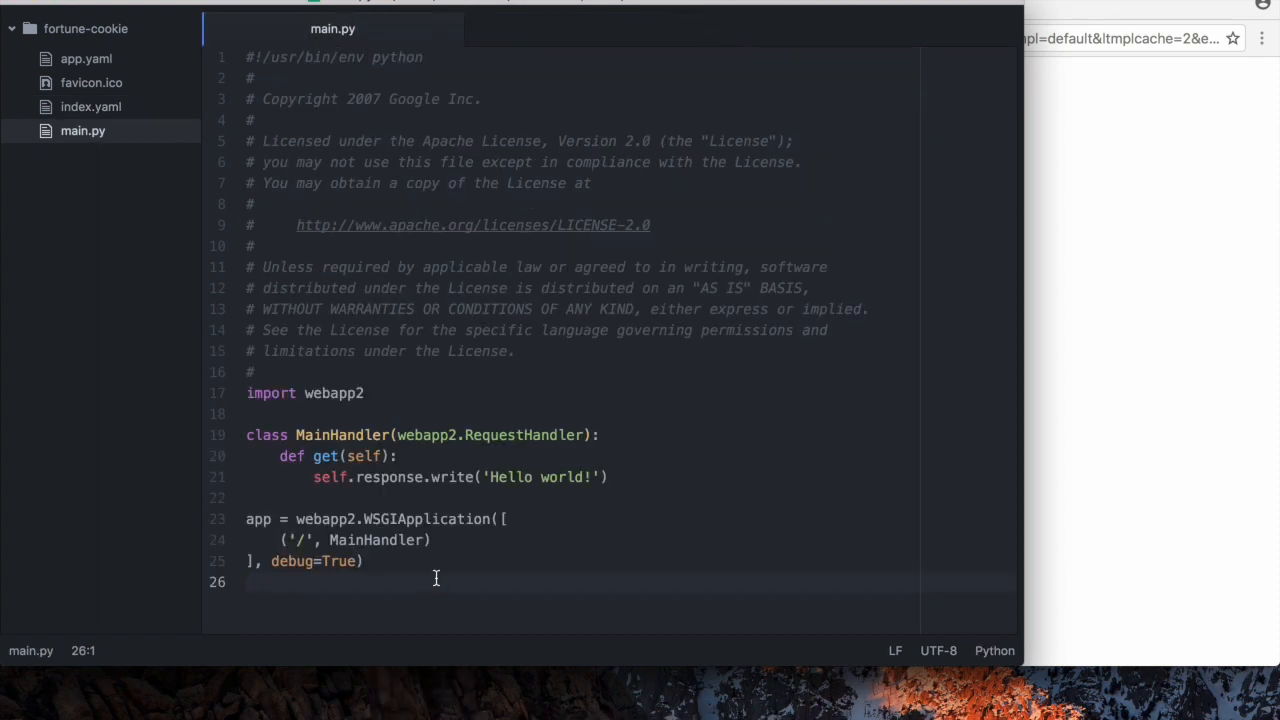
pyautogui.click(256, 372)
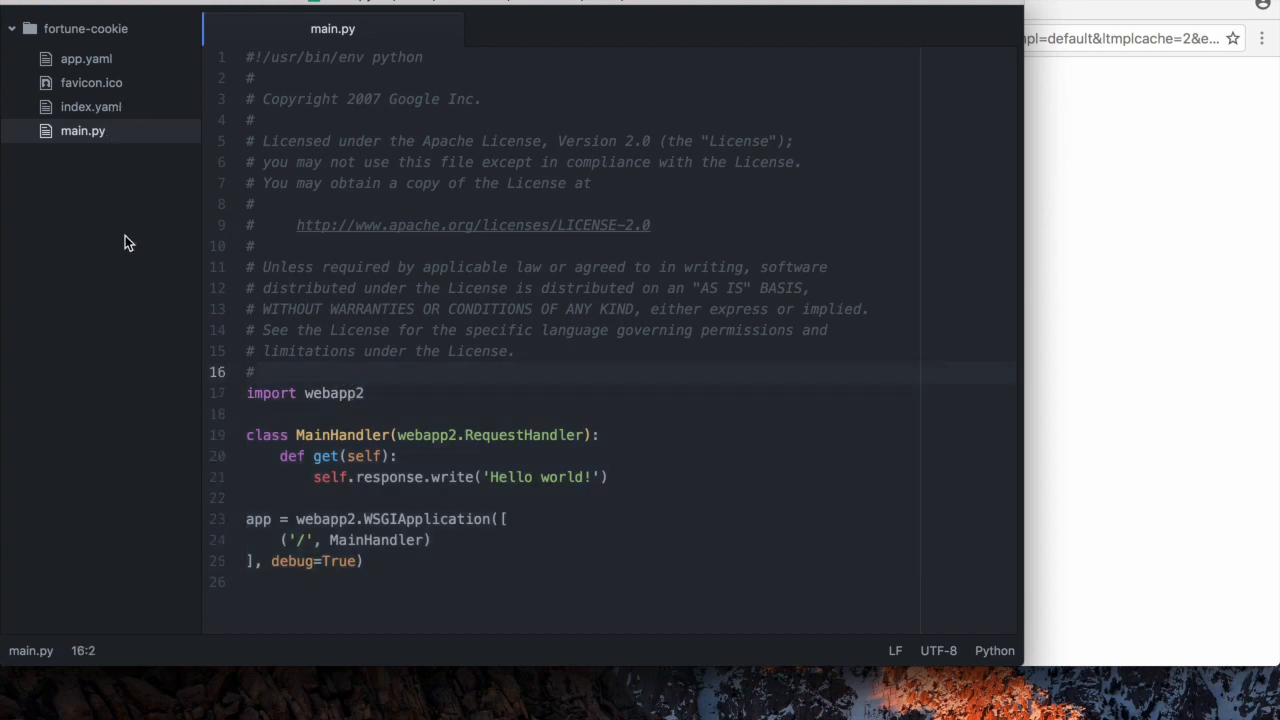
pyautogui.click(256, 372)
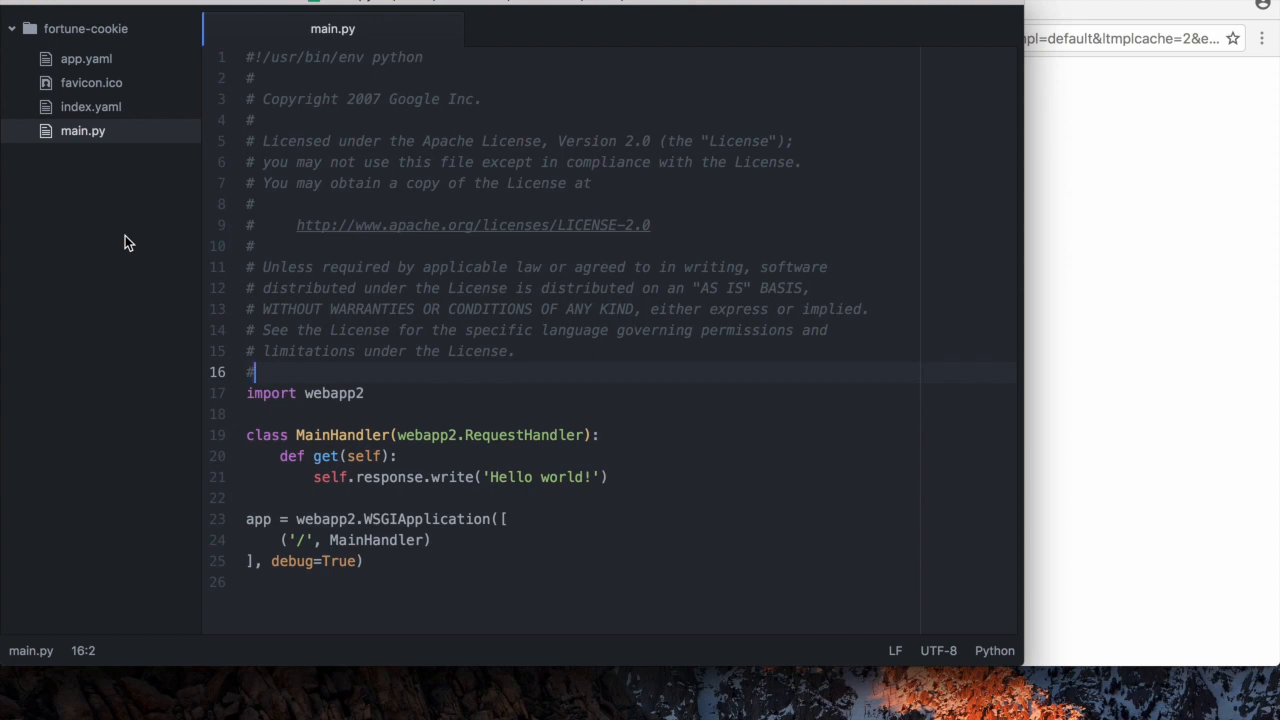
pyautogui.moveTo(736, 380)
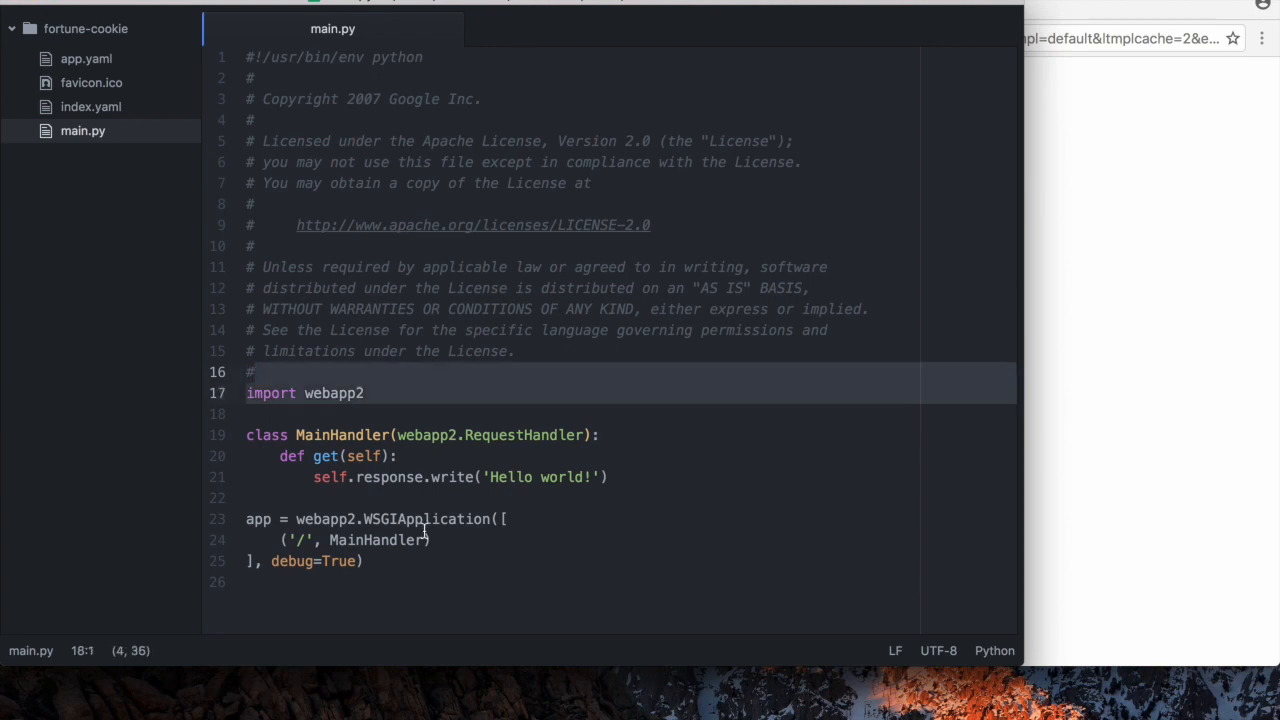
pyautogui.click(364, 560)
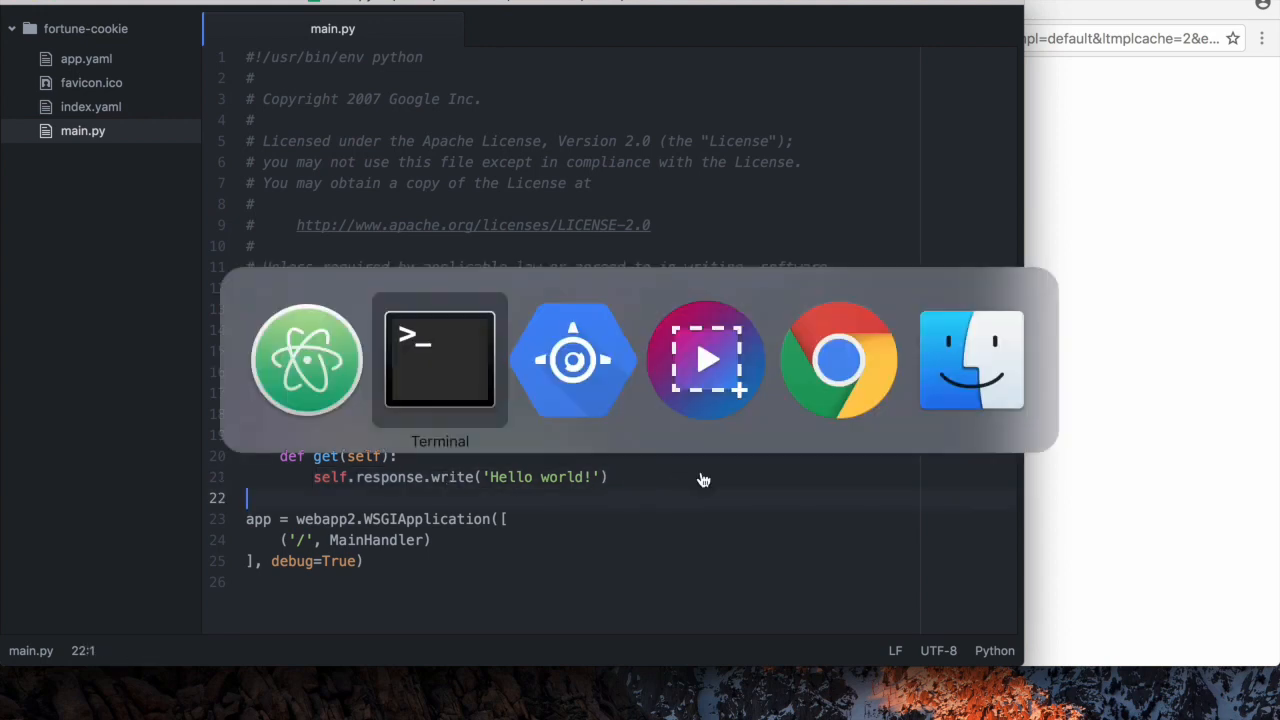
# Switch to the launcher and check fortune-cookie runs on port 9080.
pyautogui.click(838, 358)
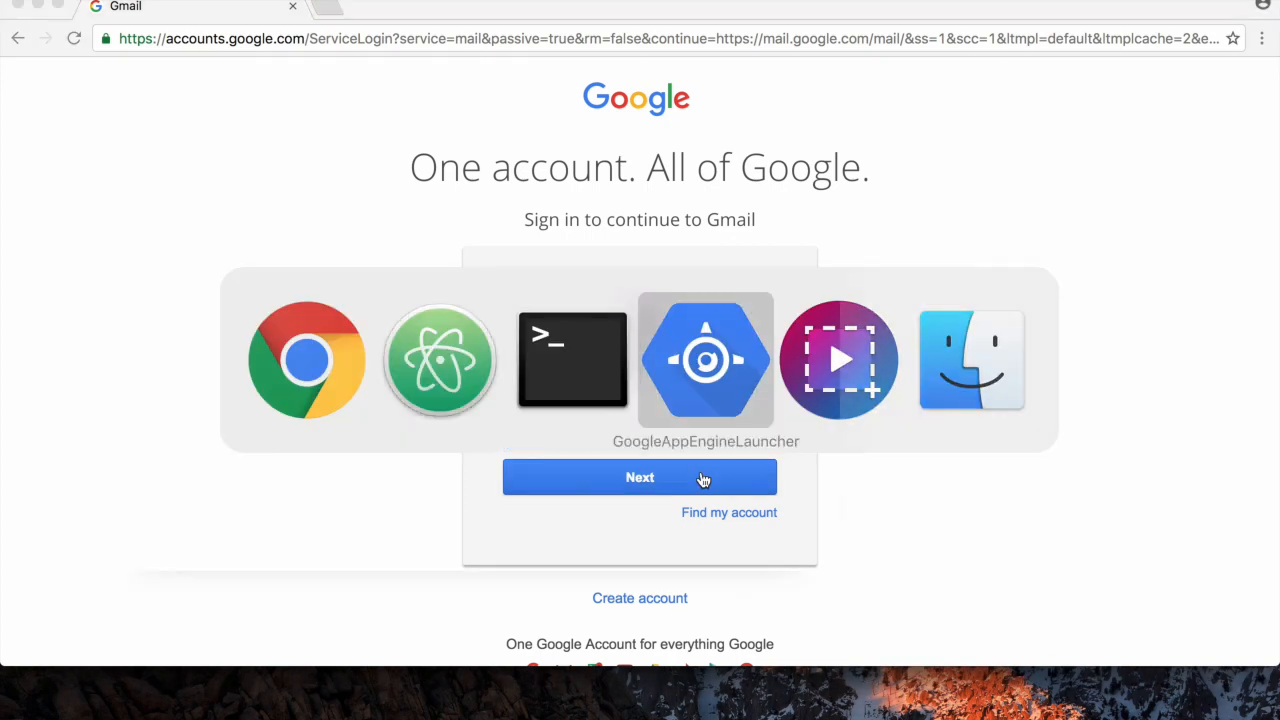
pyautogui.click(704, 360)
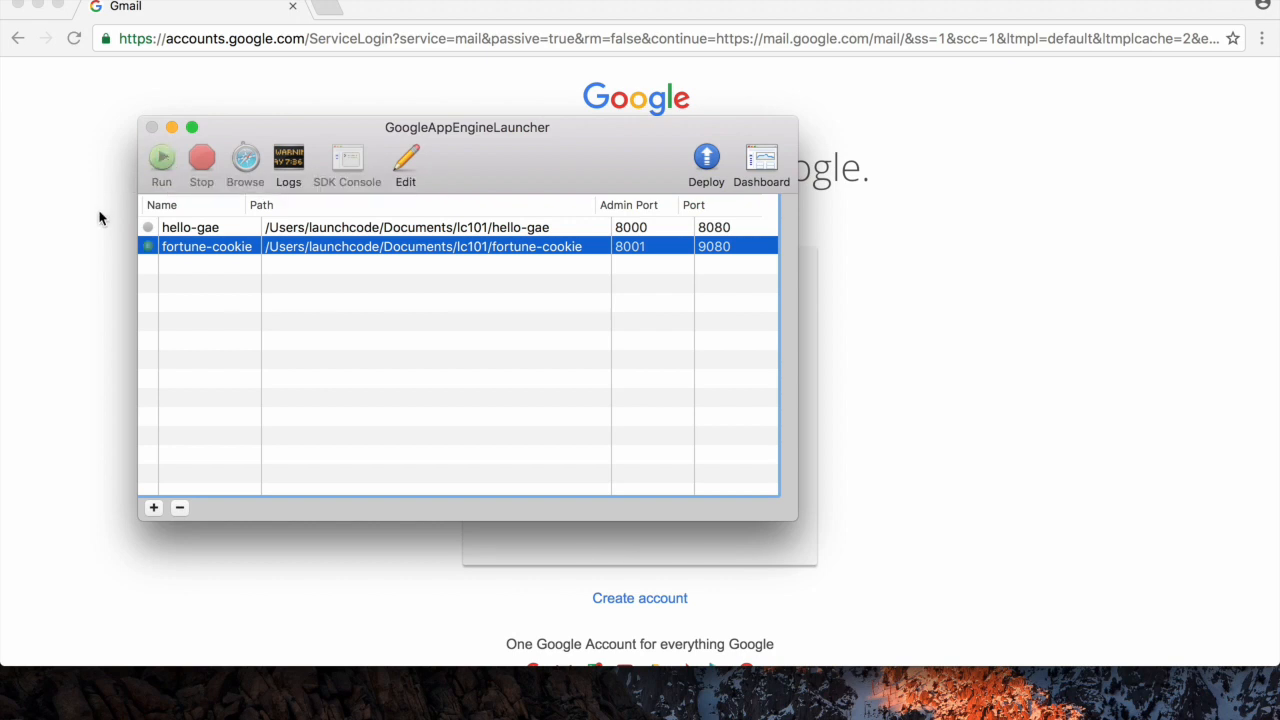
pyautogui.moveTo(430, 256)
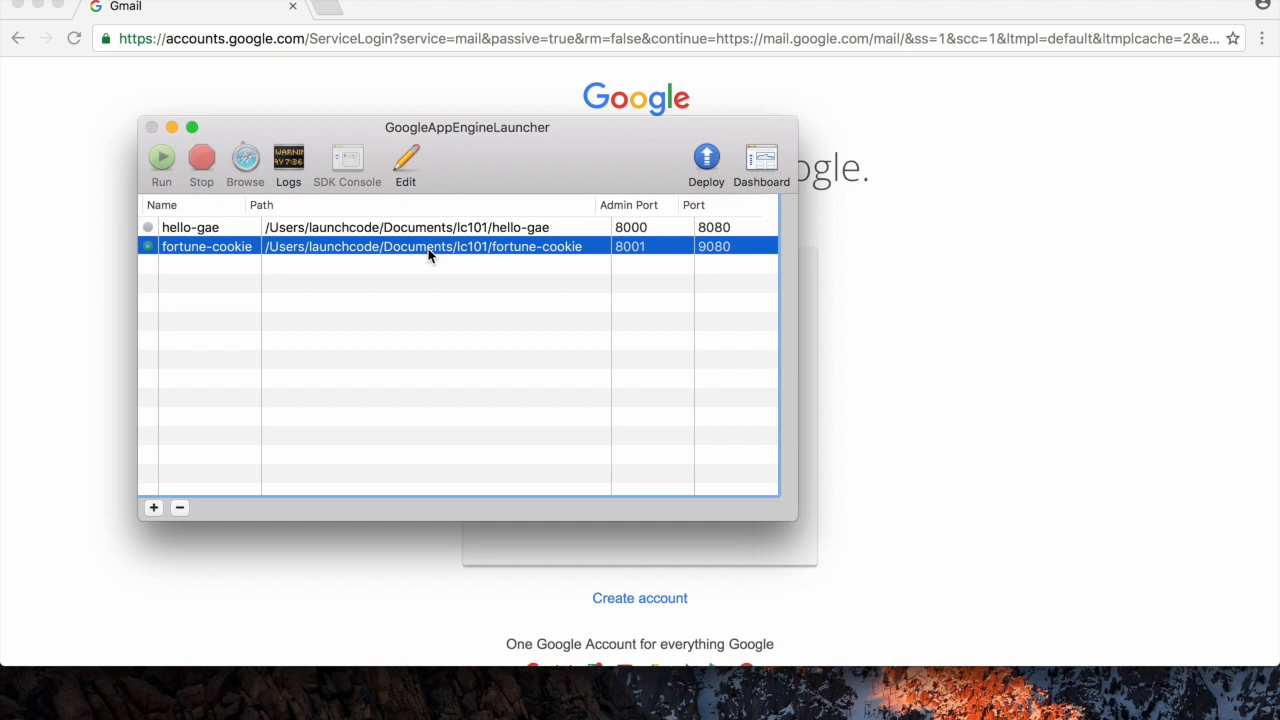
pyautogui.moveTo(172, 242)
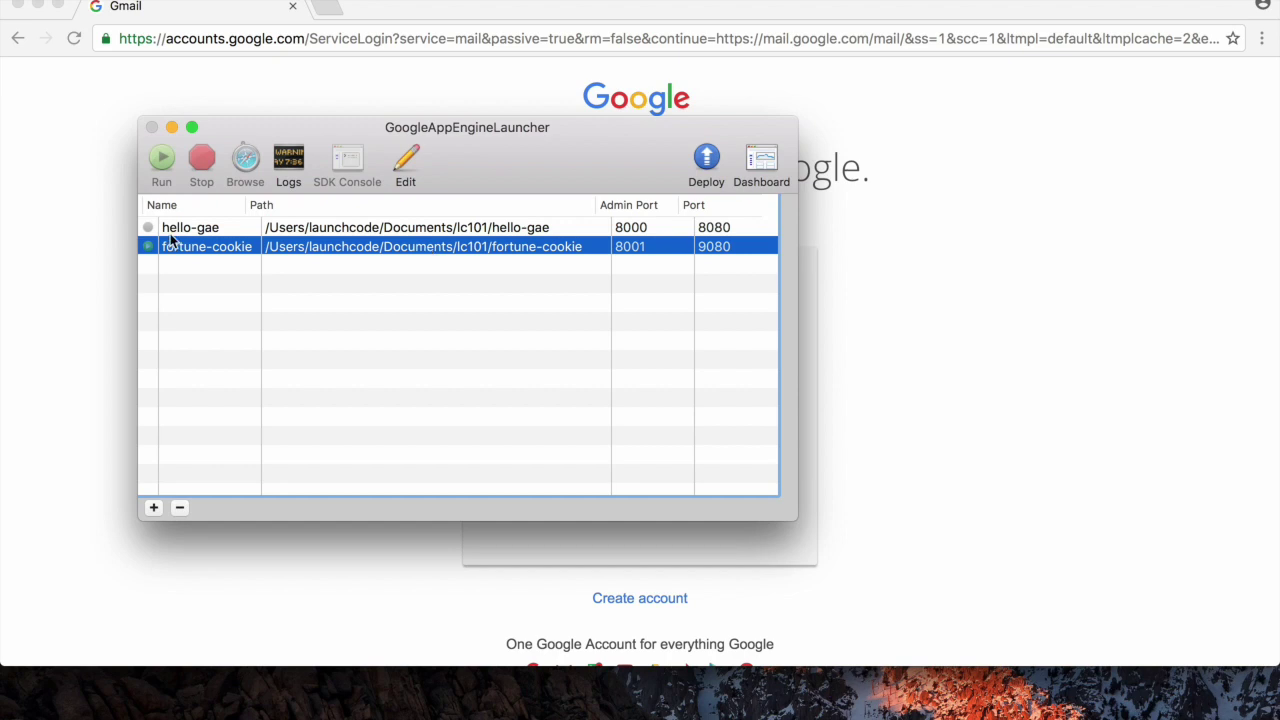
pyautogui.moveTo(176, 270)
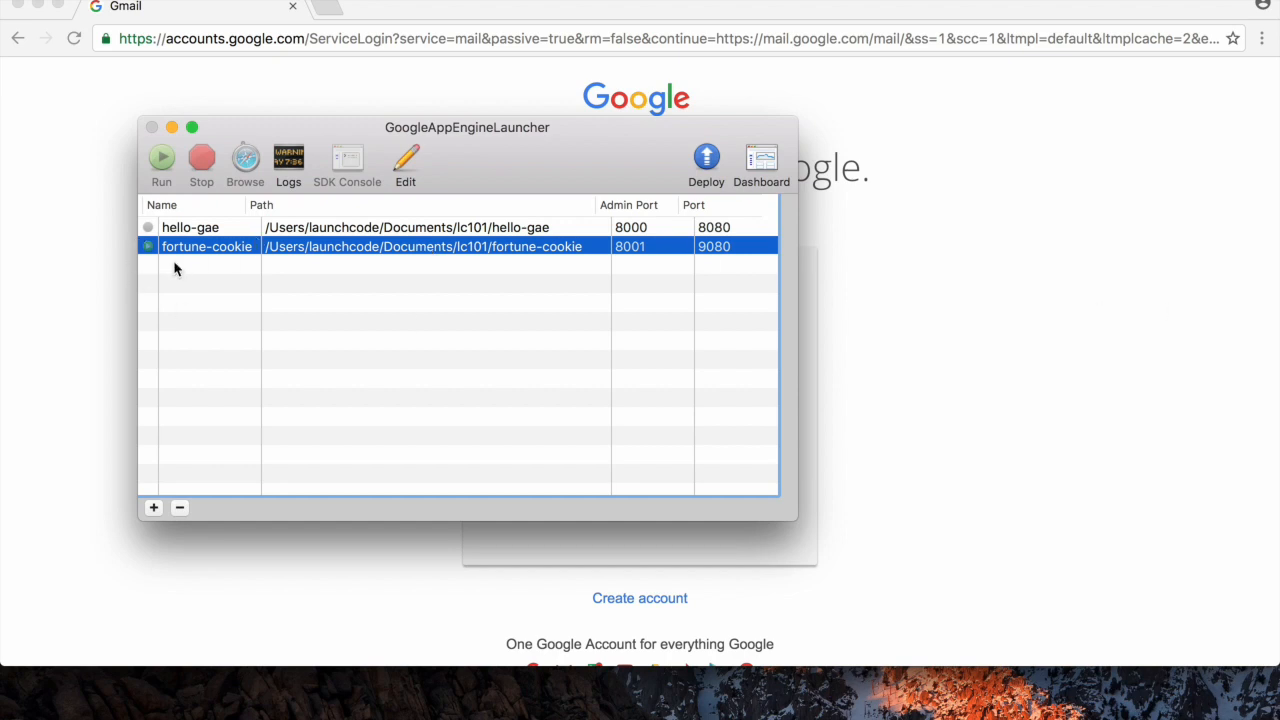
pyautogui.moveTo(712, 216)
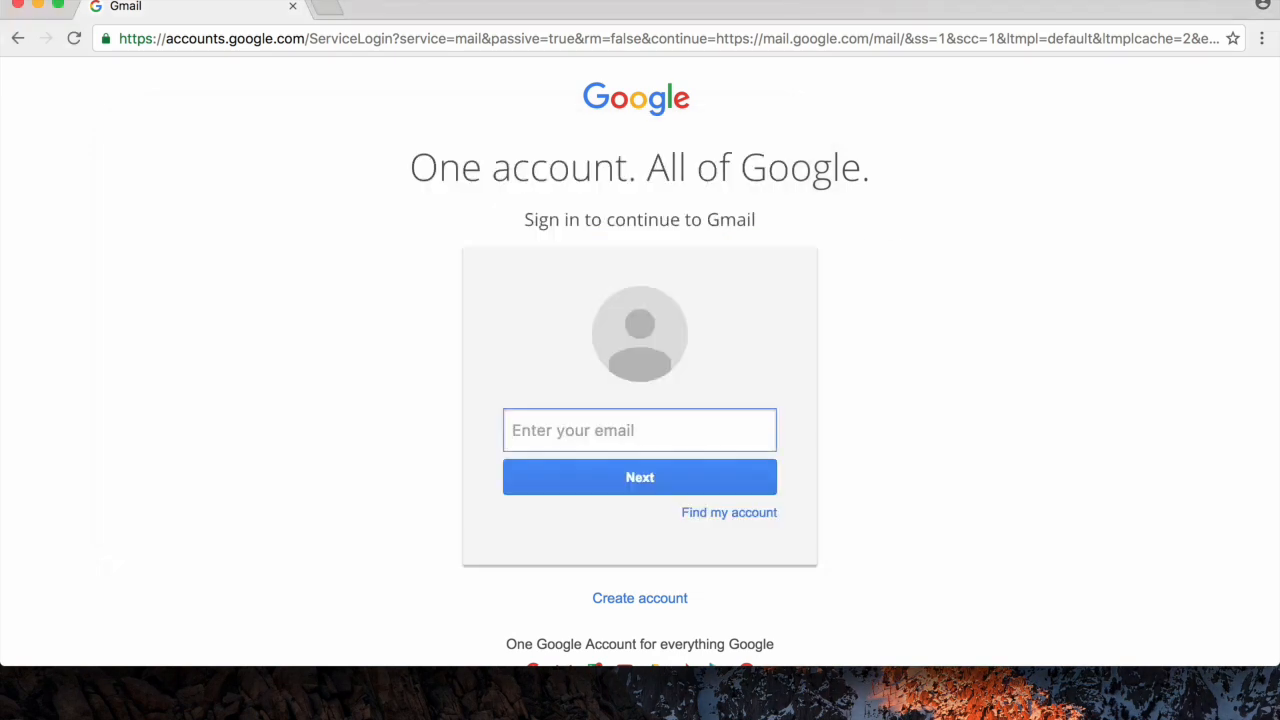
# In a new tab, enter localhost:9080, correcting the autocompleted 8080.
pyautogui.click(420, 8)
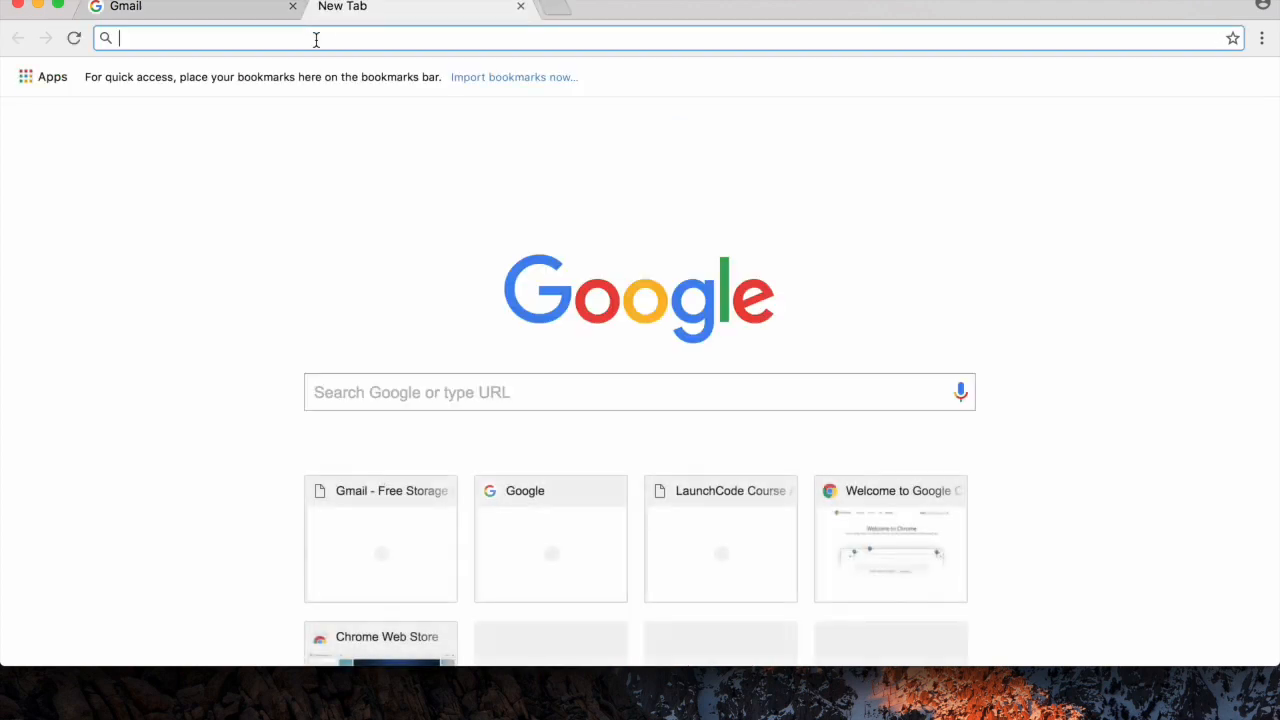
pyautogui.write('localhost:8080')
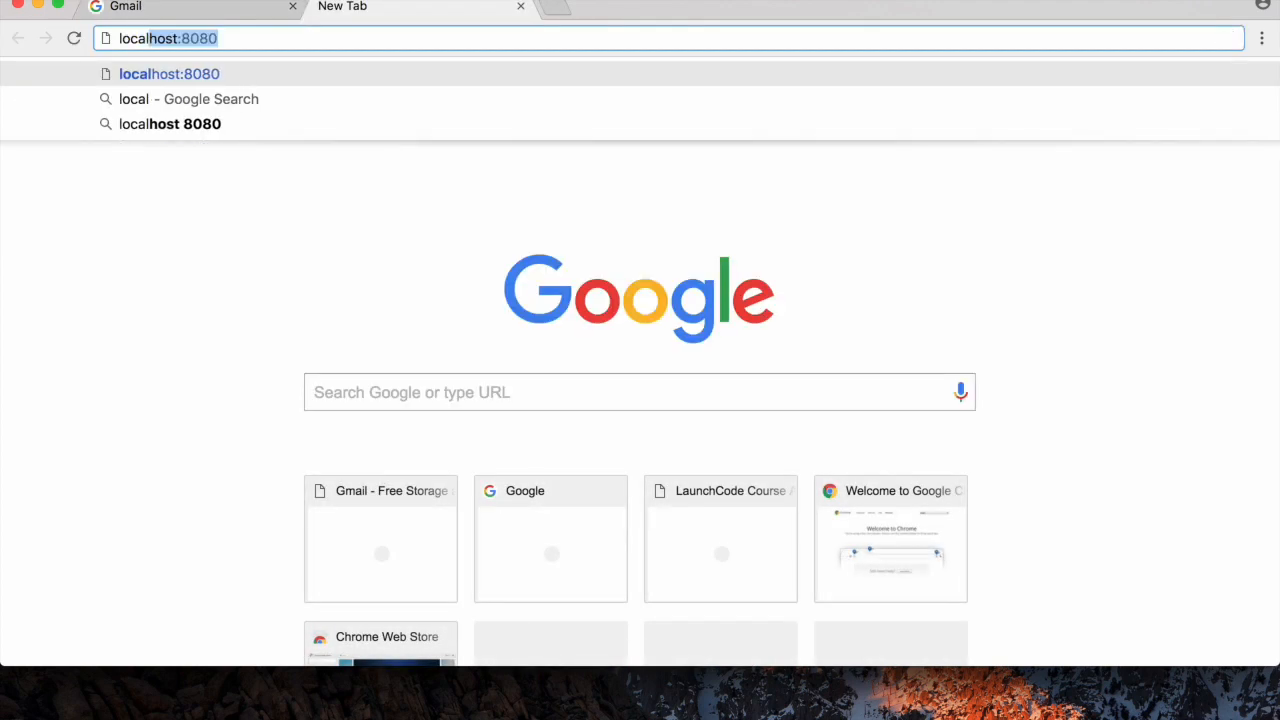
pyautogui.press('backspace')
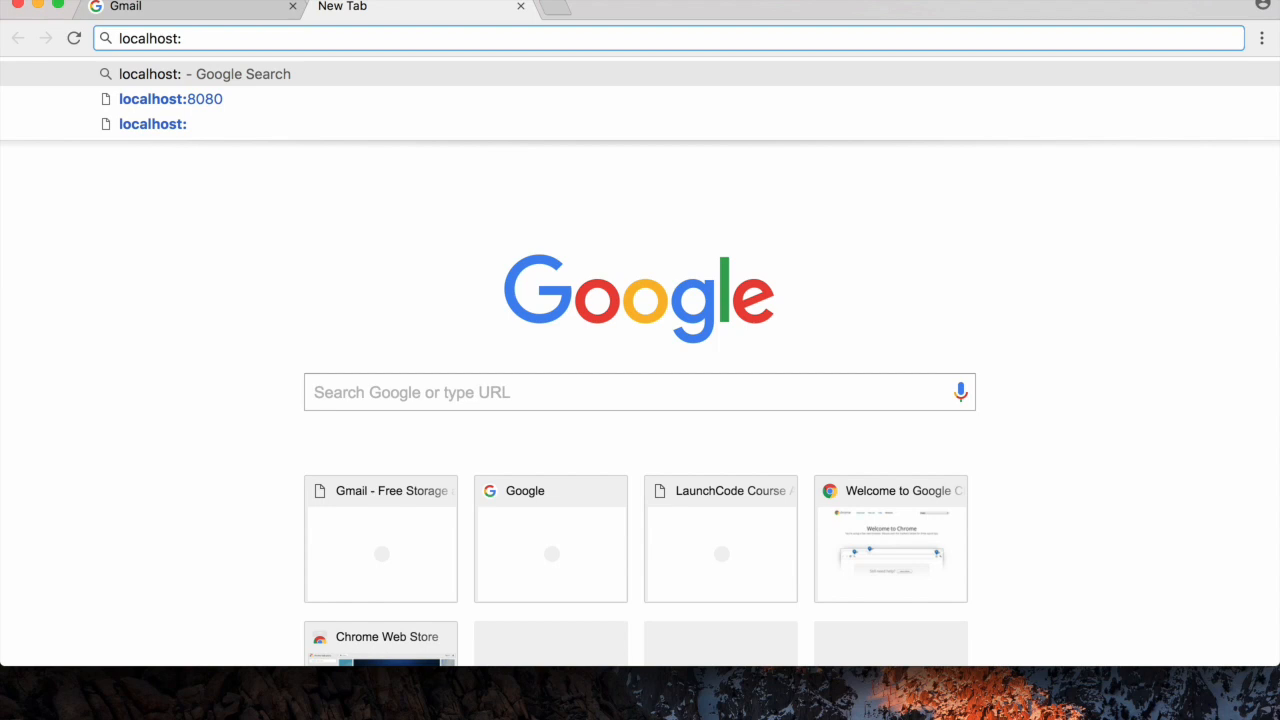
pyautogui.write('9080')
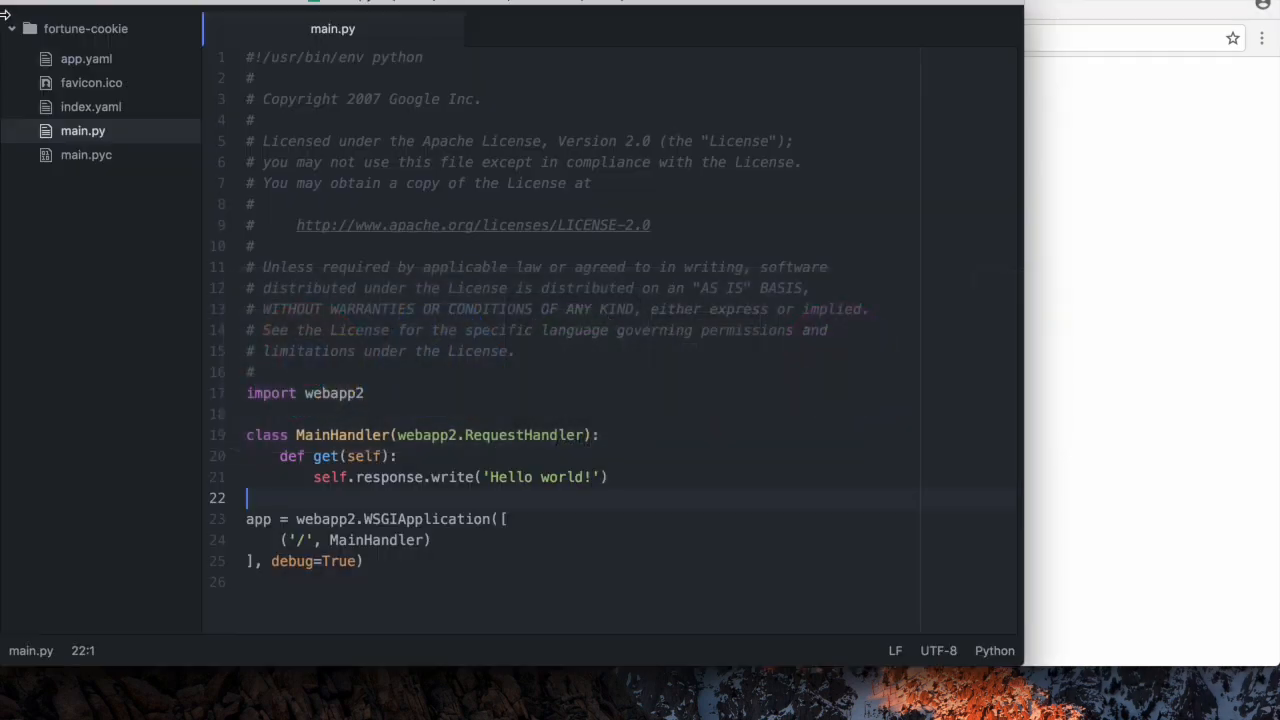
# Append !!!!! after 'Hello world' on line 21 of main.py.
pyautogui.click(588, 476)
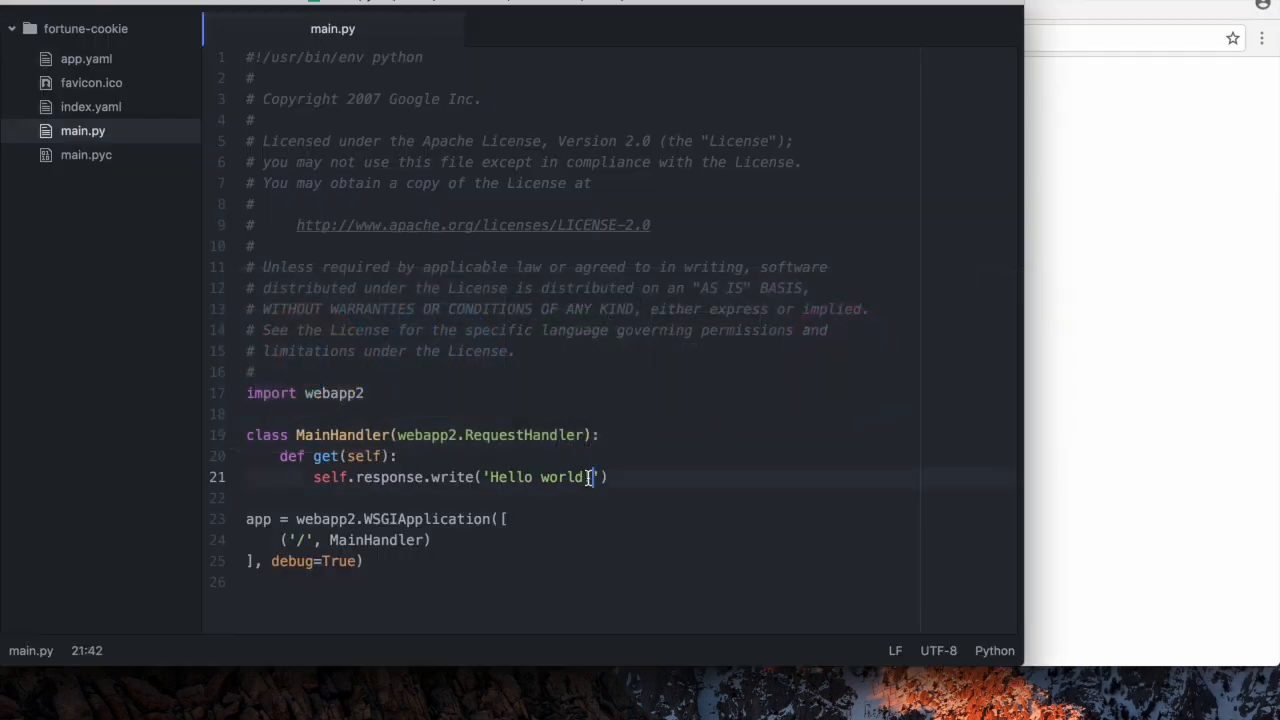
pyautogui.write('!!!!!')
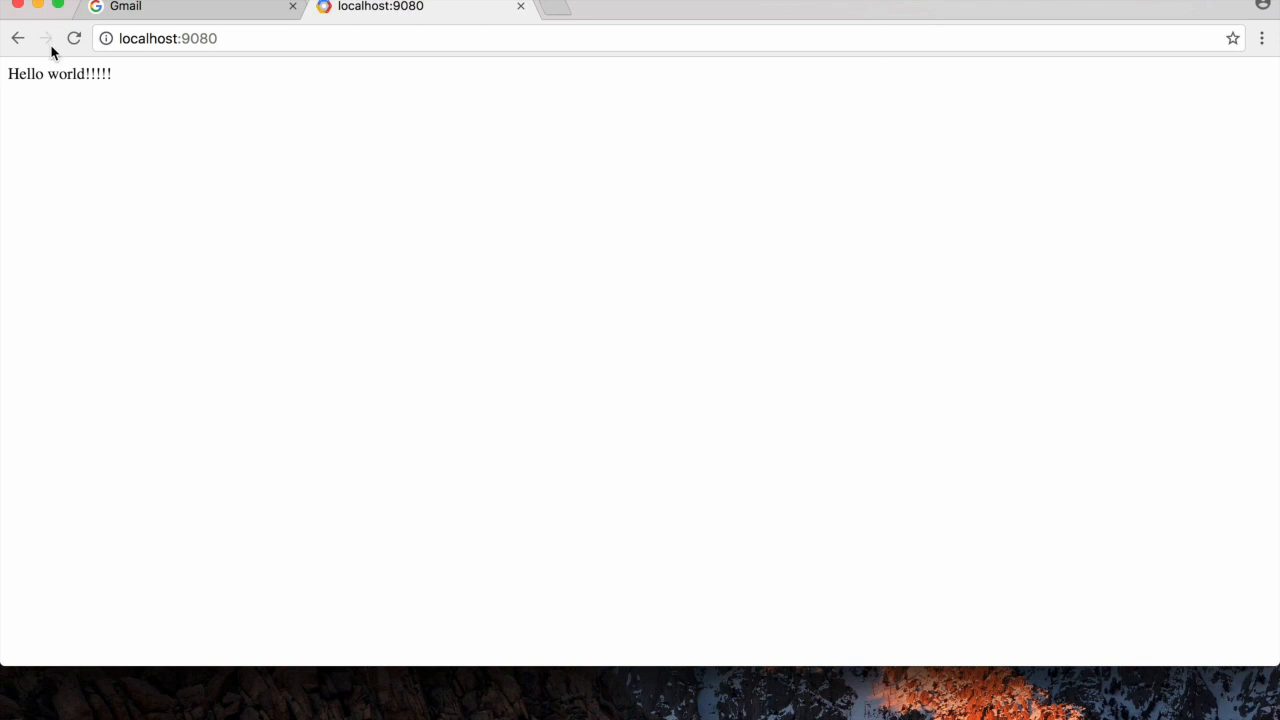
pyautogui.moveTo(210, 80)
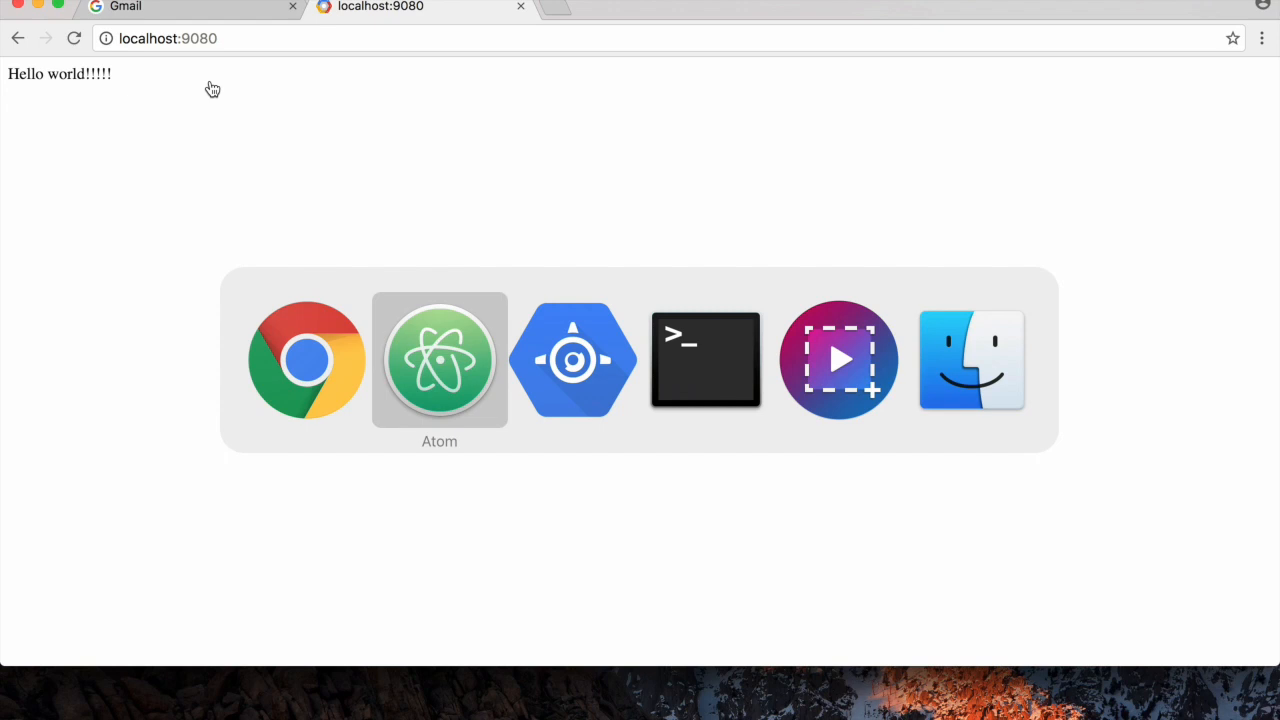
pyautogui.moveTo(572, 360)
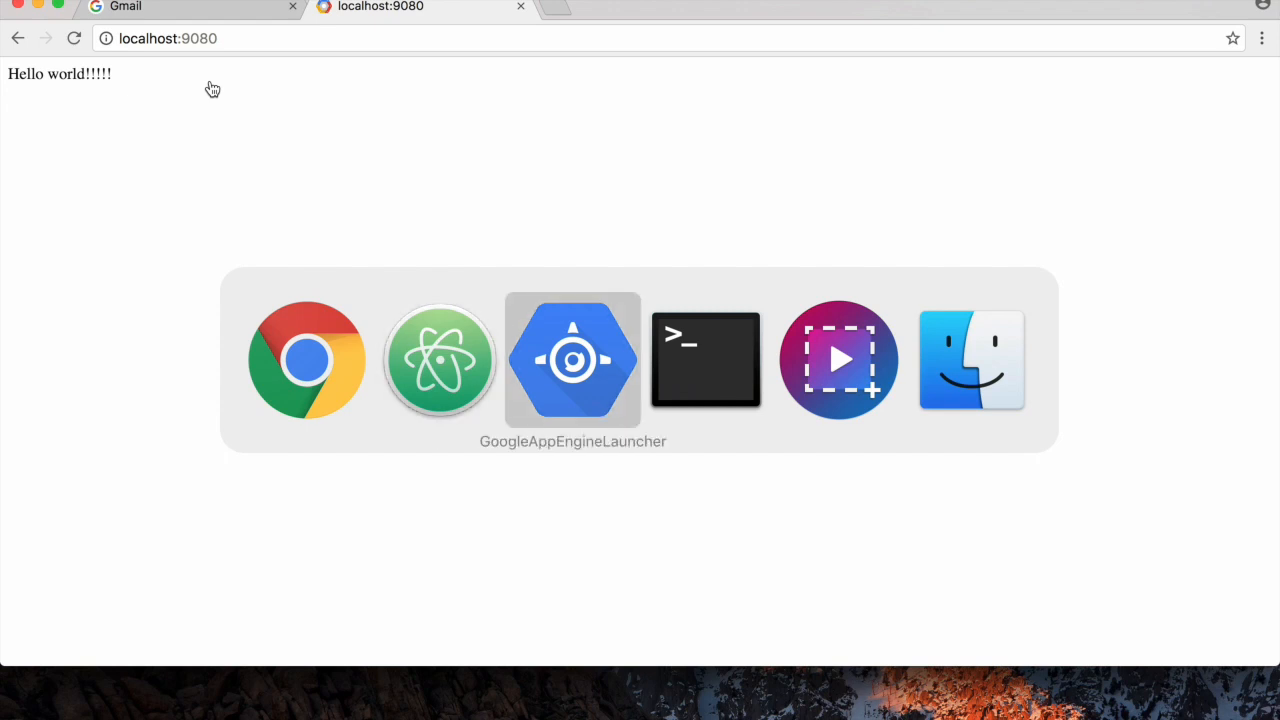
# Bring the Terminal window to the front via the app switcher.
pyautogui.click(704, 360)
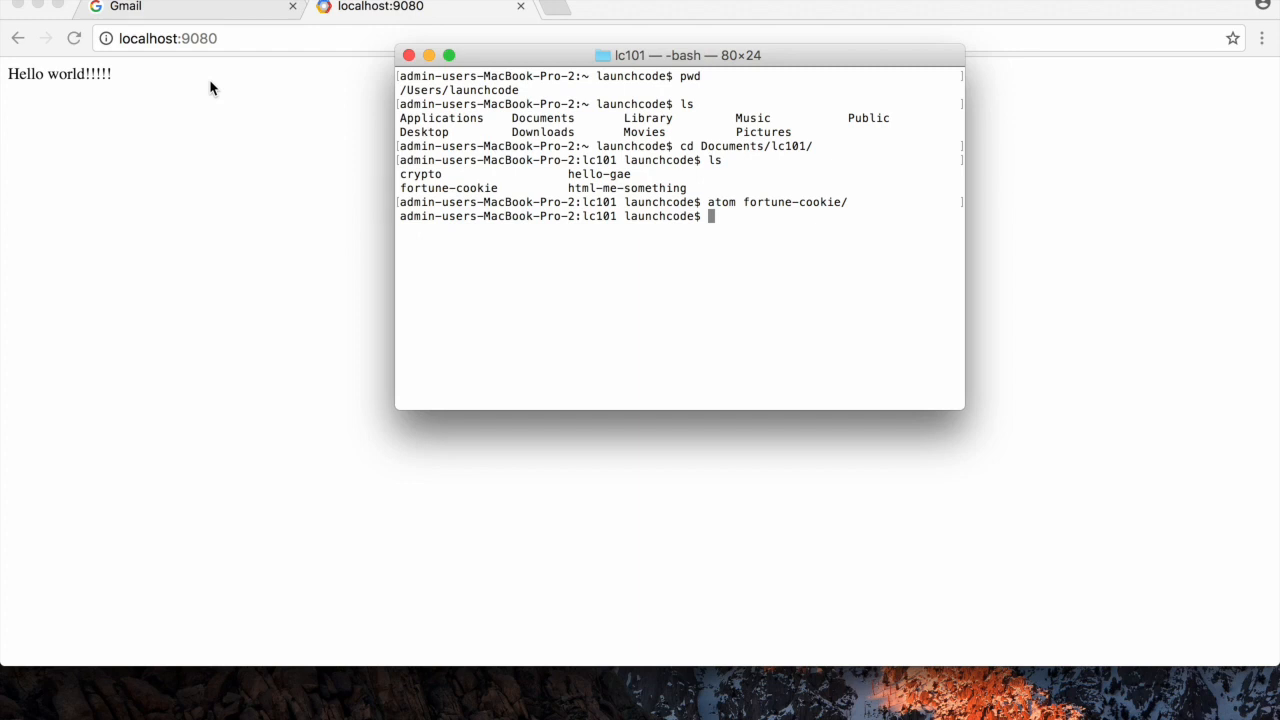
# Erase the premature git init and change into the fortune-cookie folder.
pyautogui.write('git')
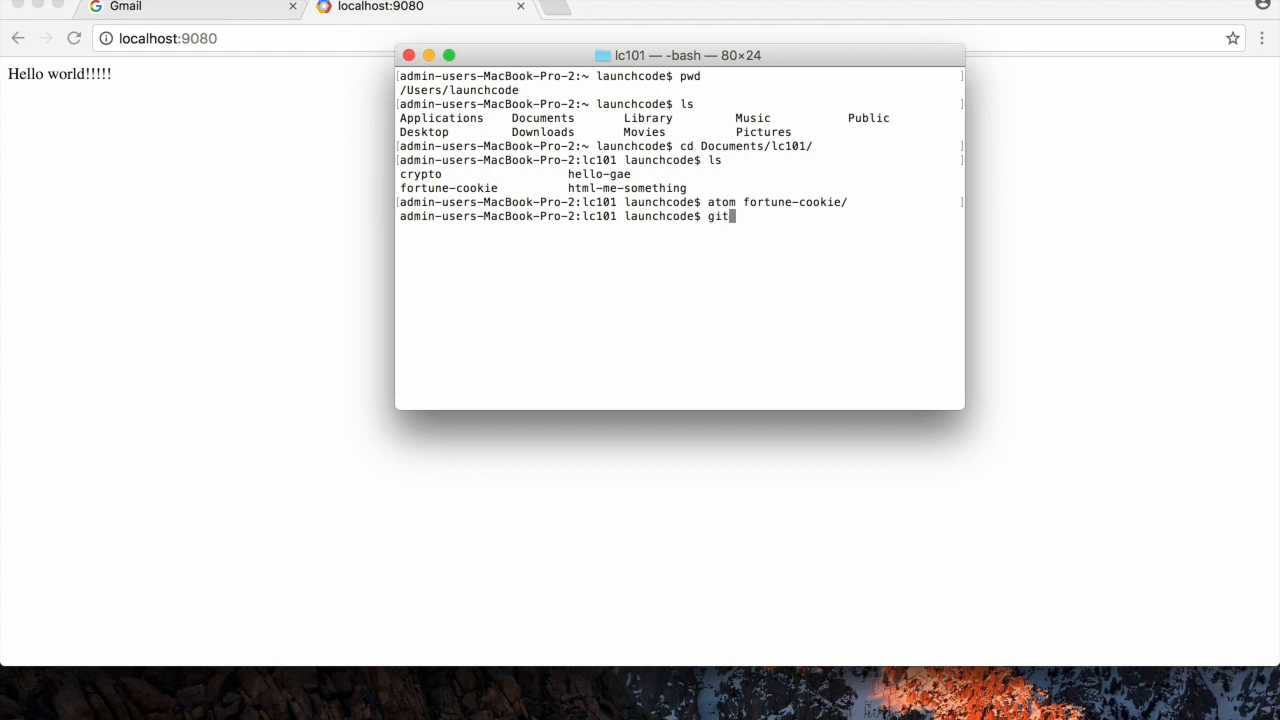
pyautogui.write('in')
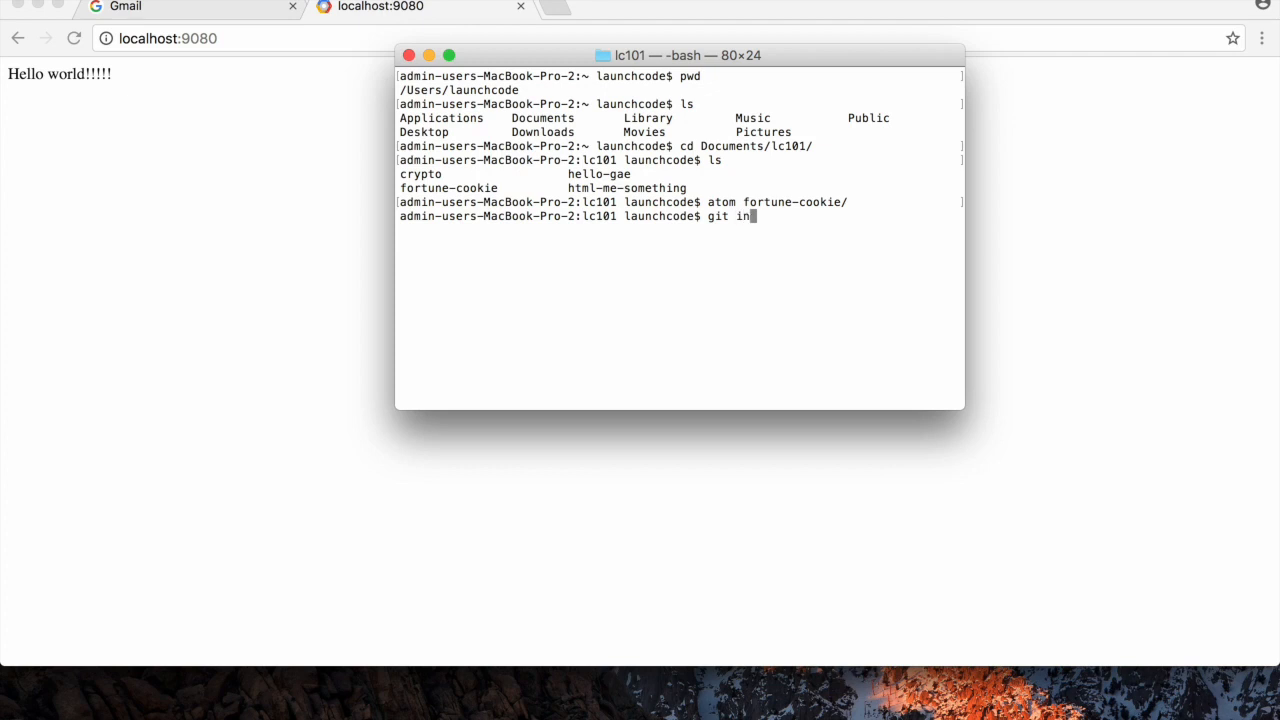
pyautogui.write('it')
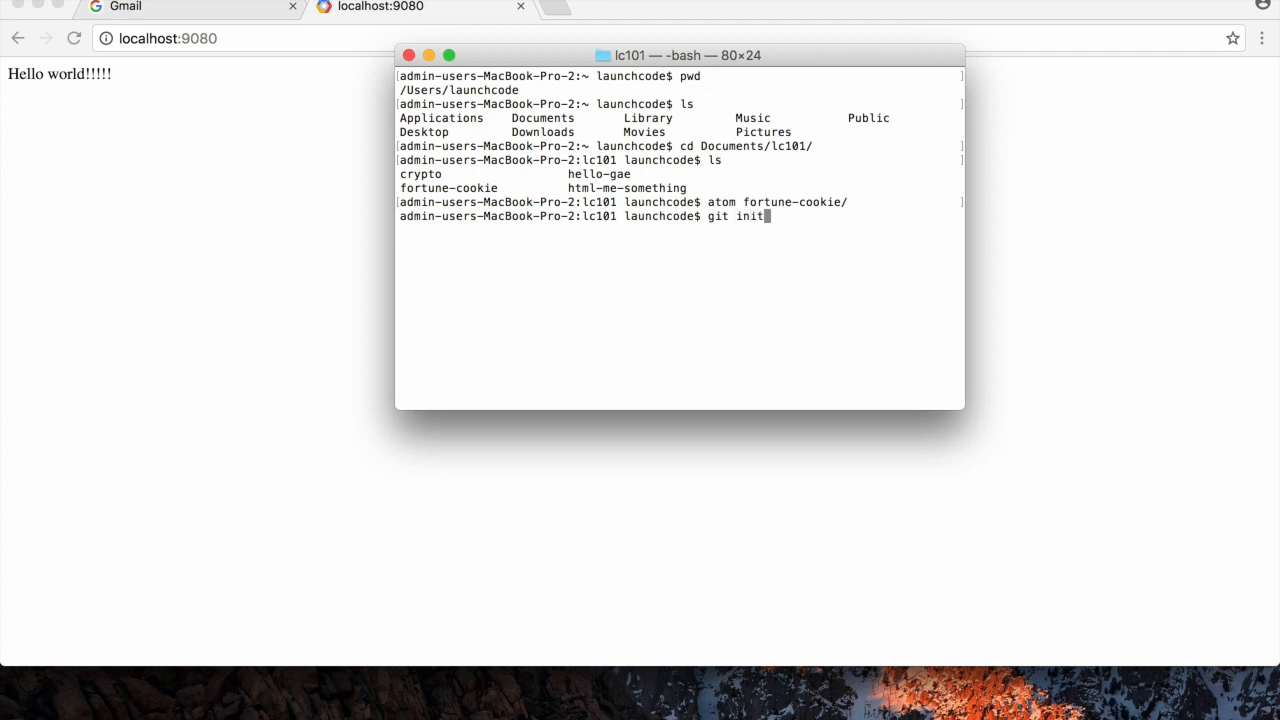
pyautogui.press('Backspace')
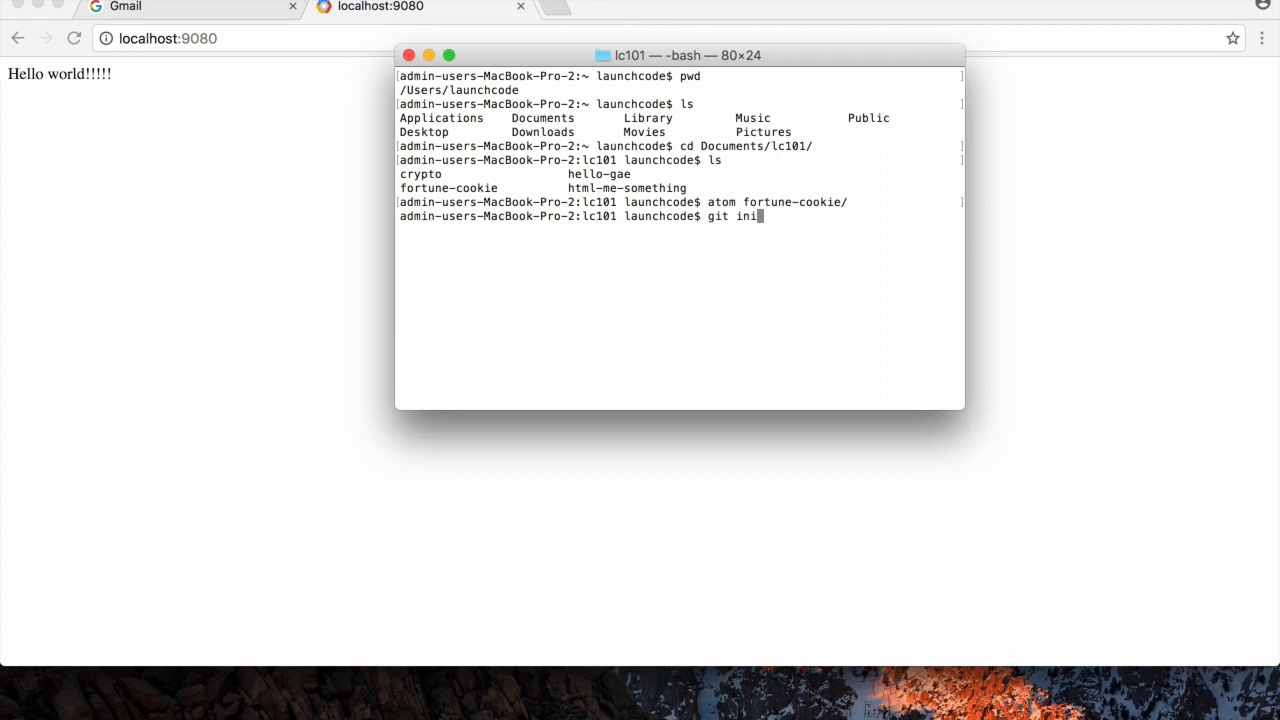
pyautogui.write('cd')
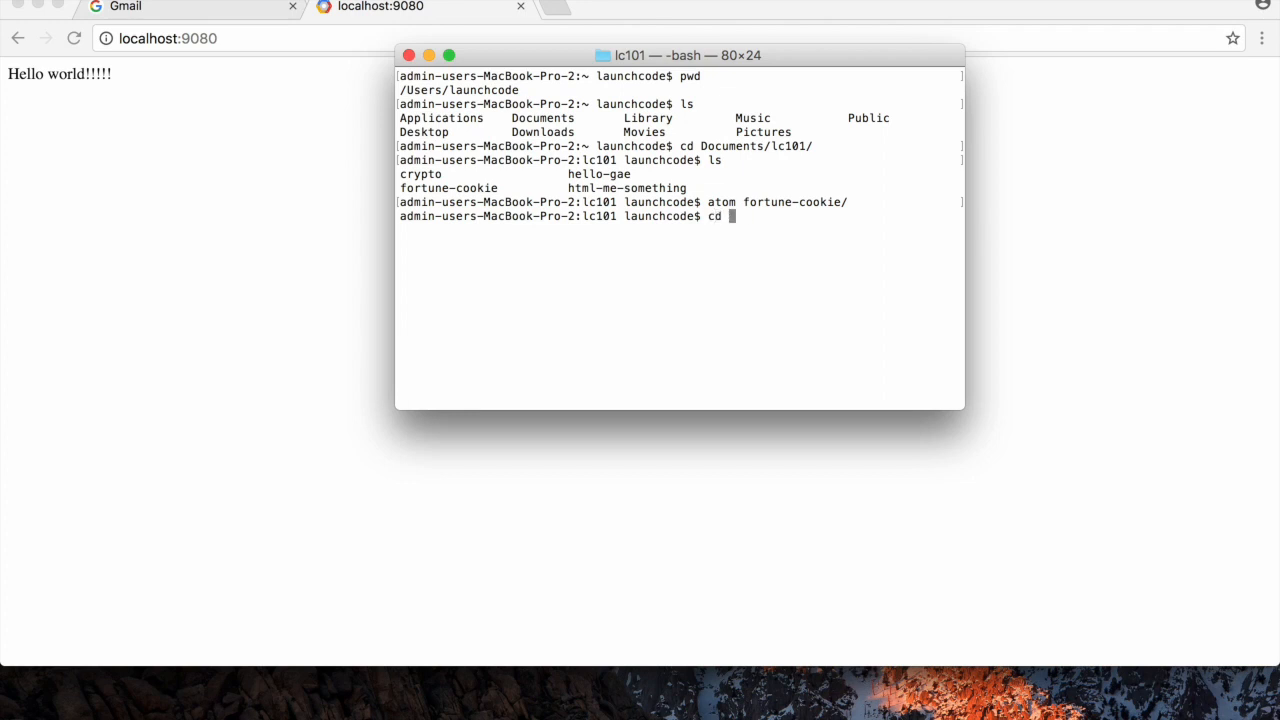
pyautogui.write('fortune-cookie/')
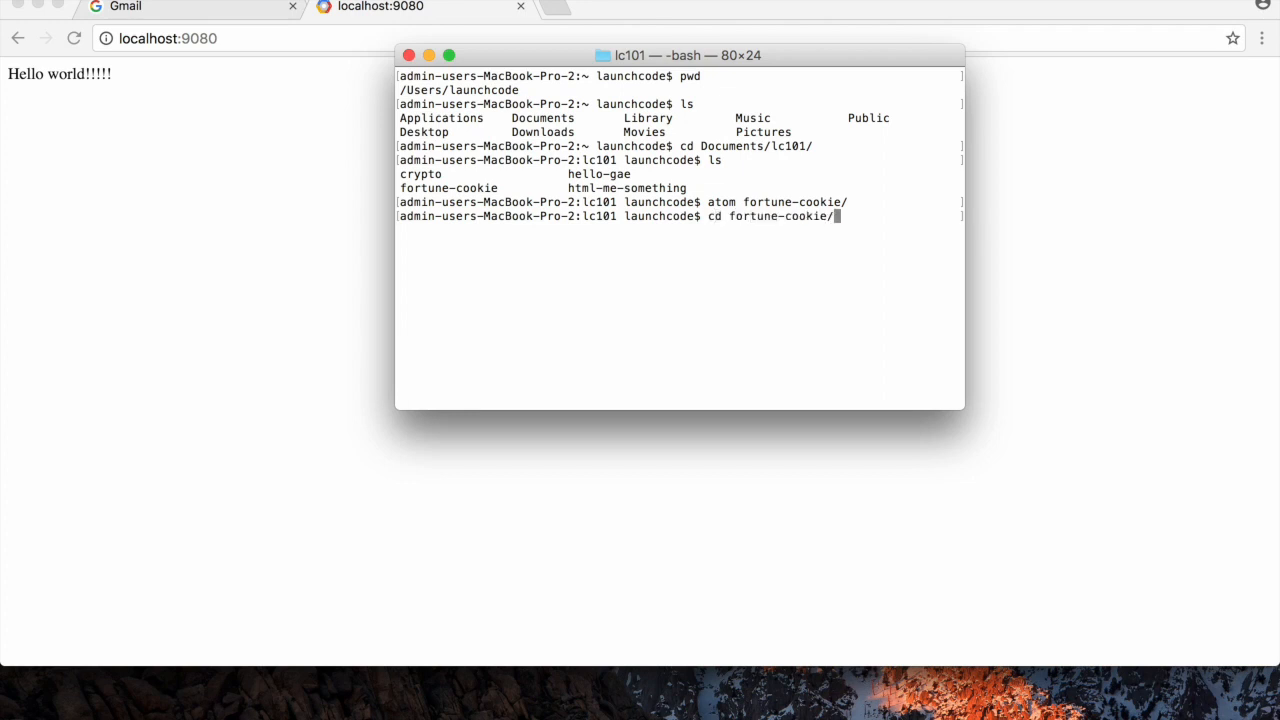
pyautogui.press('Return')
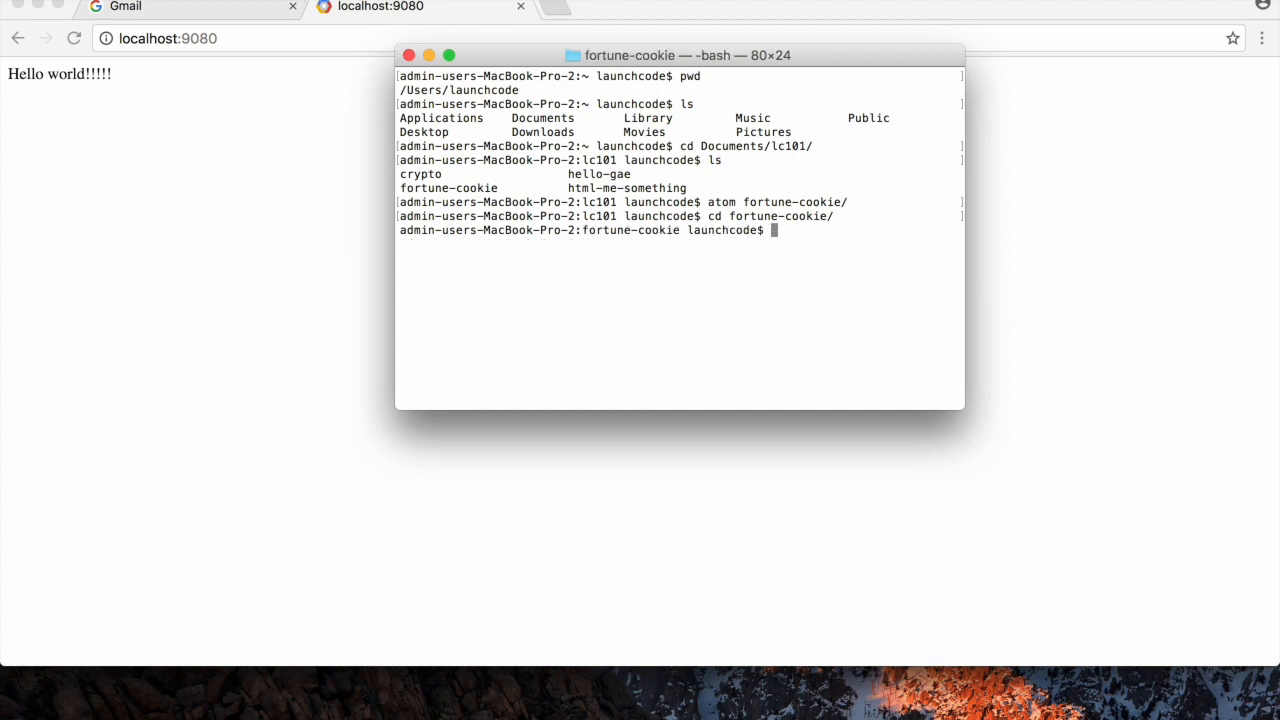
# Run git init to create an empty Git repository in fortune-cookie.
pyautogui.write('git init')
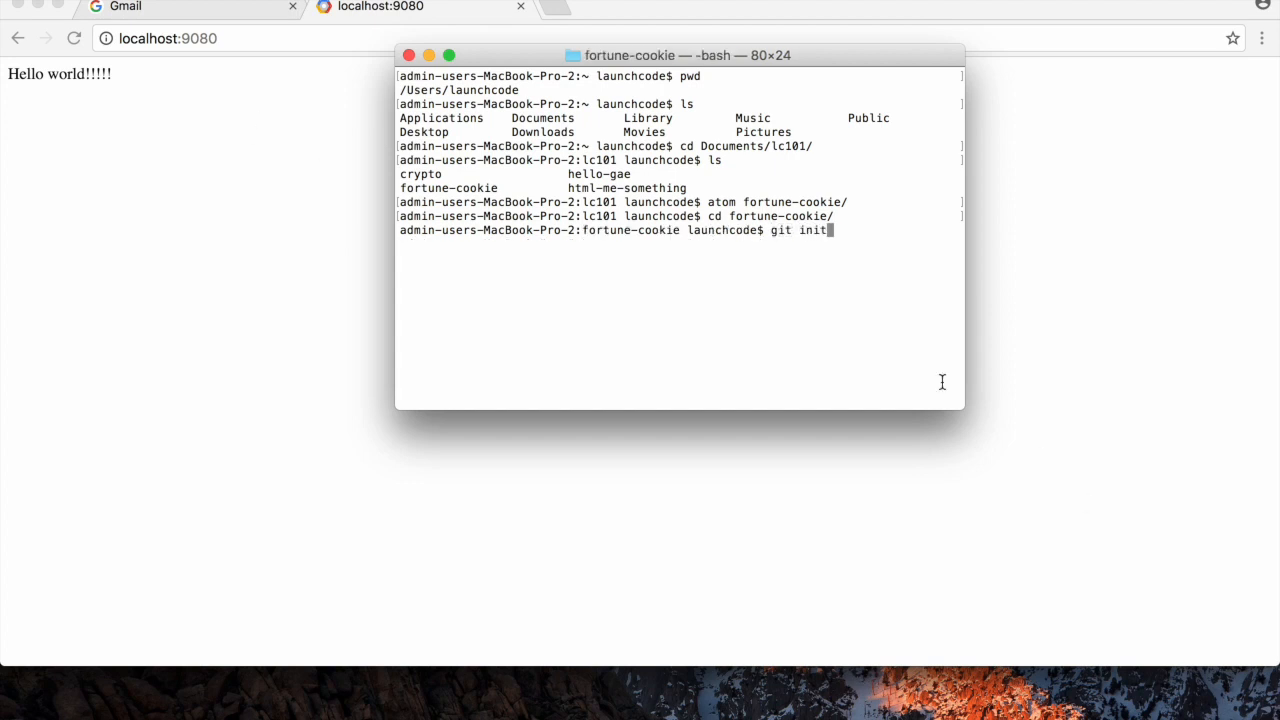
pyautogui.doubleClick(630, 230)
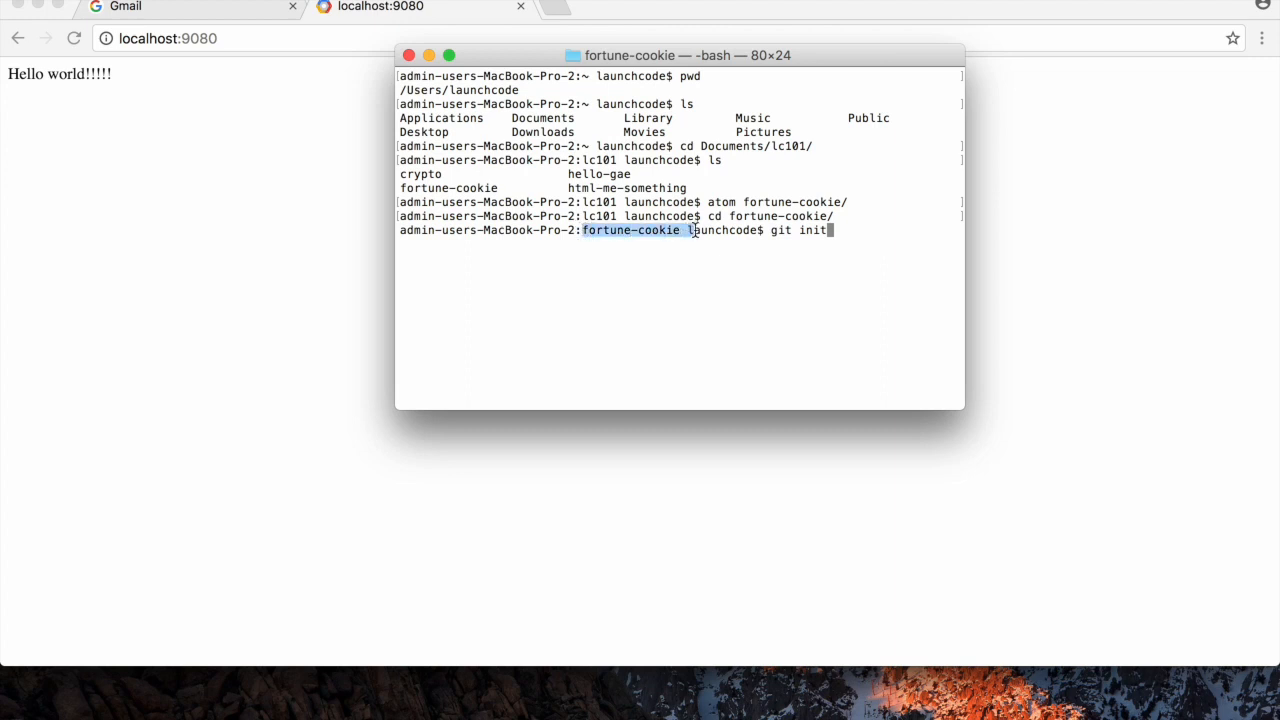
pyautogui.moveTo(752, 296)
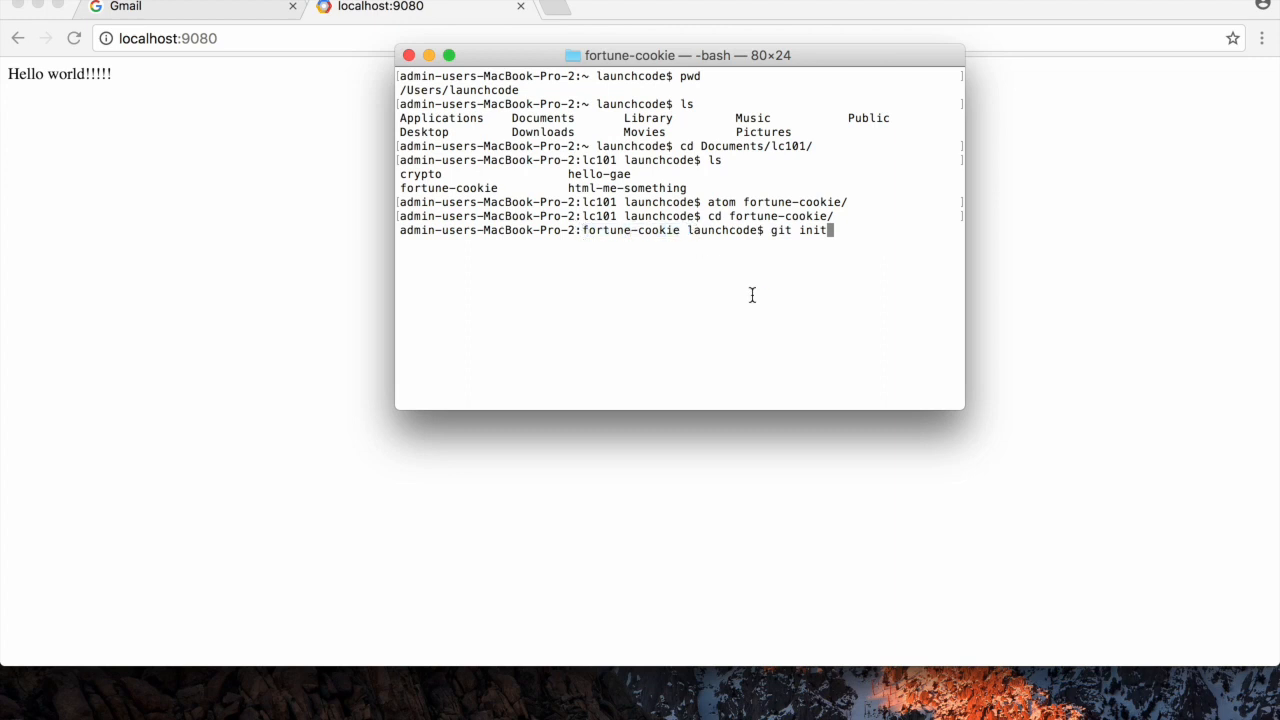
pyautogui.press('Return')
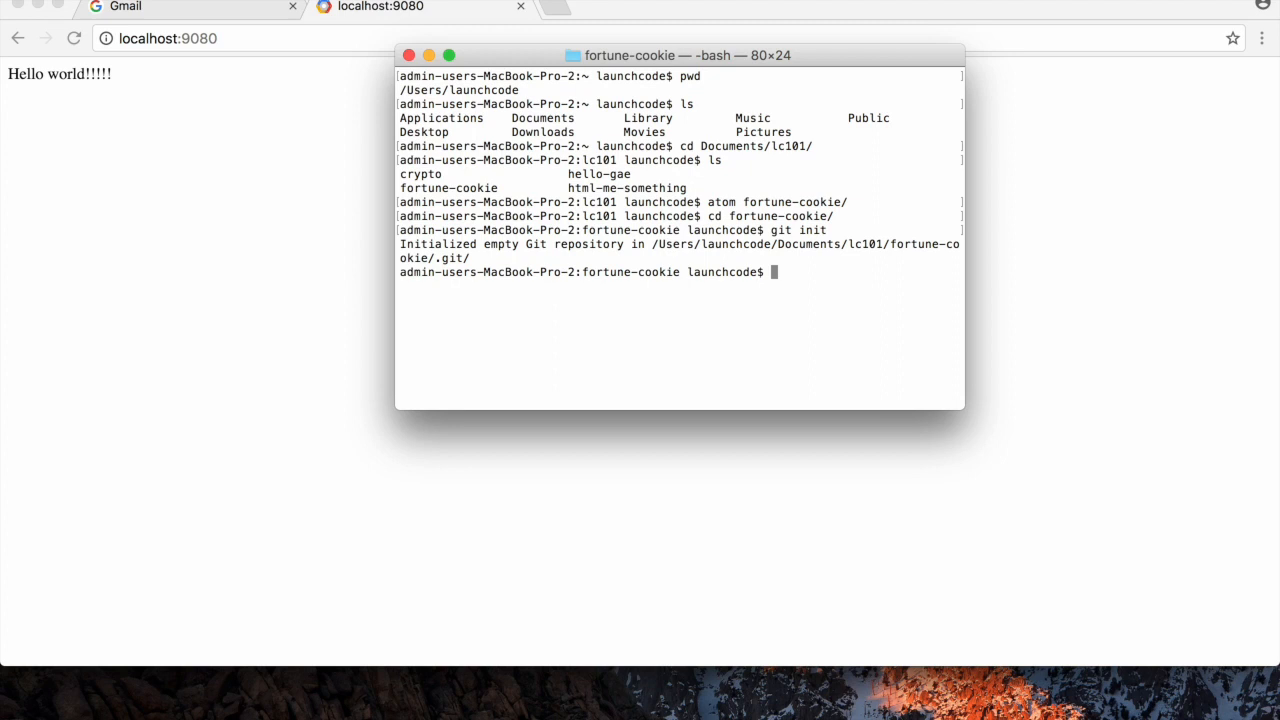
# Check git status and stage every file with git add.
pyautogui.write('git status')
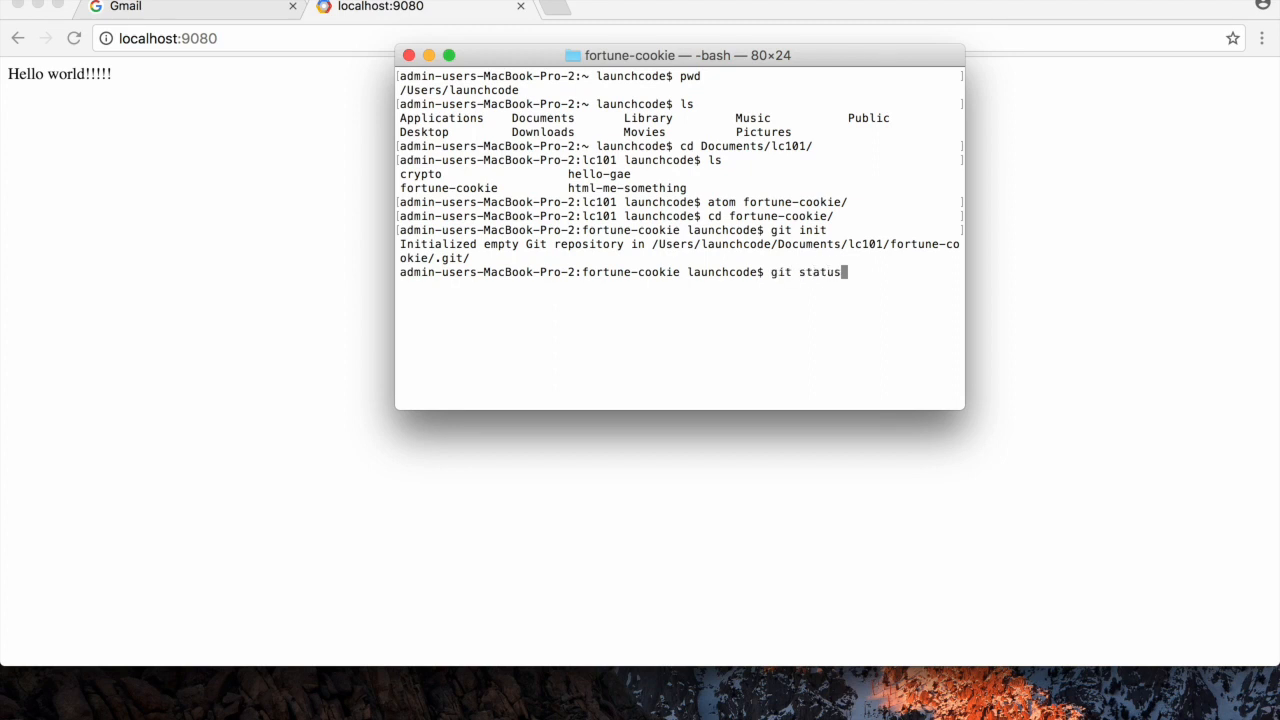
pyautogui.press('Return')
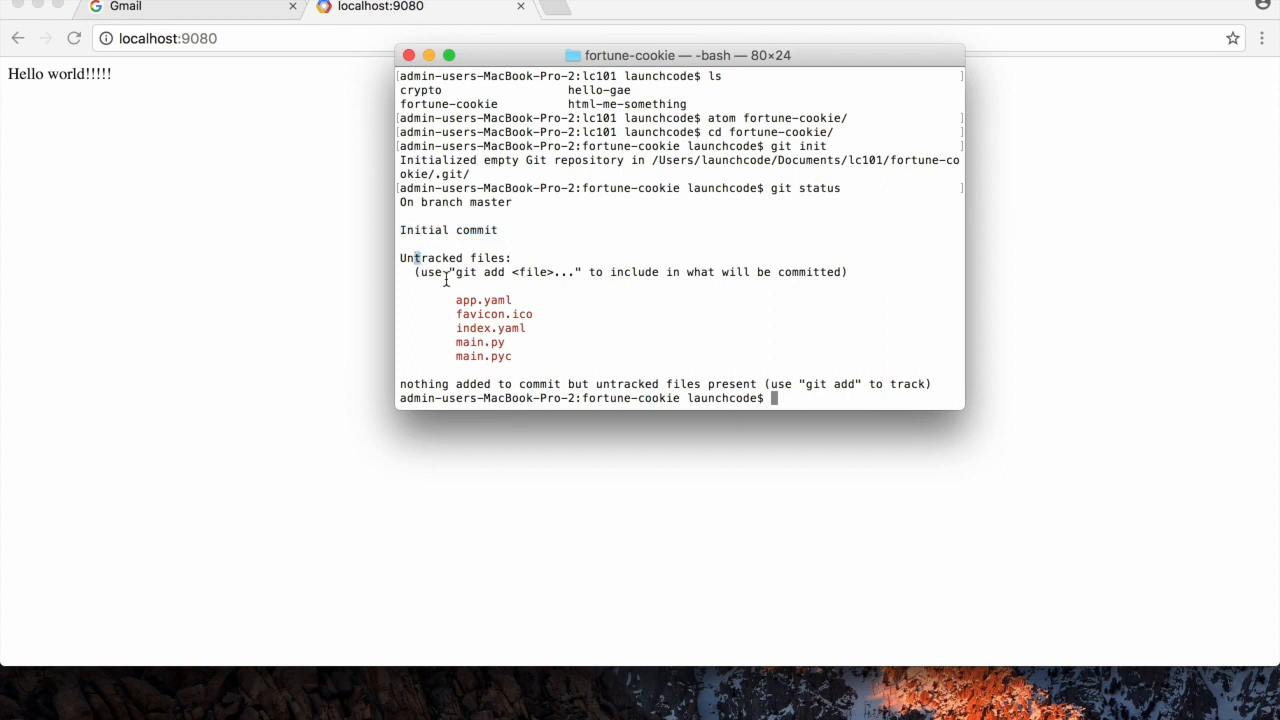
pyautogui.moveTo(818, 396)
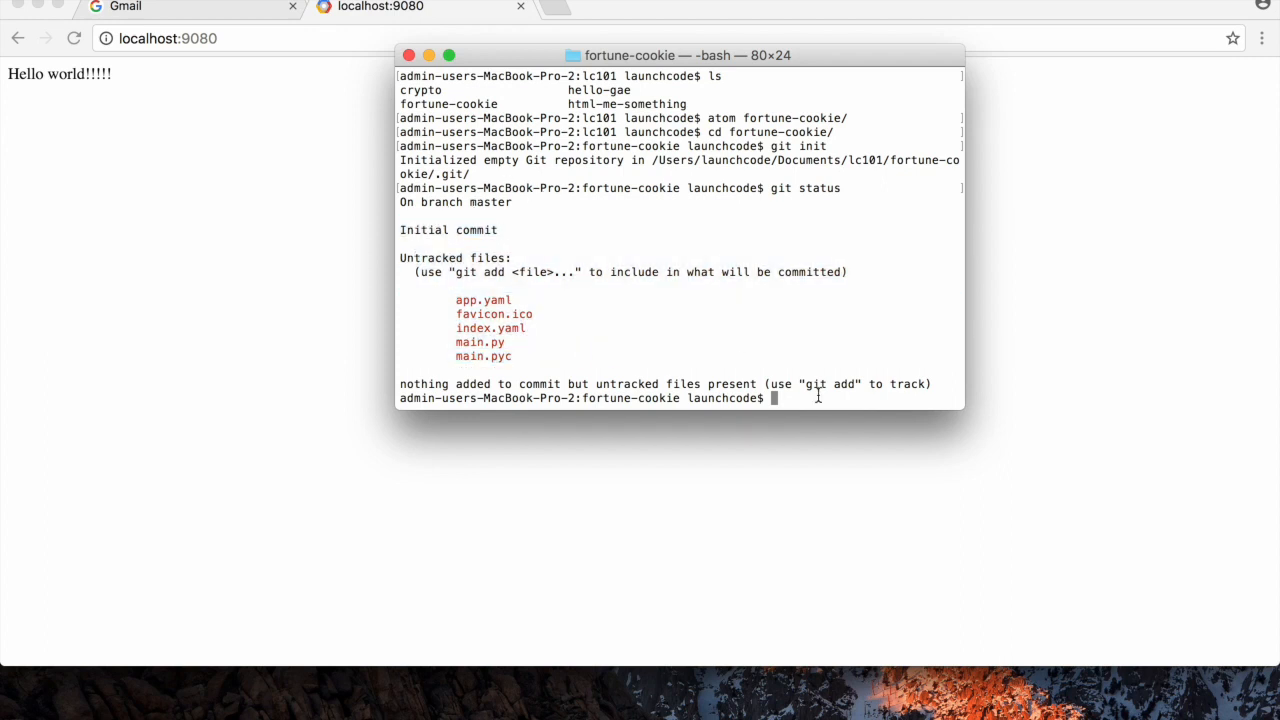
pyautogui.write('git')
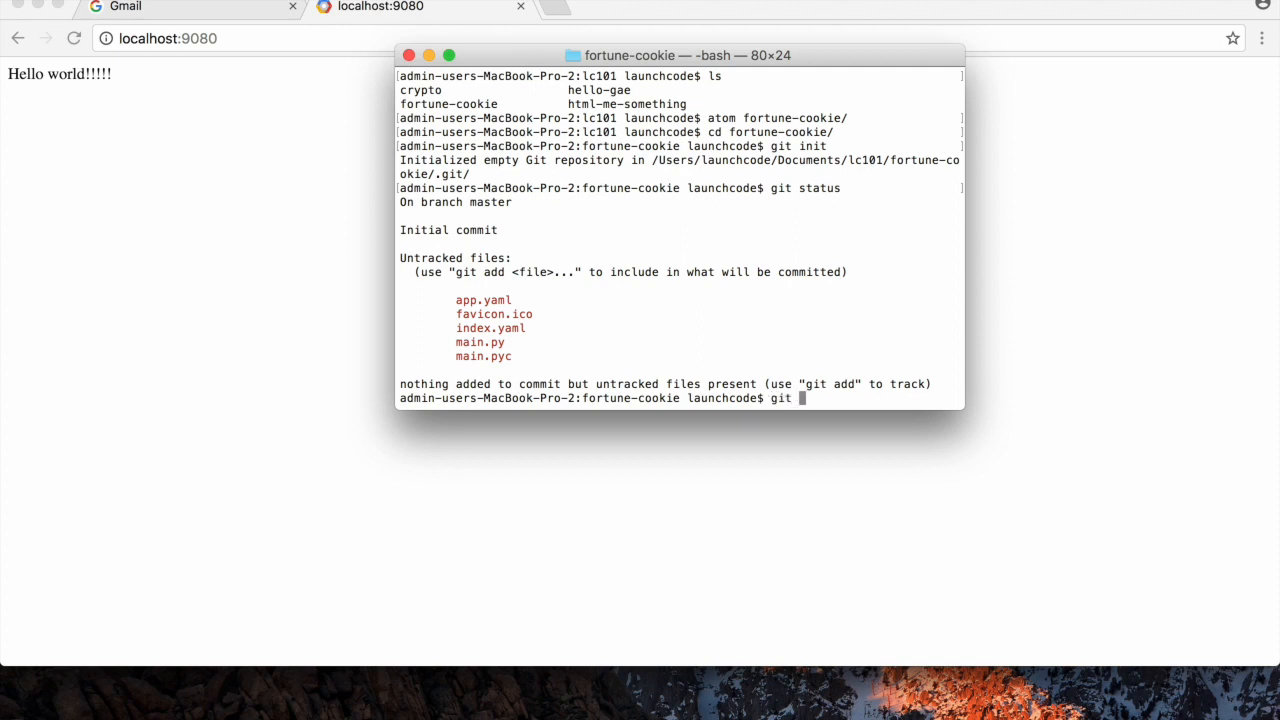
pyautogui.write('add .')
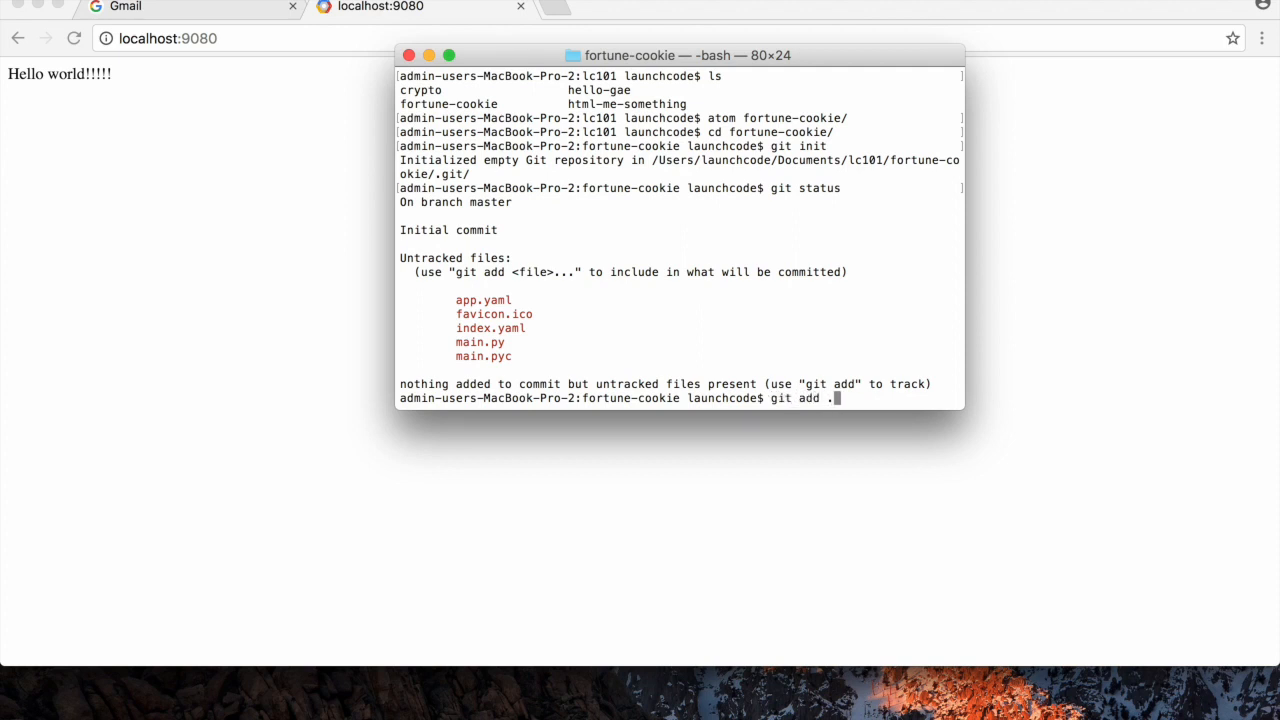
pyautogui.press('Return')
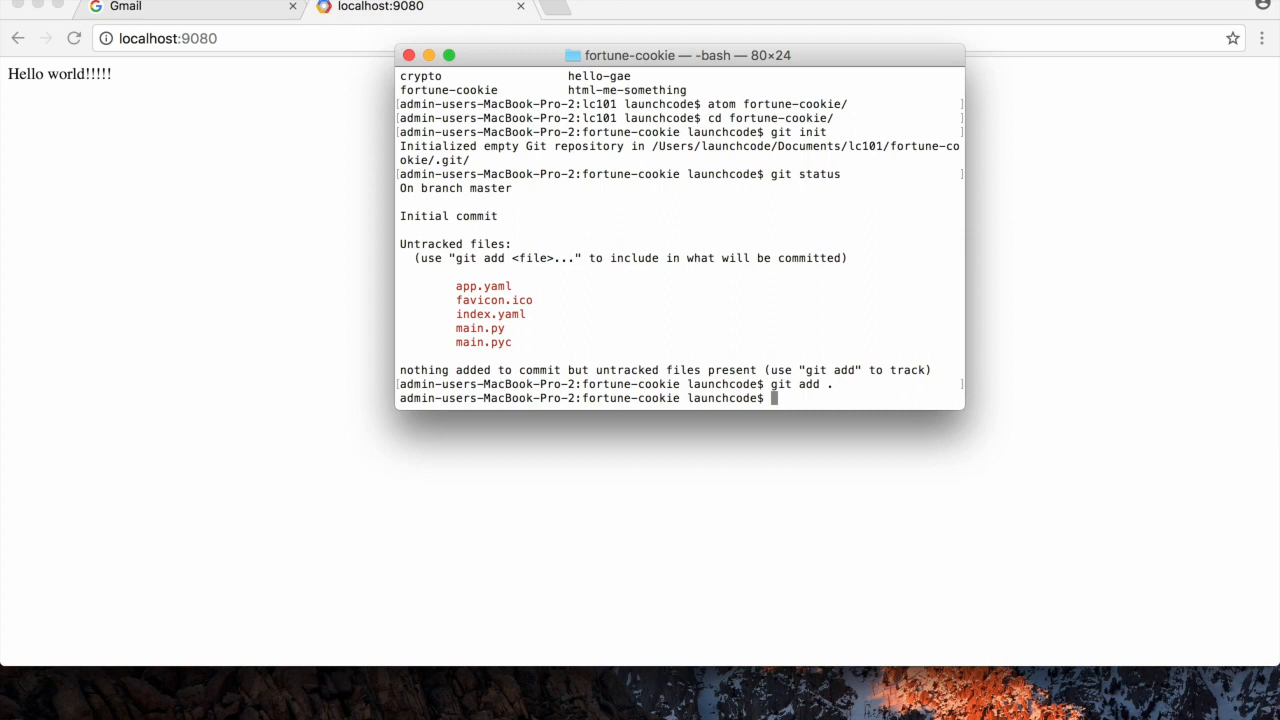
# Commit as "initial commit, GAE hello world" and switch back to Atom.
pyautogui.write('git commit -m')
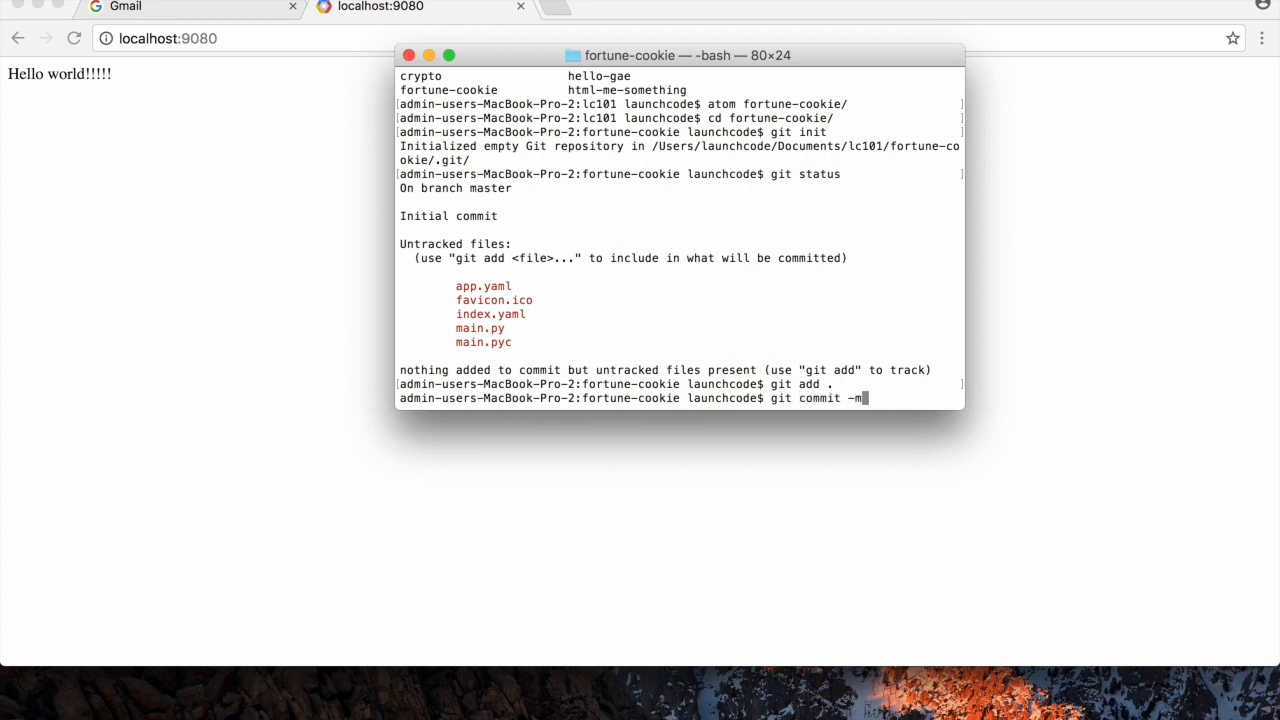
pyautogui.write('"')
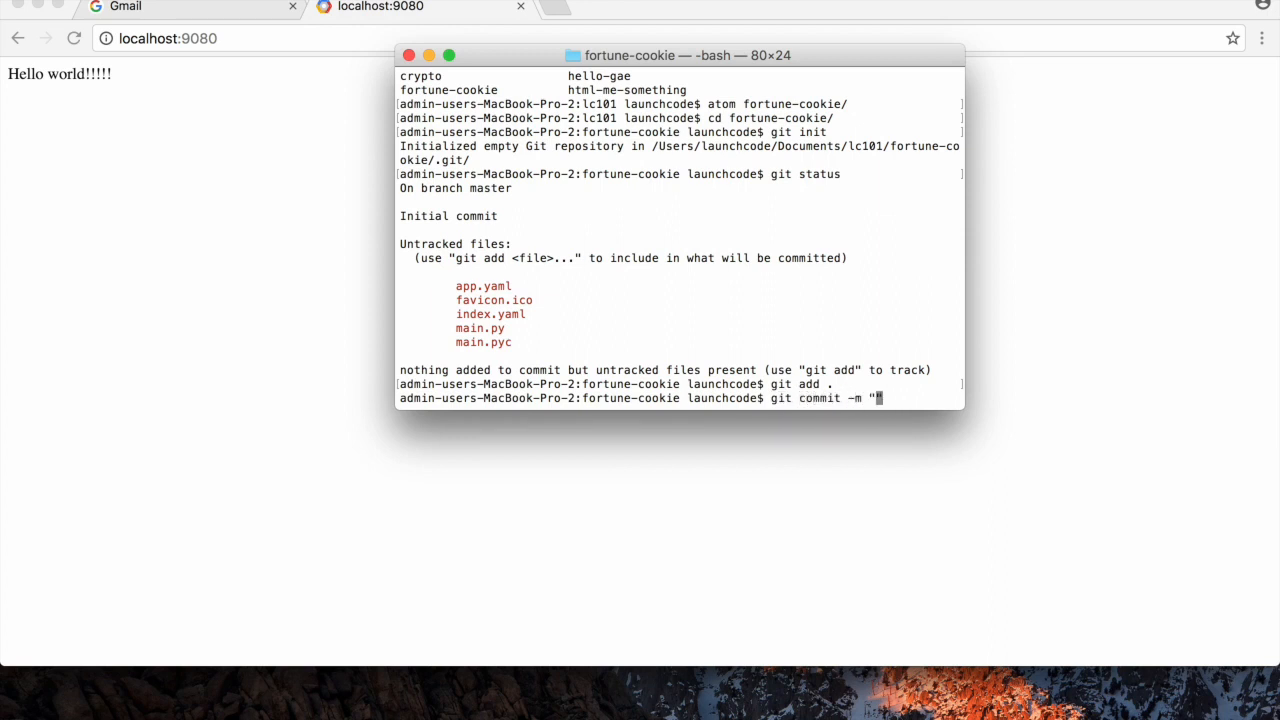
pyautogui.write('initial commit')
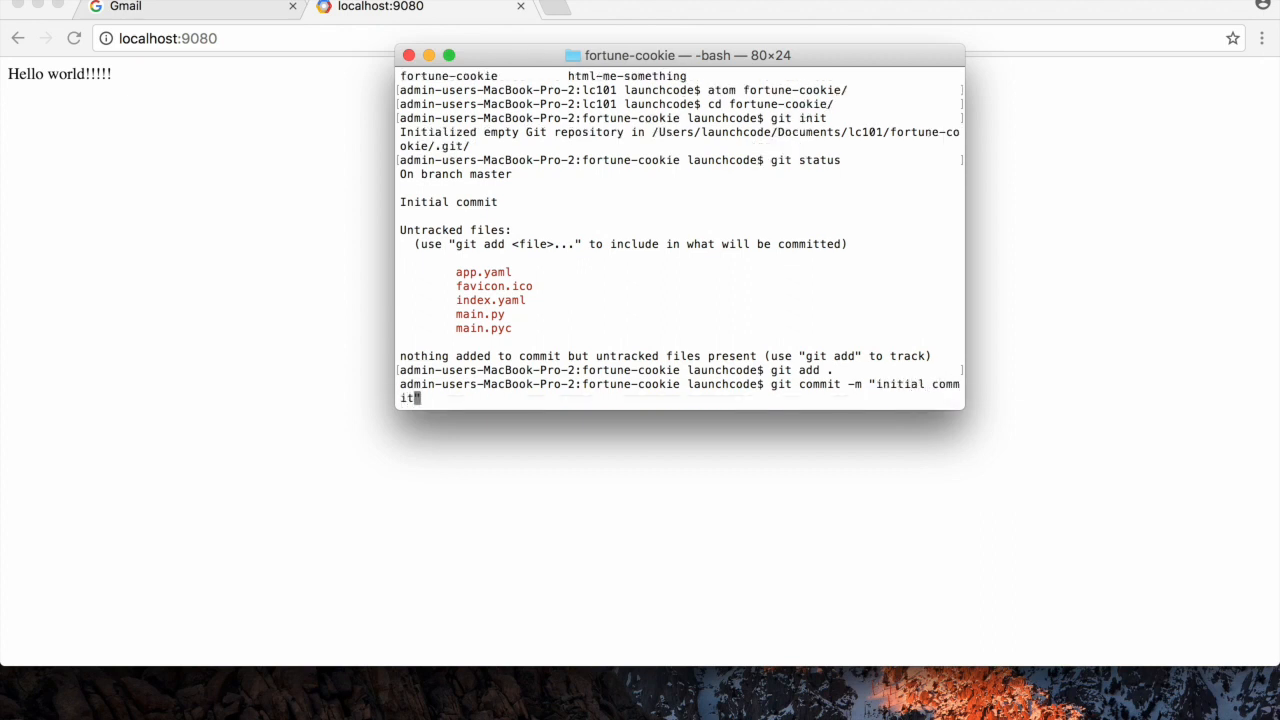
pyautogui.write(', GAE')
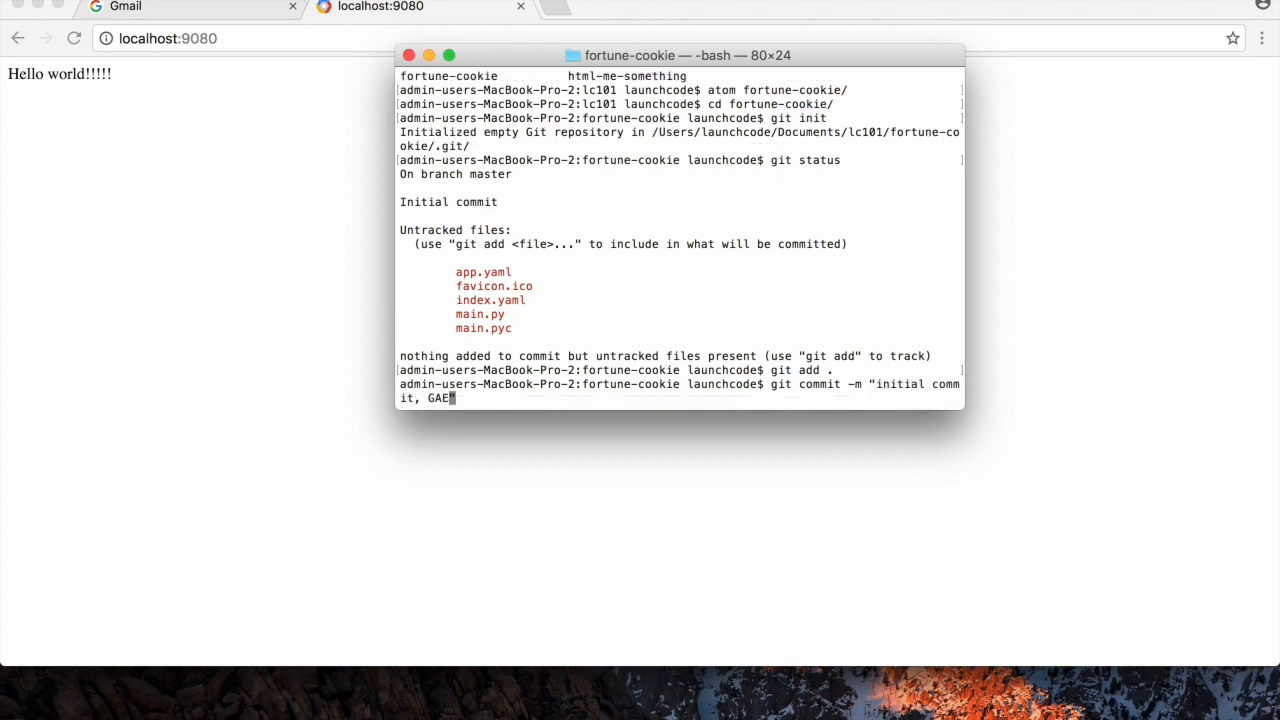
pyautogui.write('hello')
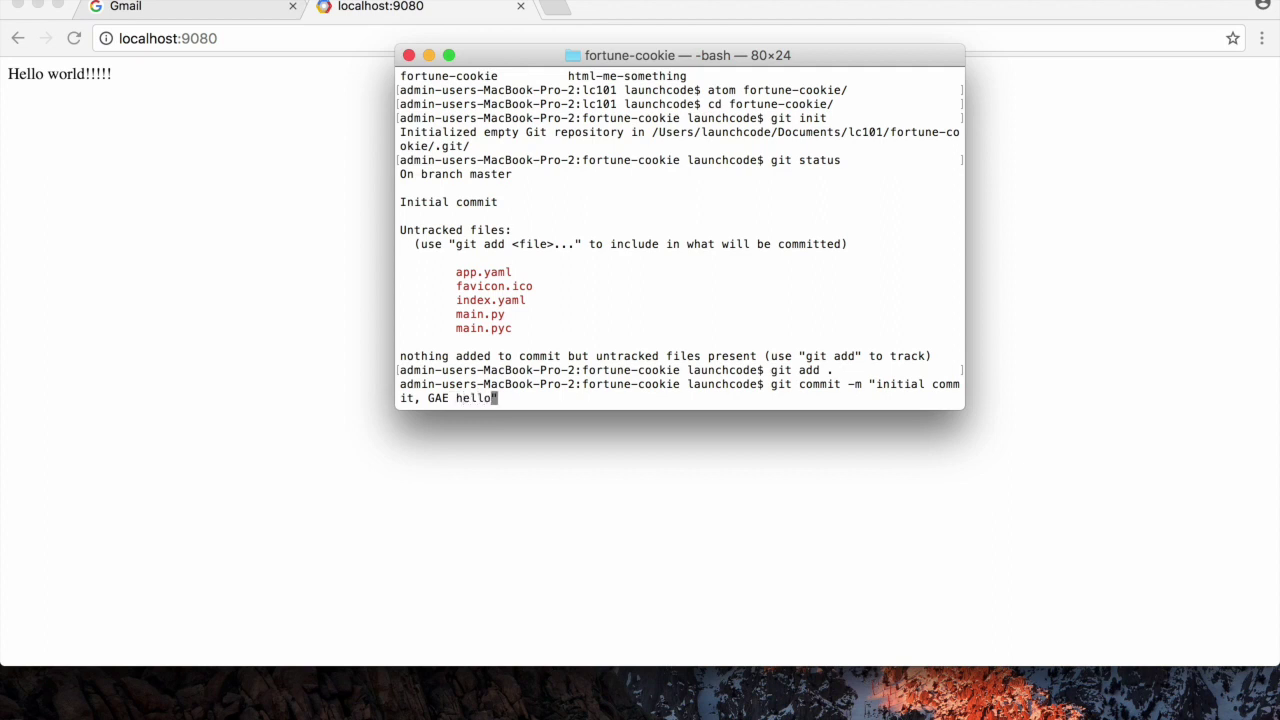
pyautogui.press('Return')
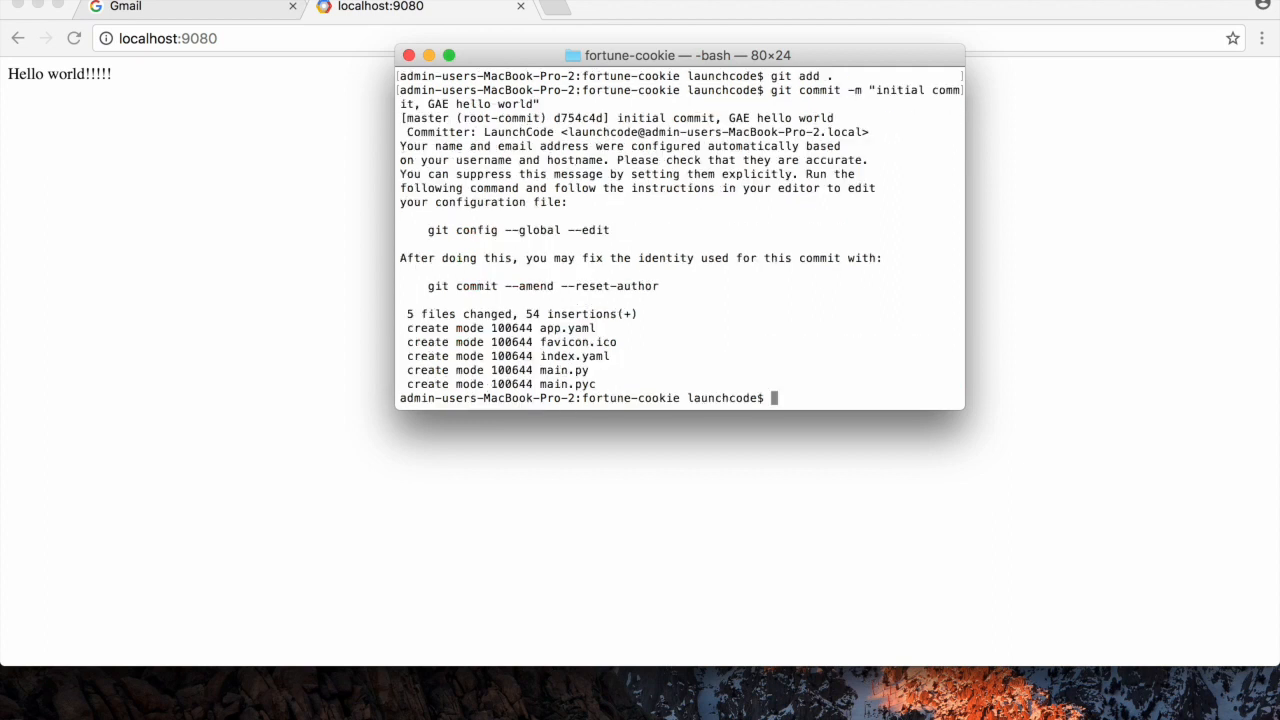
pyautogui.write('git')
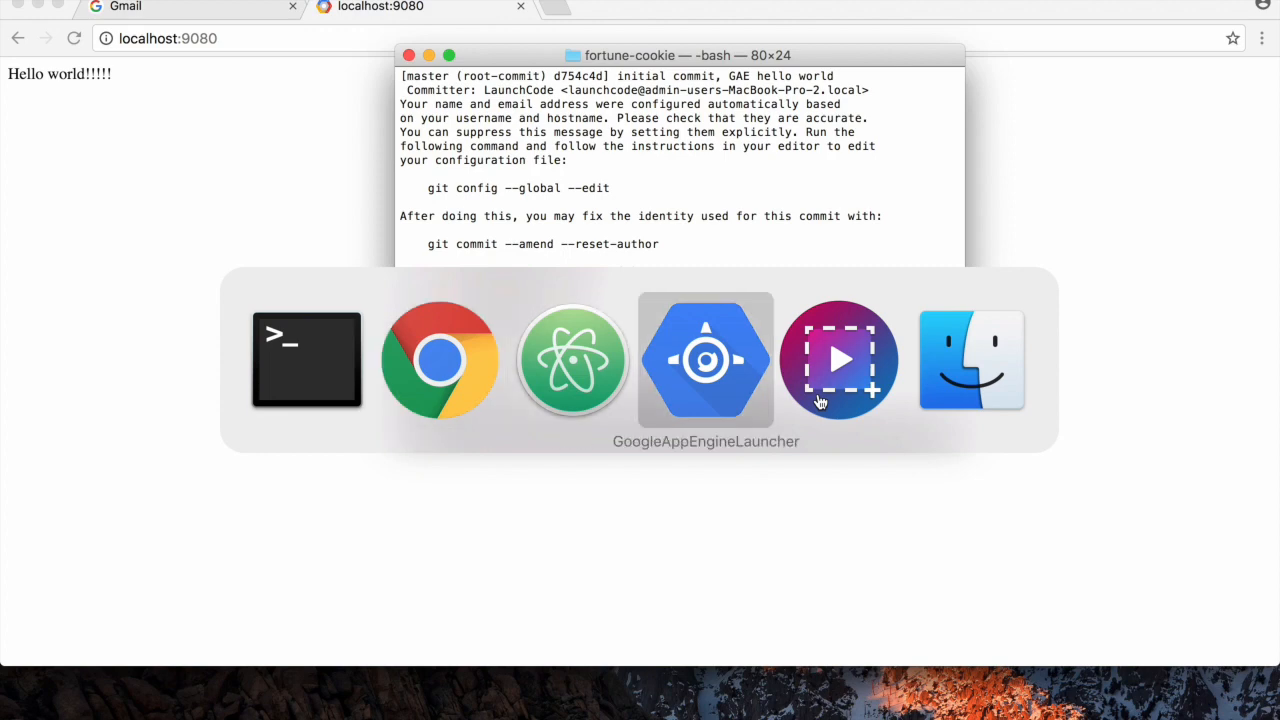
pyautogui.click(572, 360)
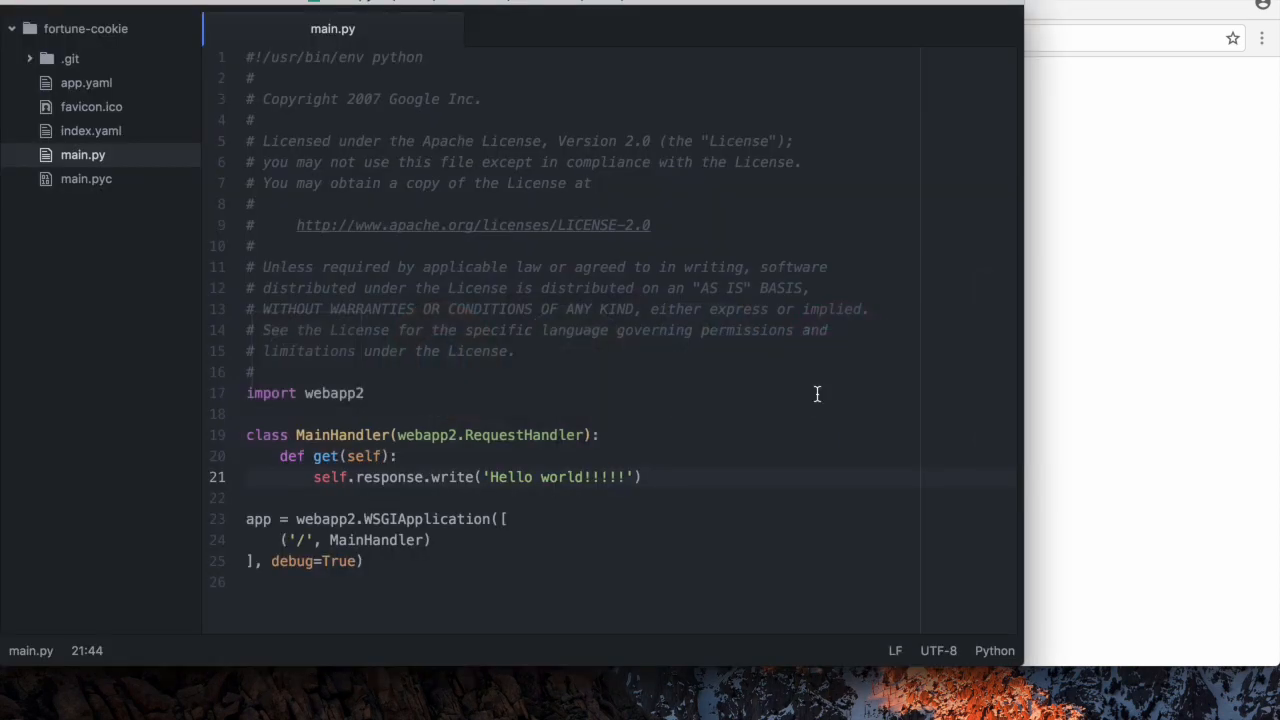